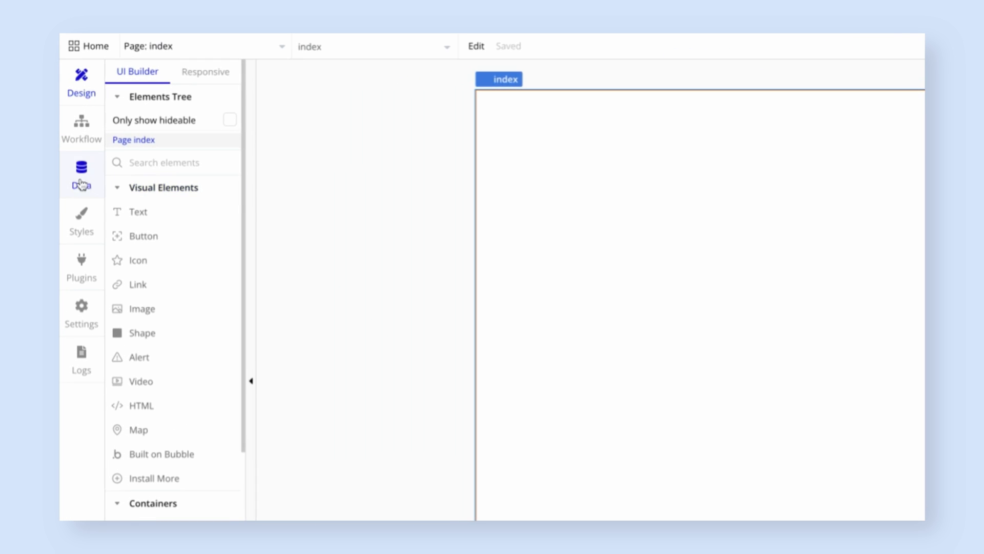
# Create a new data type named Todo in the app's database
pyautogui.click(81, 172)
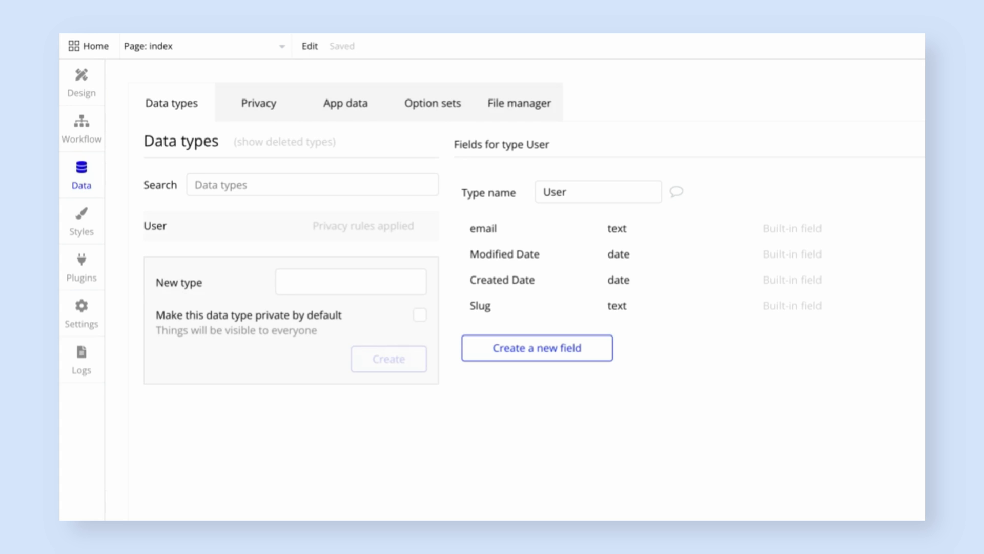
pyautogui.moveTo(186, 230)
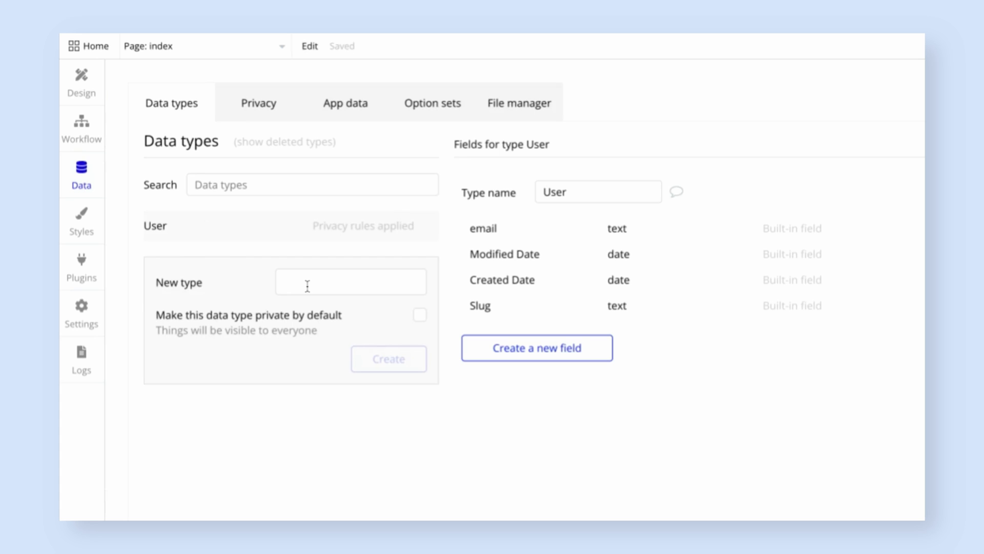
pyautogui.click(351, 281)
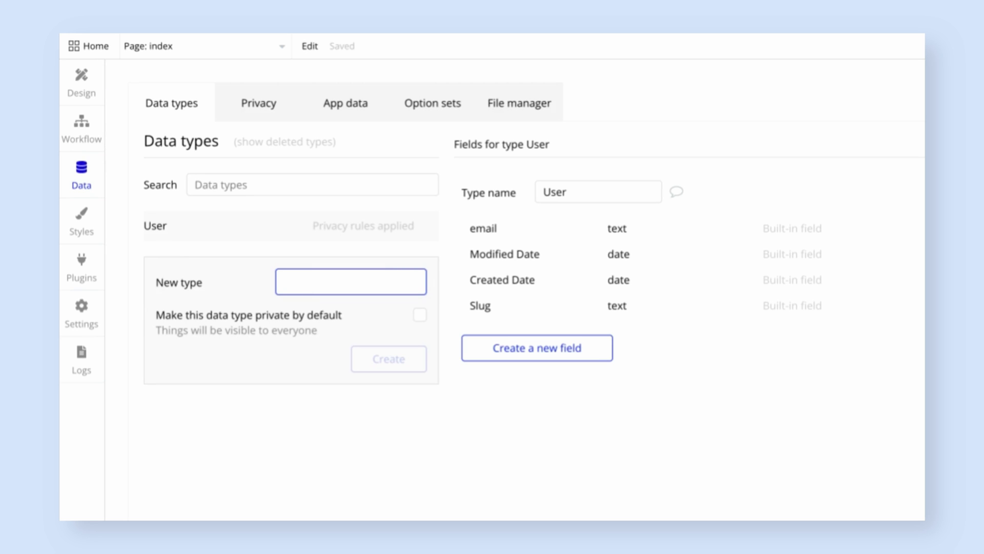
pyautogui.write('Todo')
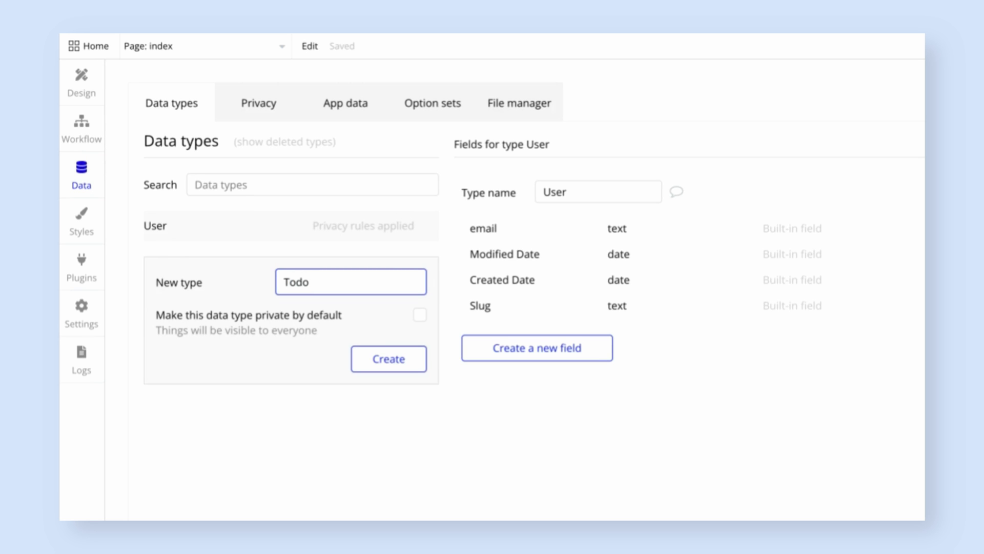
pyautogui.click(387, 359)
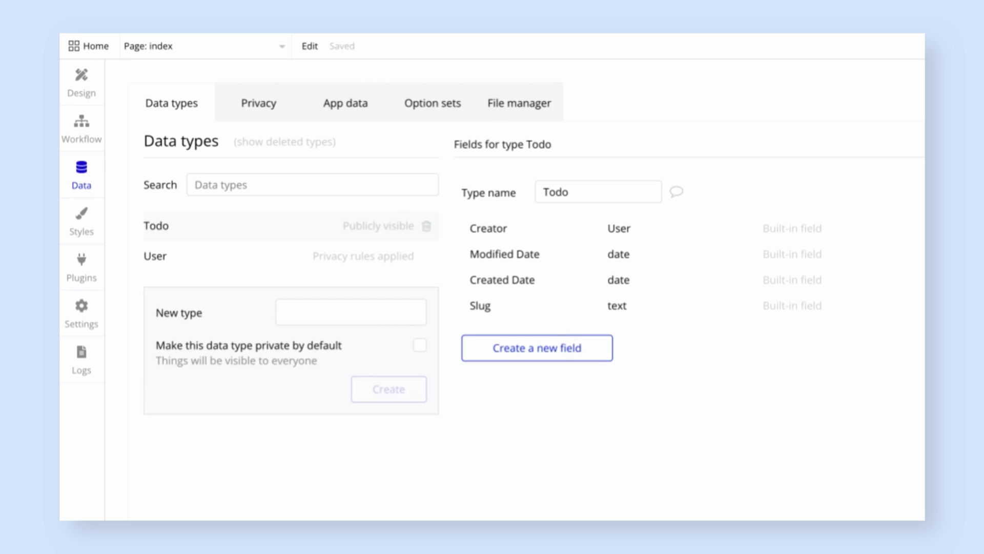
# Add a text field named Content to the Todo type
pyautogui.click(536, 347)
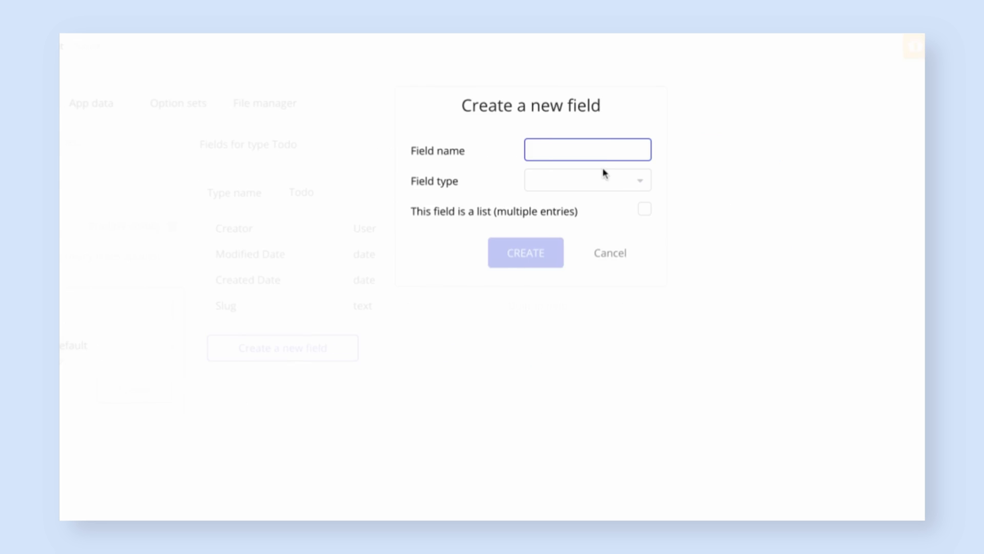
pyautogui.write('Content')
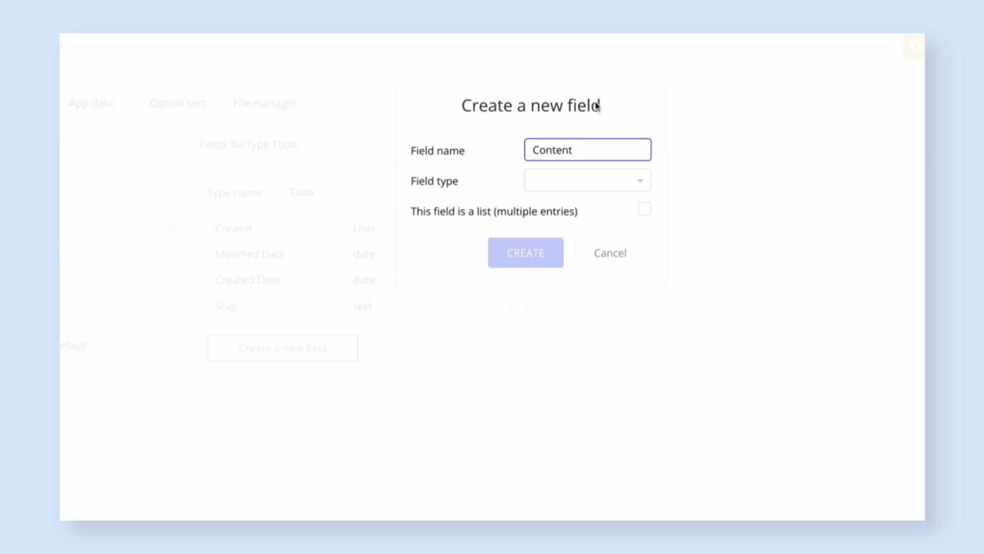
pyautogui.click(586, 181)
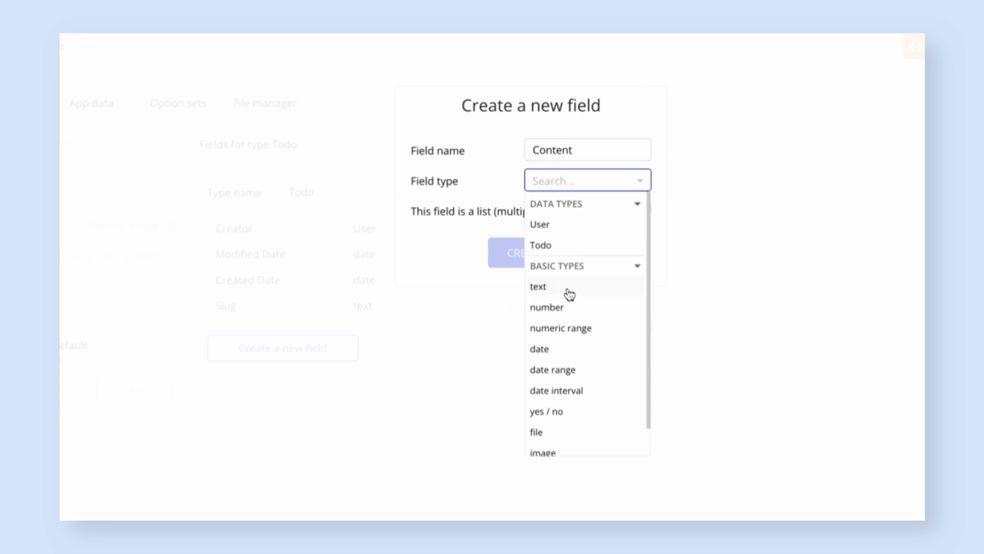
pyautogui.click(538, 286)
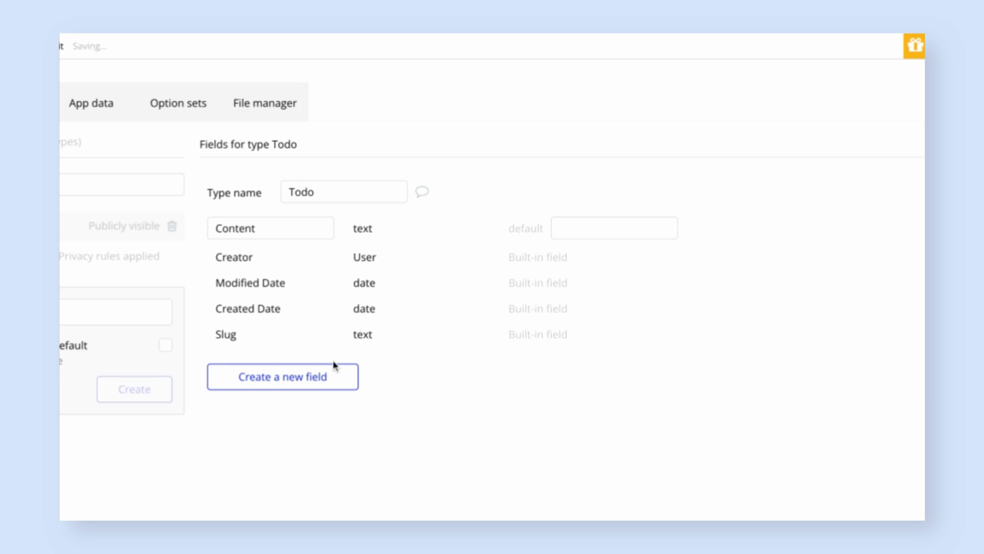
# Add a yes / no field named Done? to the Todo type
pyautogui.click(283, 377)
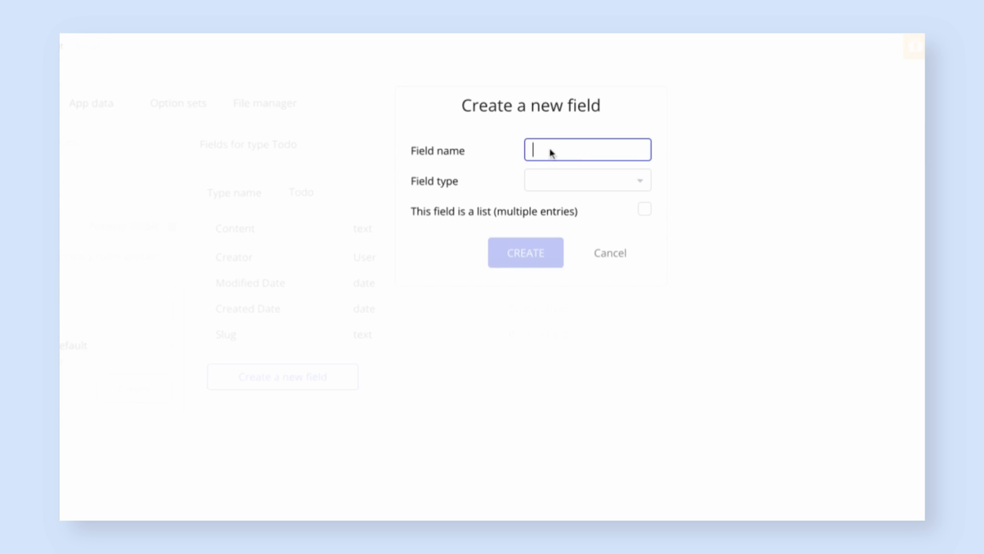
pyautogui.write('Done?')
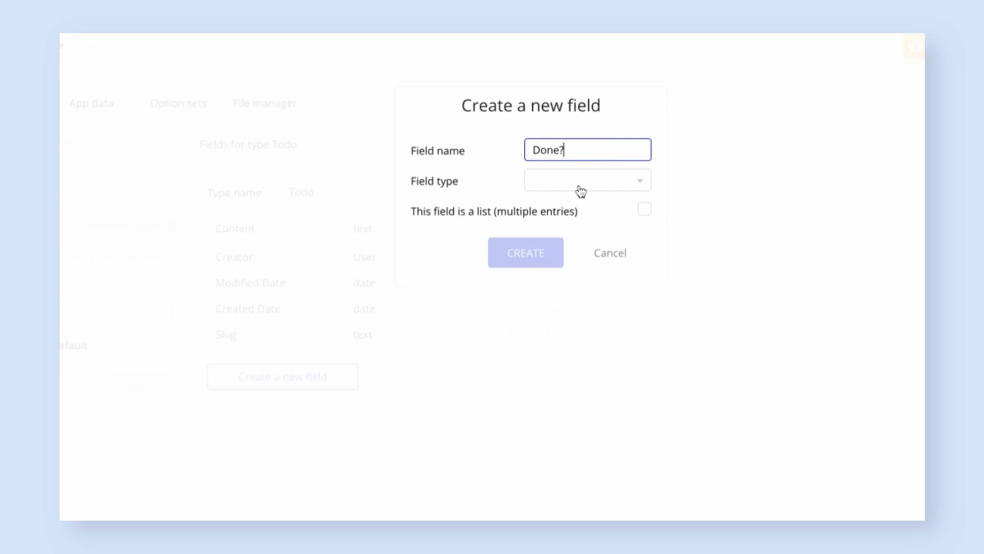
pyautogui.click(586, 180)
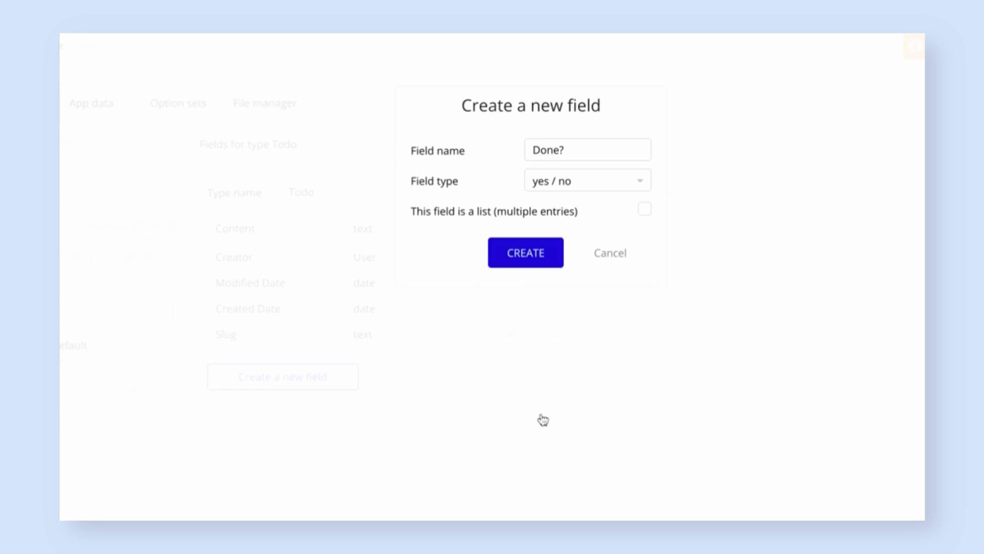
pyautogui.moveTo(542, 306)
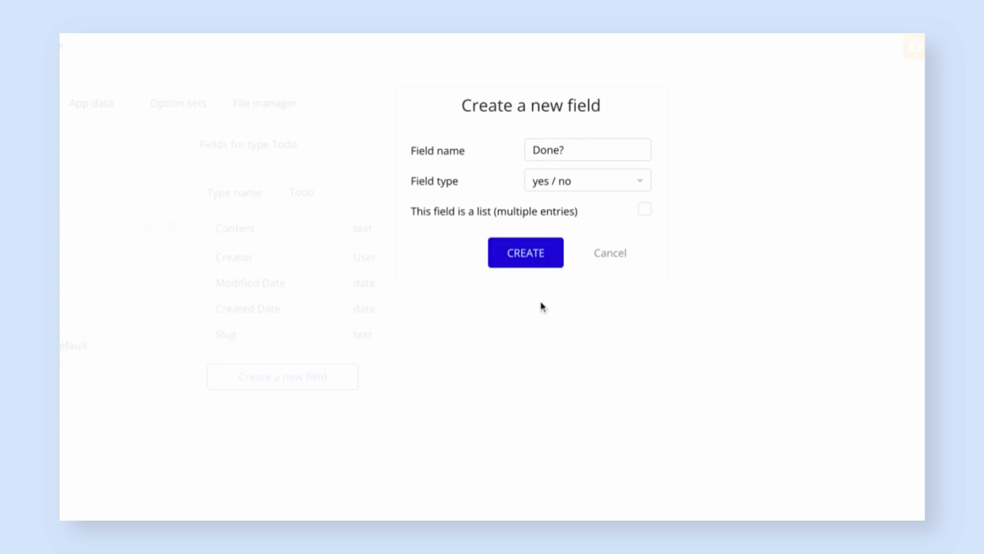
pyautogui.click(525, 252)
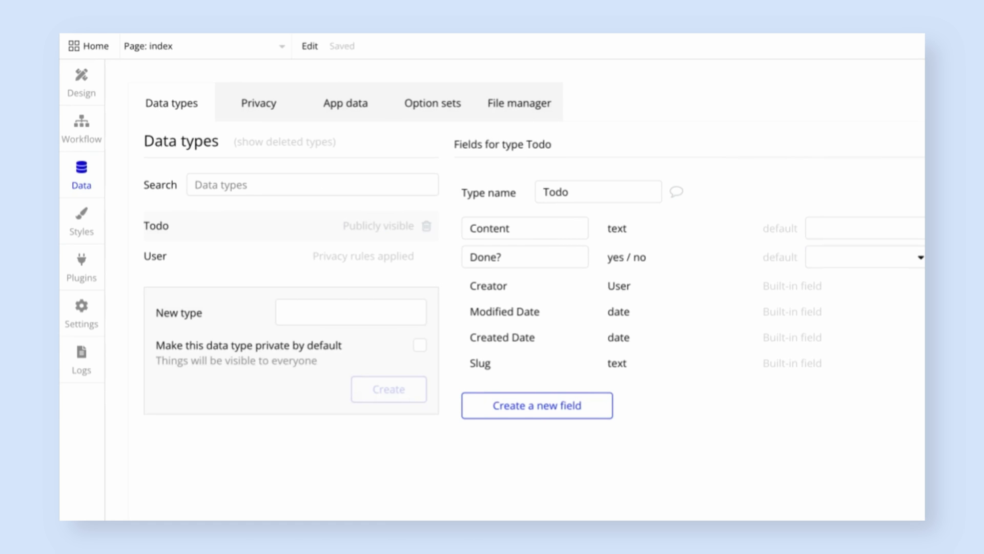
pyautogui.moveTo(779, 257)
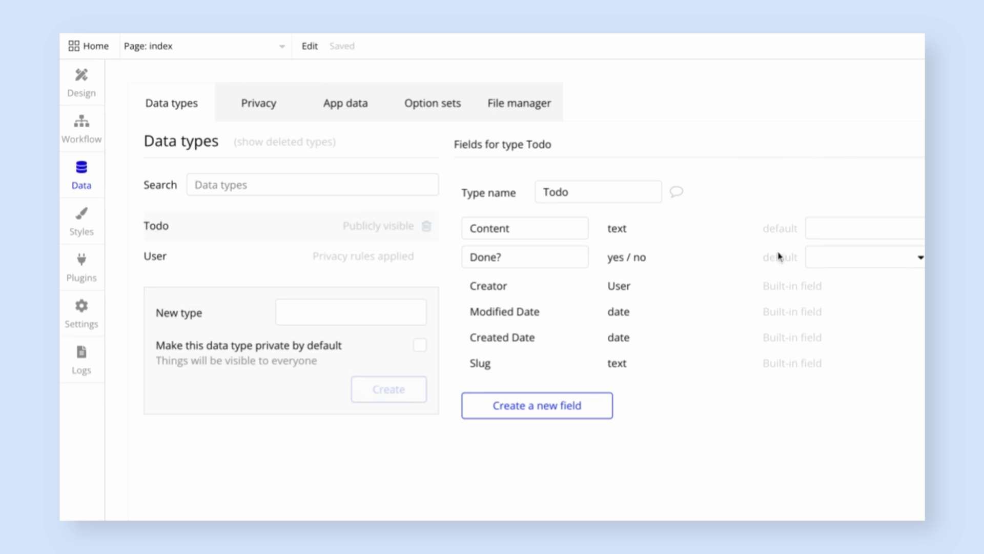
pyautogui.moveTo(352, 116)
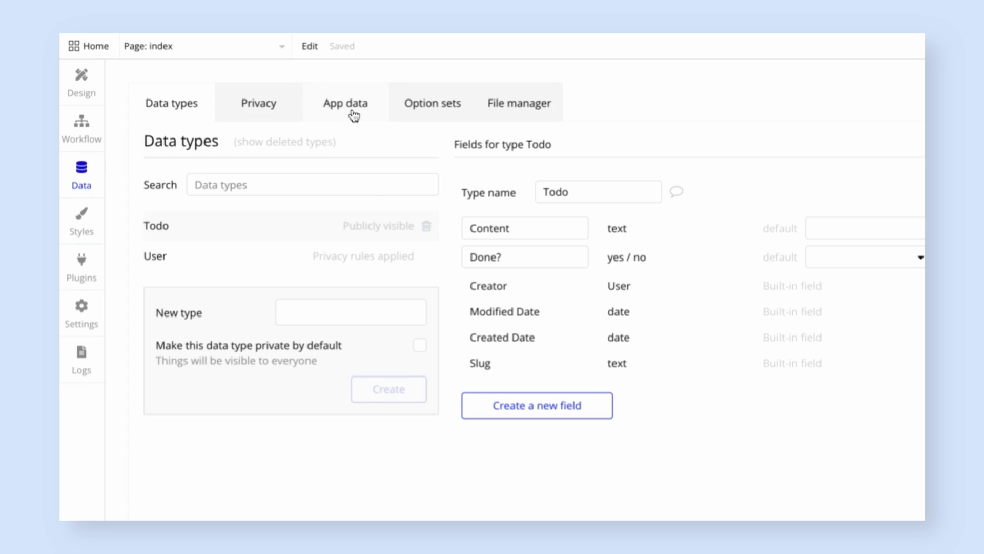
# Create sample Todo entries (Todo 1, Todo 2, Todo 3) in the app data
pyautogui.click(345, 102)
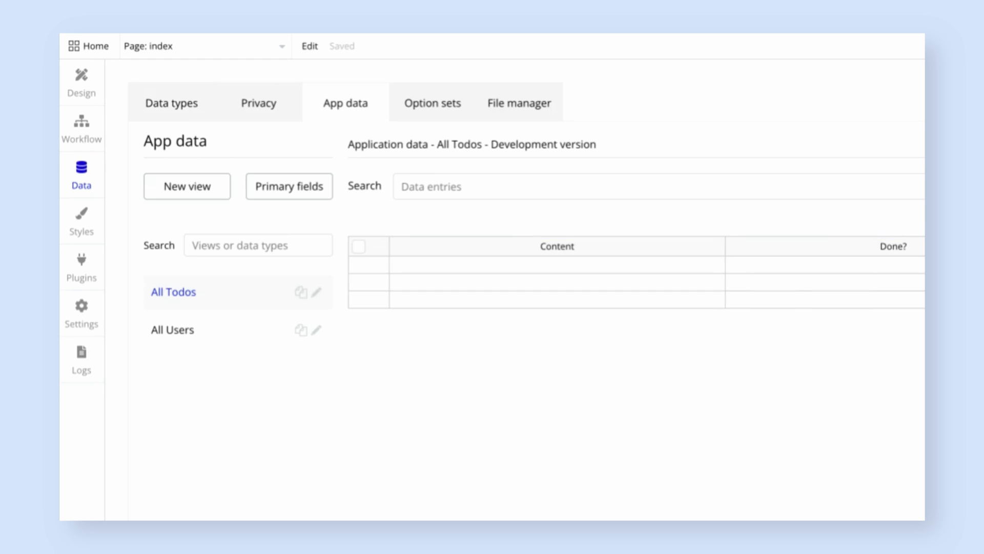
pyautogui.moveTo(584, 278)
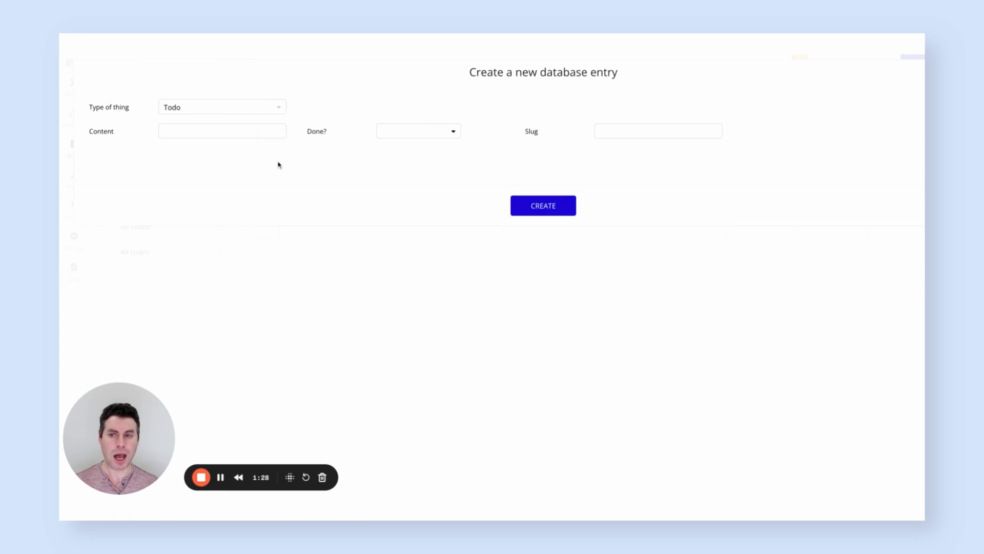
pyautogui.click(222, 130)
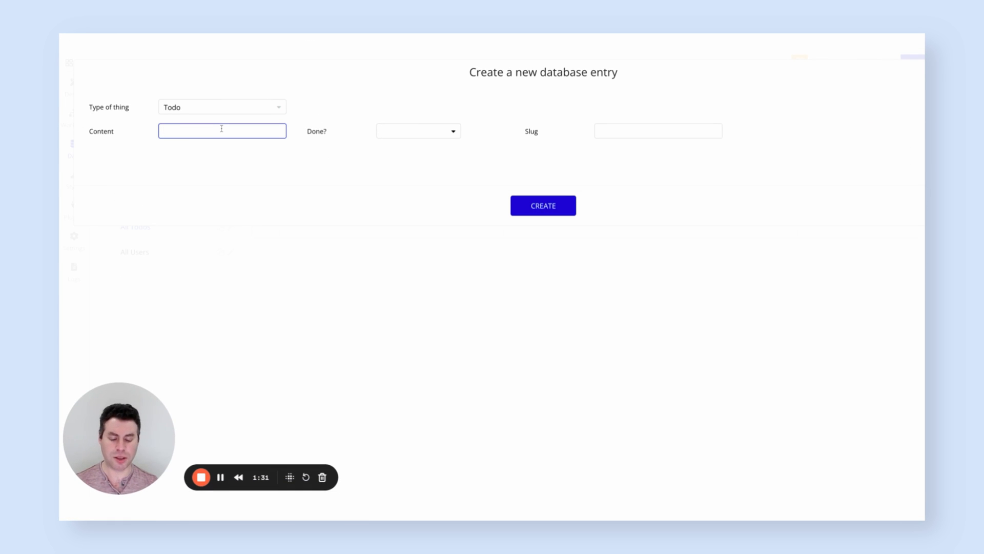
pyautogui.write('Todo')
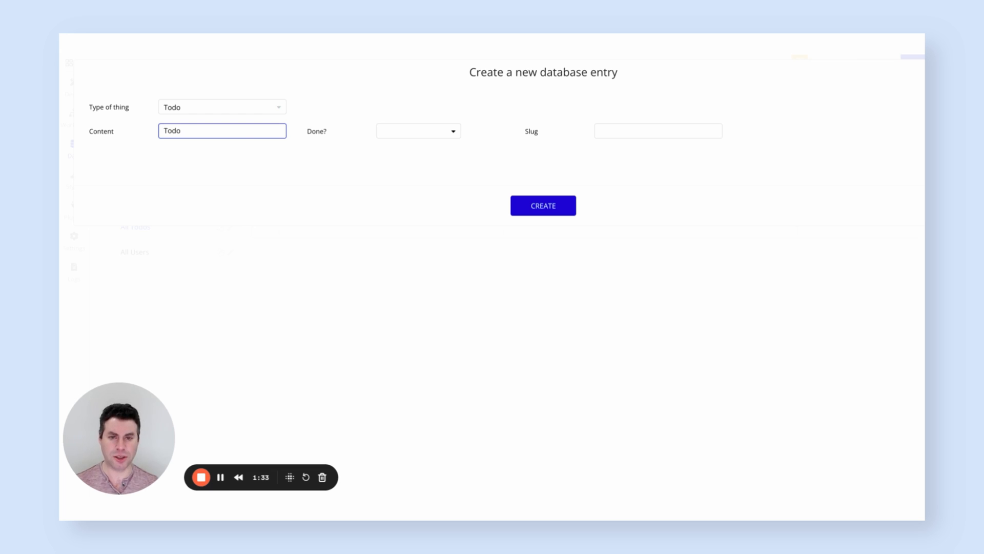
pyautogui.click(543, 205)
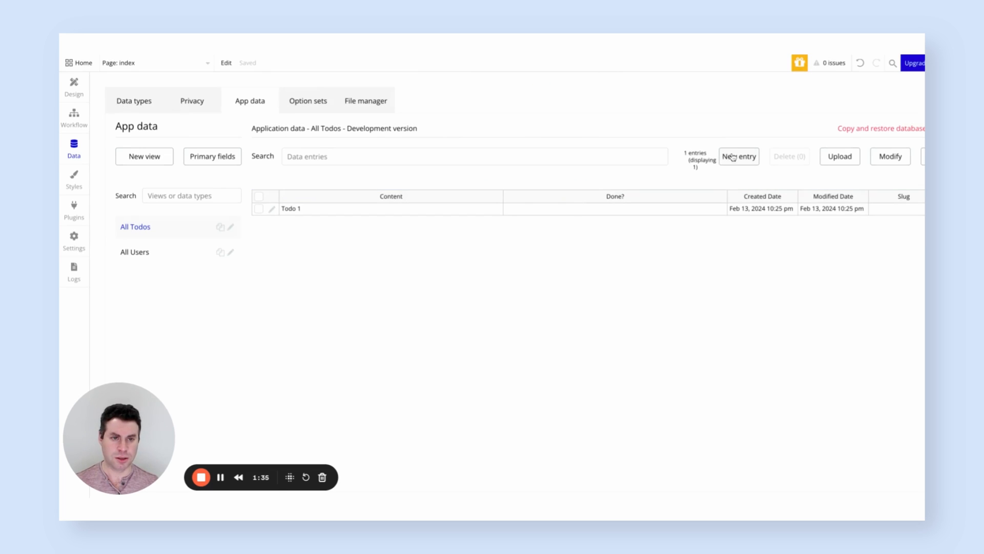
pyautogui.click(739, 156)
pyautogui.write('Todo 2')
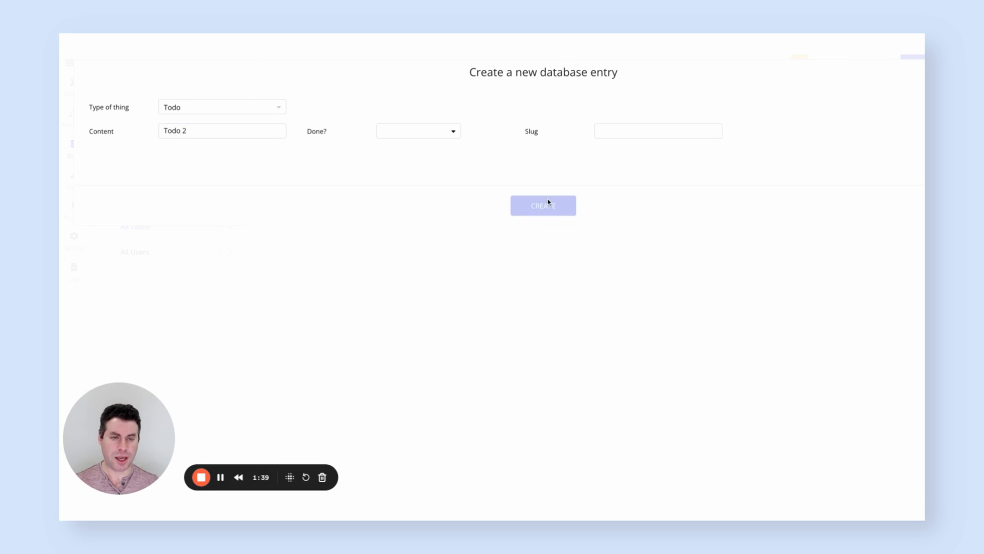
pyautogui.click(542, 205)
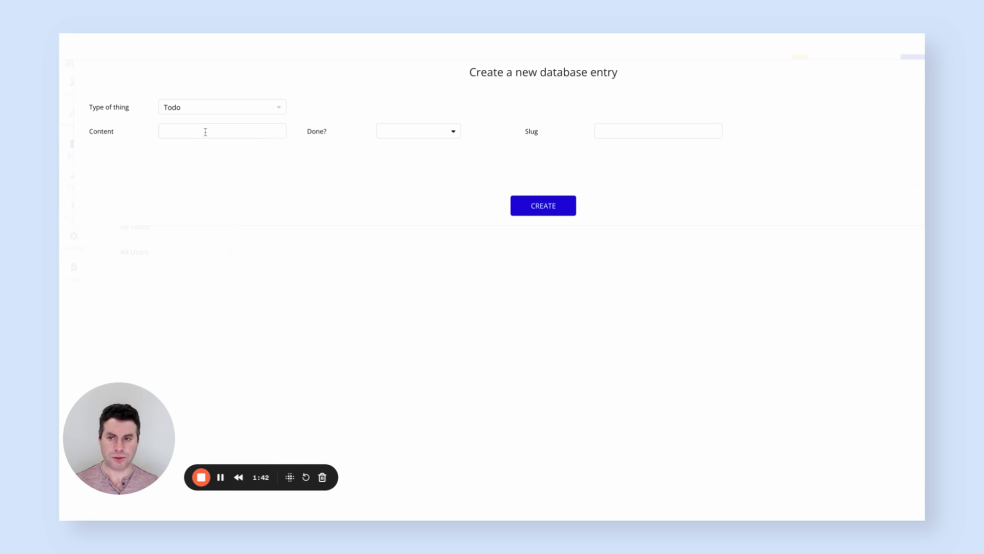
pyautogui.write('Todo 3')
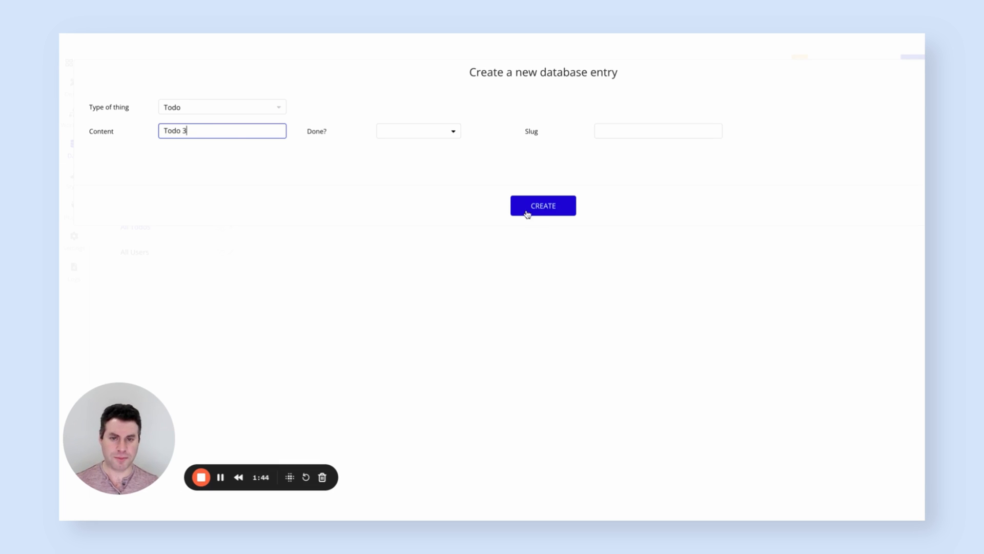
pyautogui.click(542, 205)
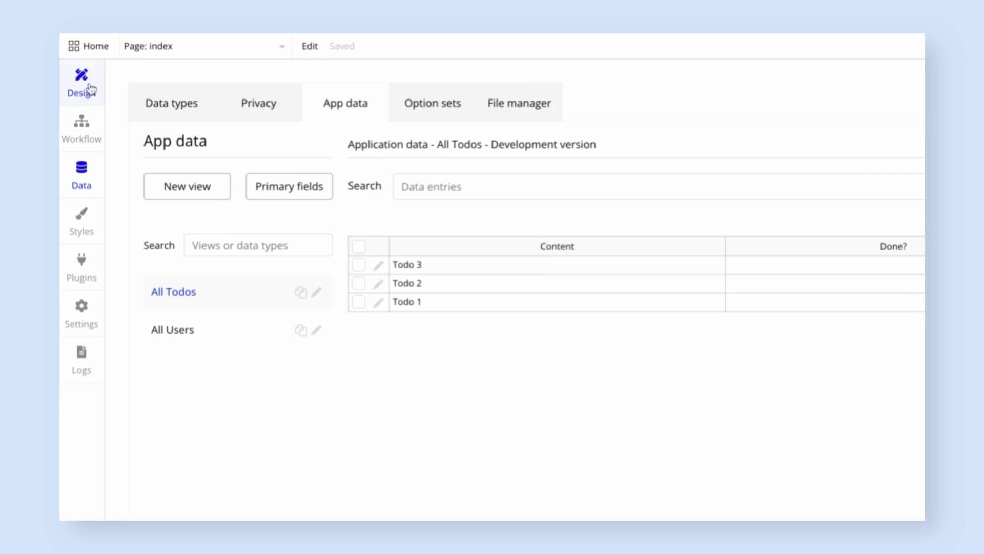
# Set the repeating group's type of content to Todo
pyautogui.click(81, 82)
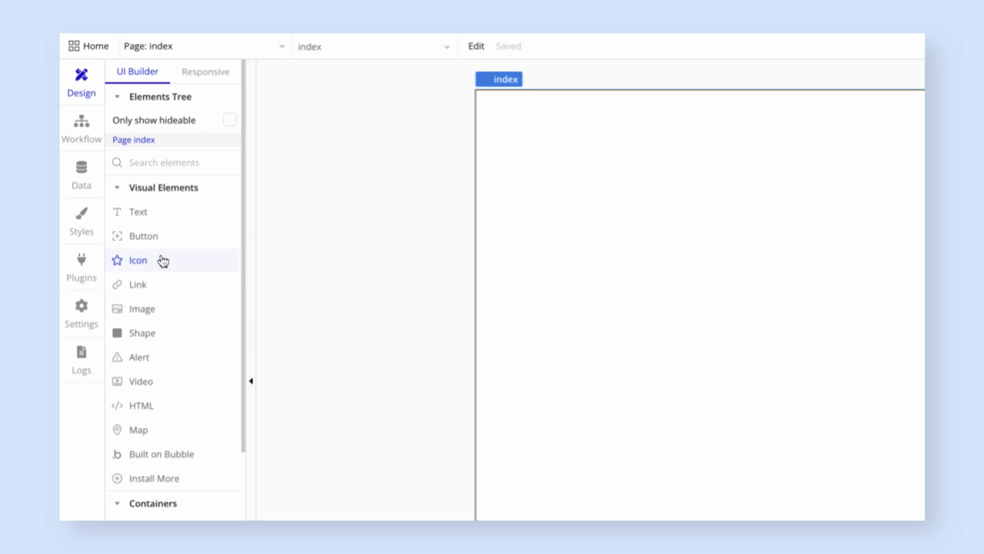
pyautogui.scroll(-3)
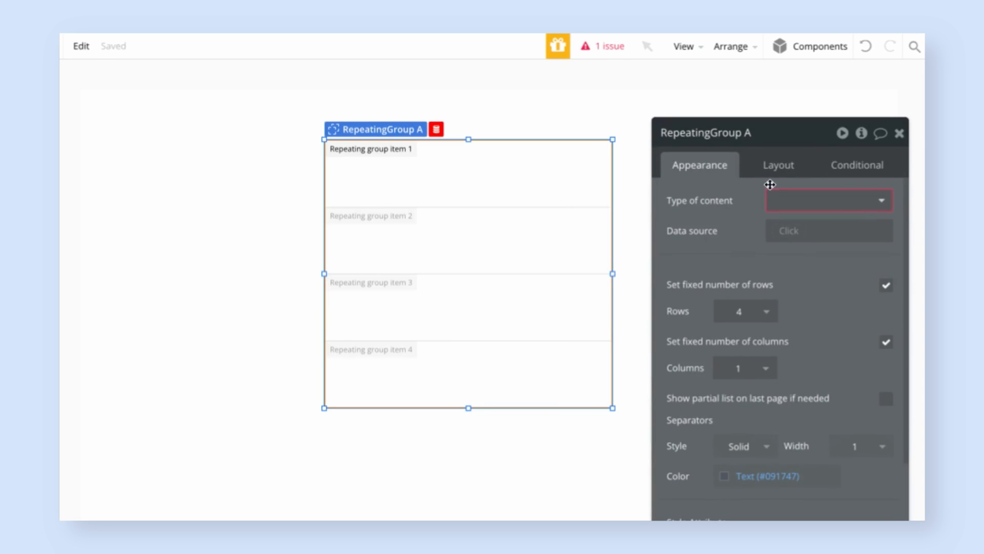
pyautogui.moveTo(786, 202)
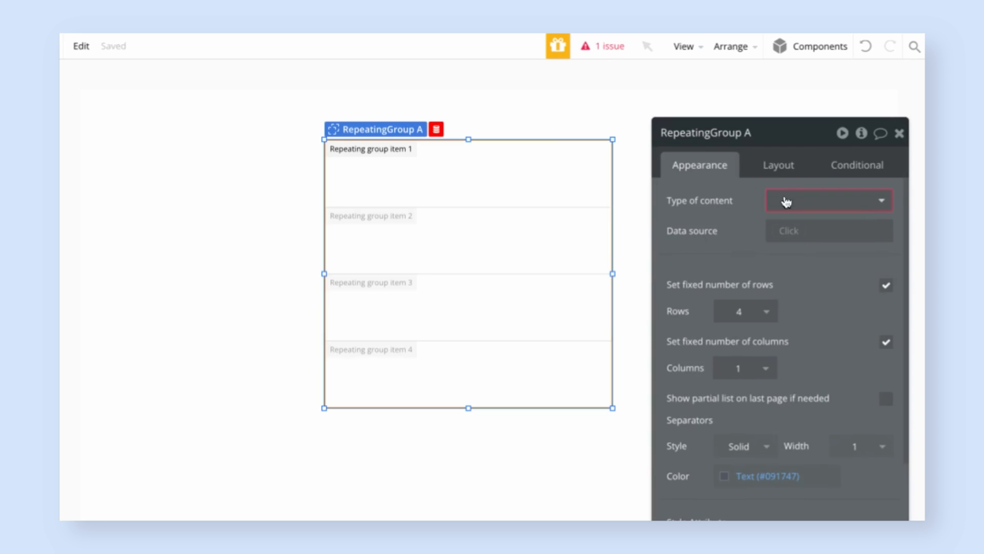
pyautogui.click(827, 200)
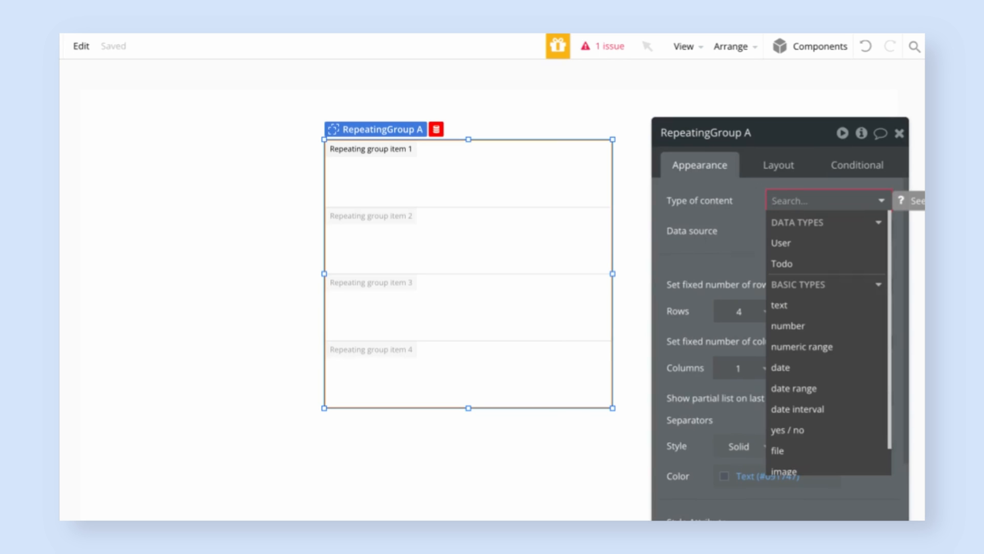
pyautogui.click(782, 263)
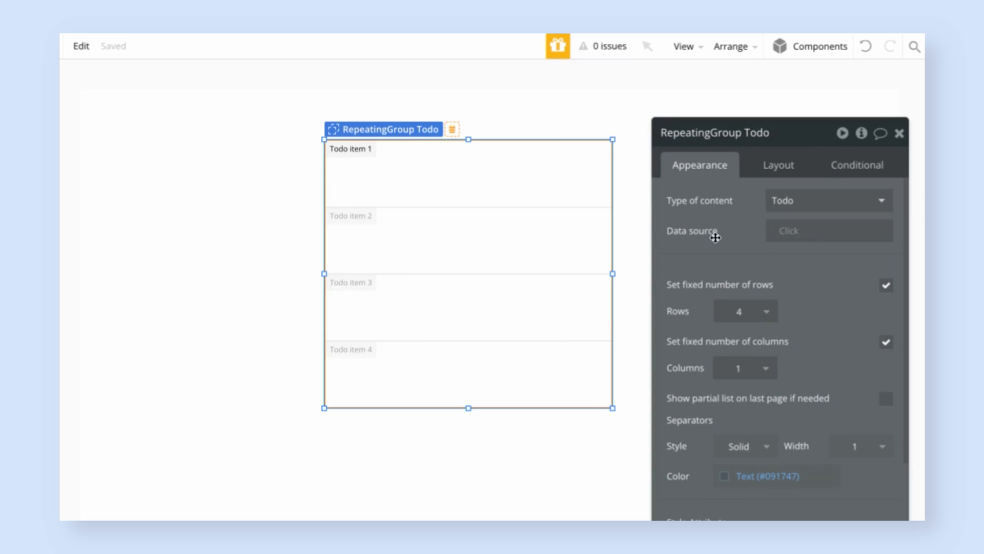
# Feed the repeating group with a search for all Todo items
pyautogui.click(828, 231)
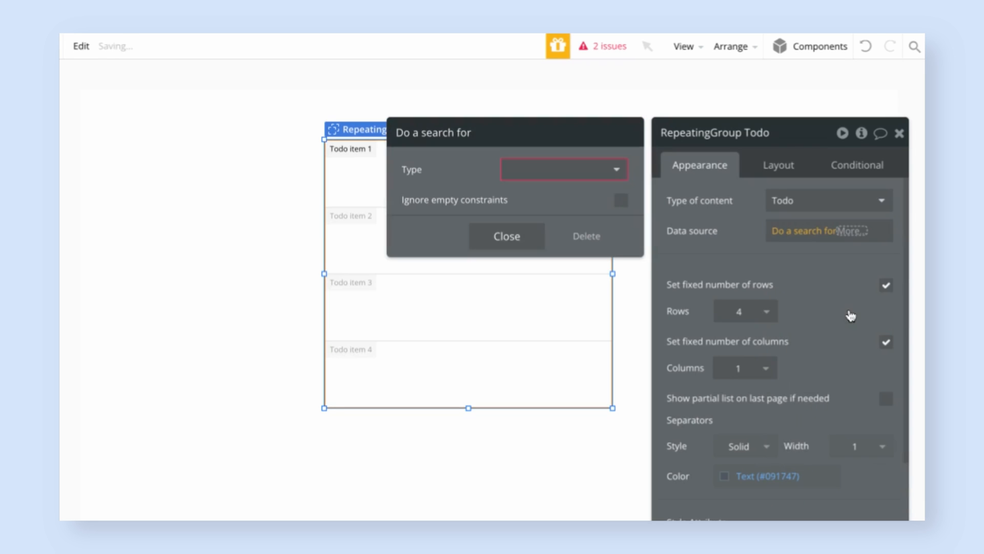
pyautogui.click(561, 169)
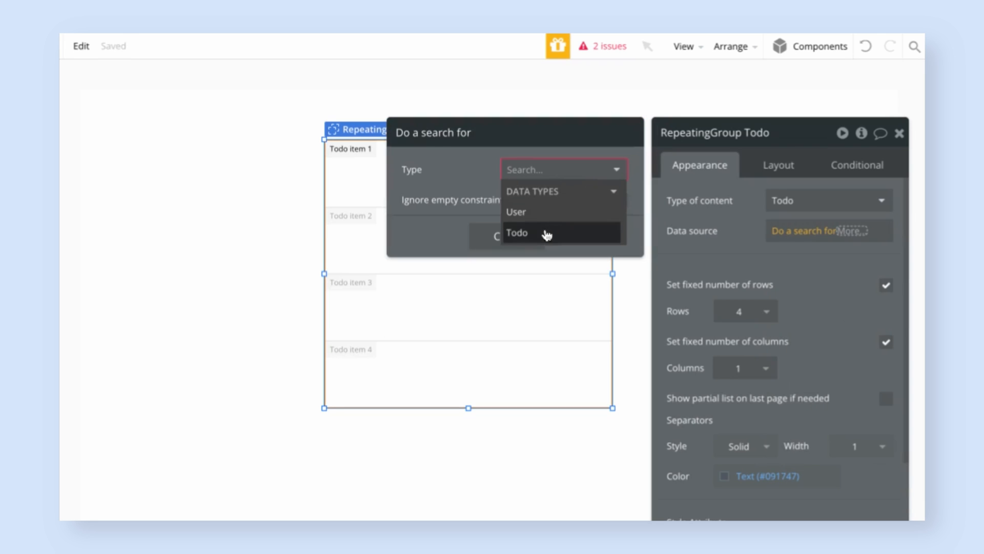
pyautogui.click(516, 233)
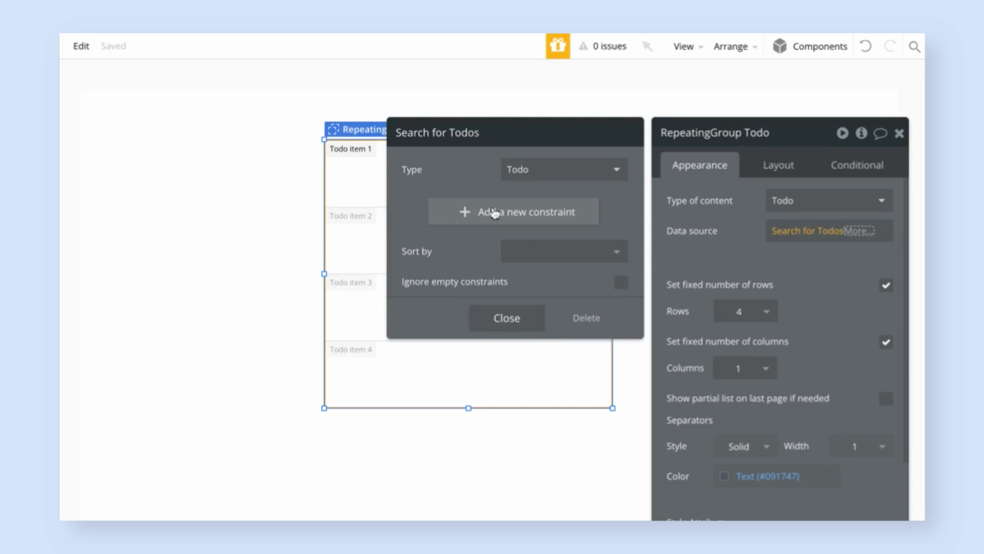
pyautogui.moveTo(507, 318)
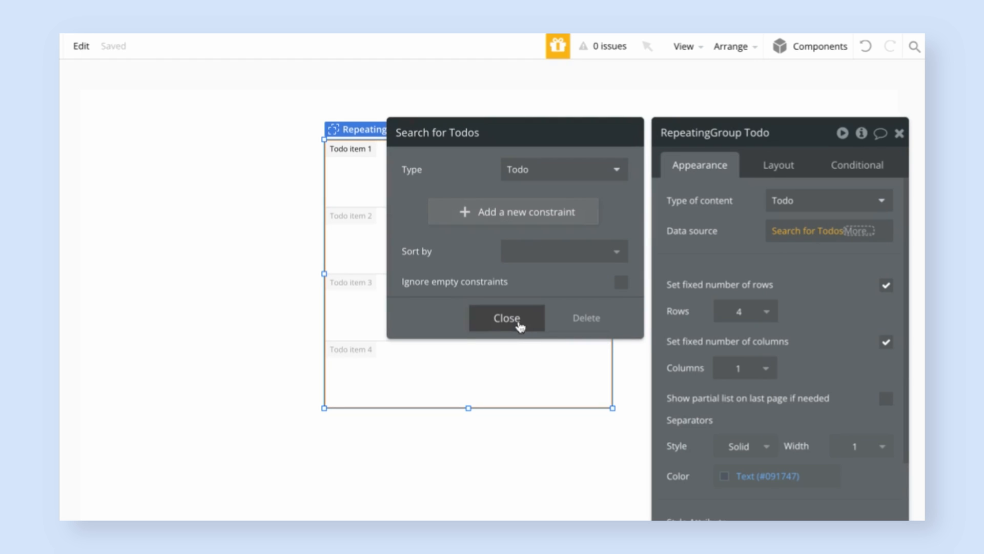
pyautogui.click(506, 317)
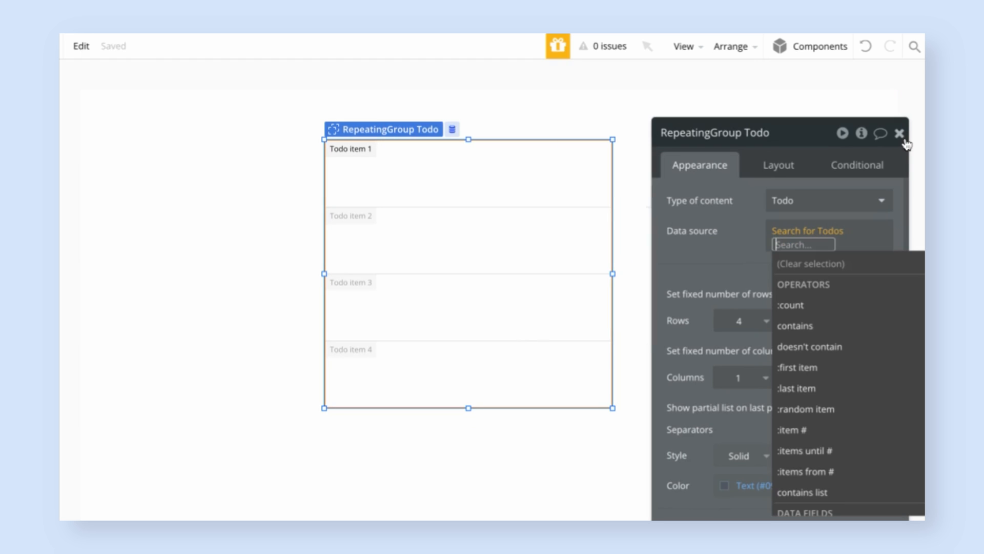
pyautogui.click(900, 133)
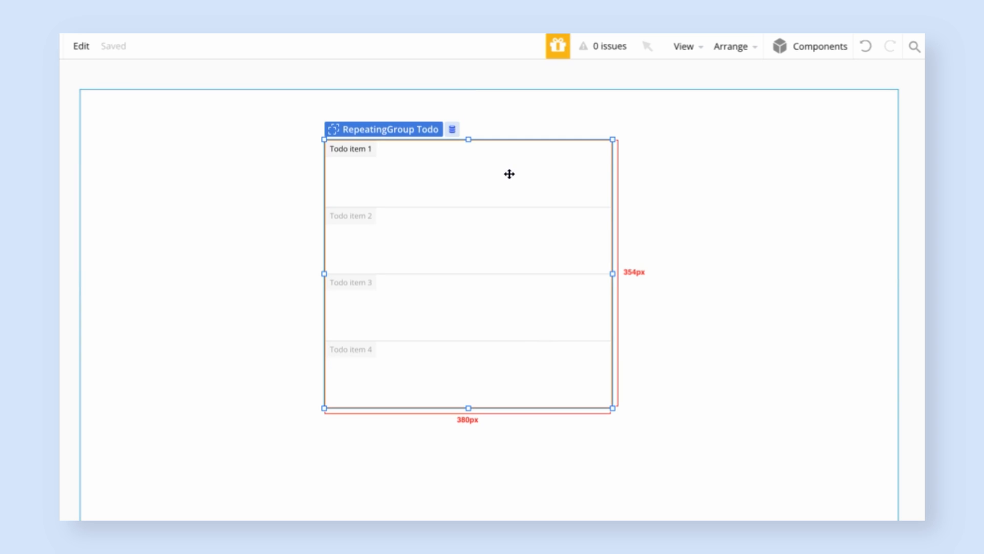
pyautogui.moveTo(326, 185)
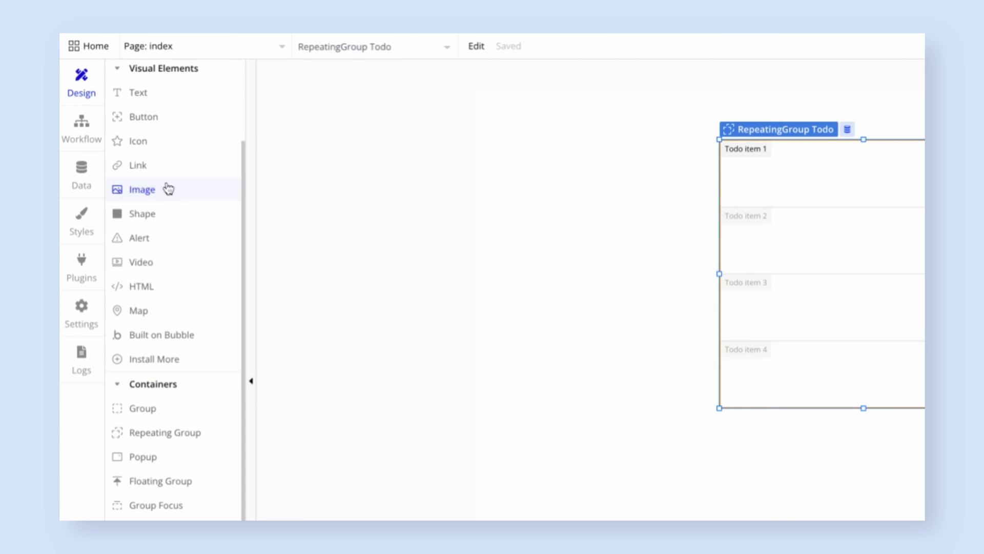
# Make the row's text element show the current cell's Todo's Content
pyautogui.scroll(3)
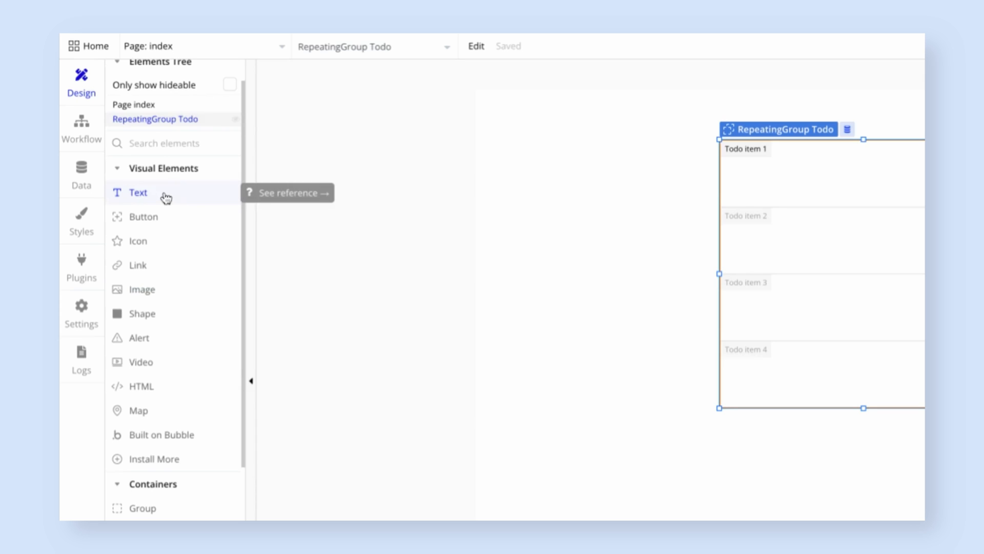
pyautogui.moveTo(153, 197)
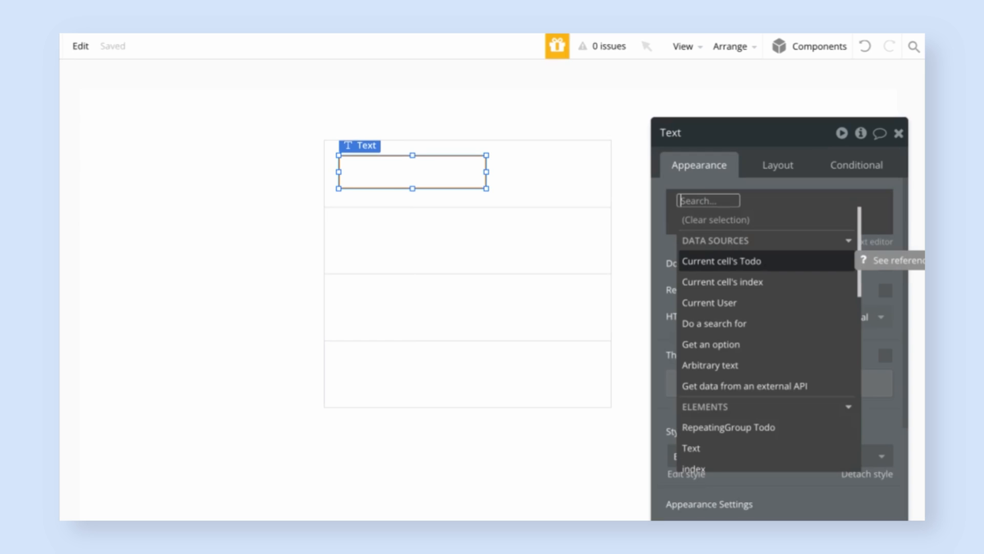
pyautogui.click(721, 261)
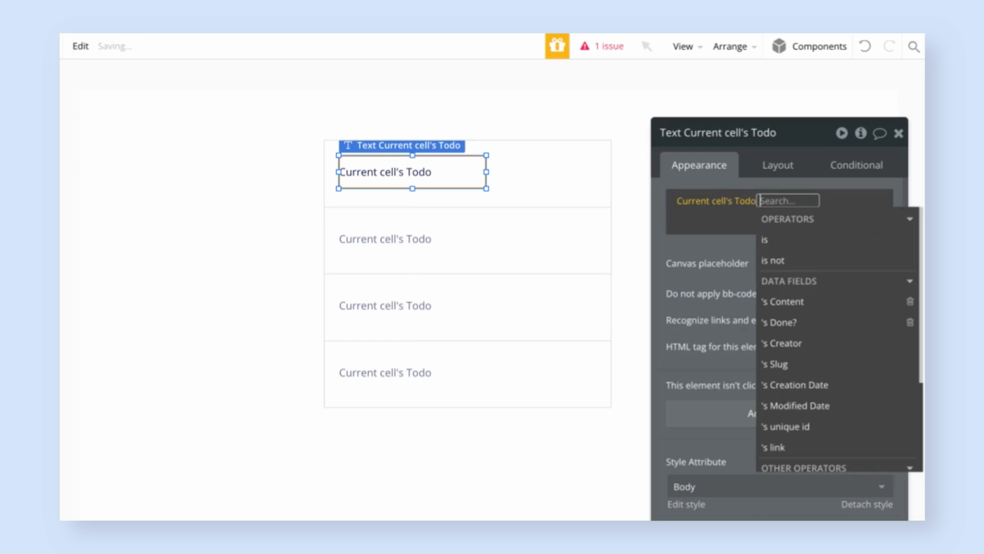
pyautogui.click(782, 302)
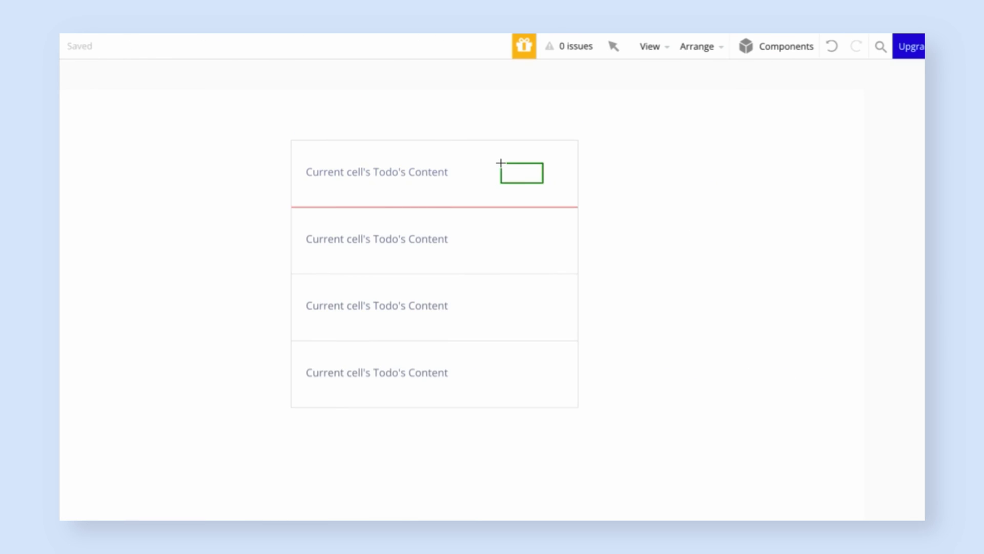
# Place an empty-circle icon in the row, coloured with the Destructive red variable
pyautogui.click(521, 173)
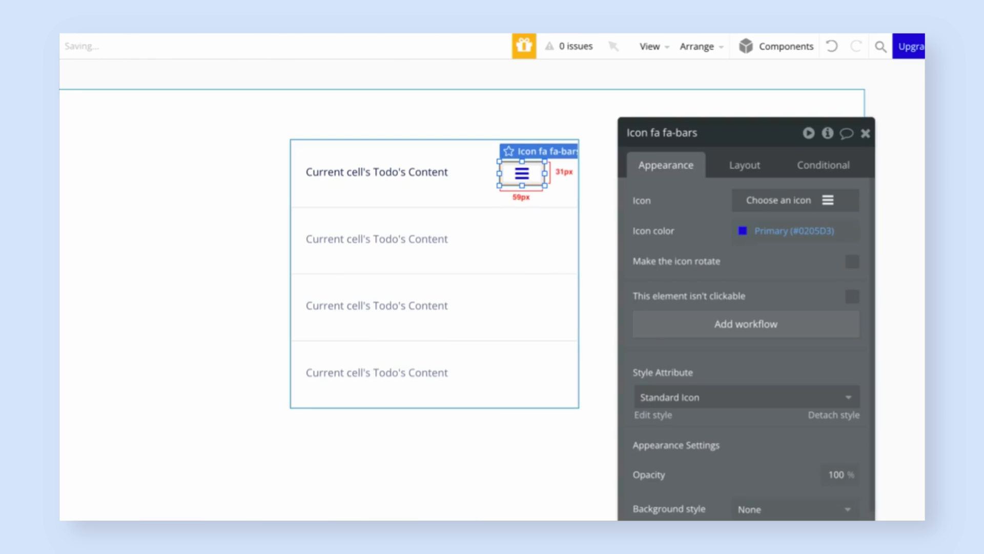
pyautogui.click(795, 200)
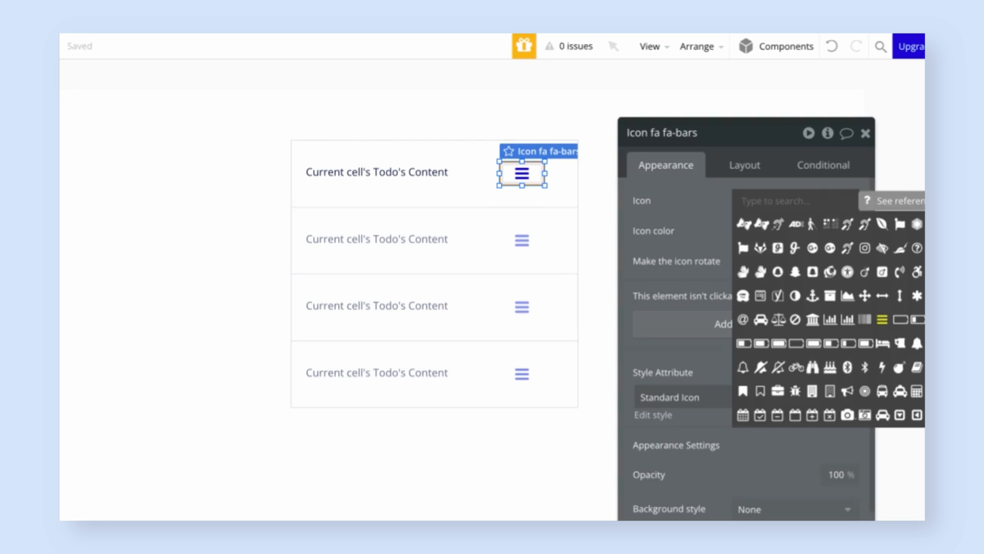
pyautogui.write('circle')
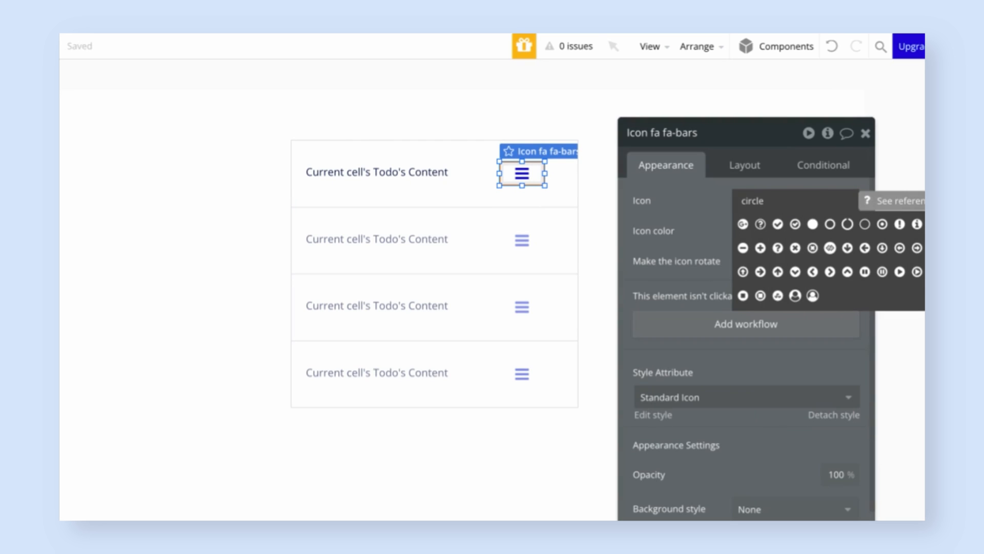
pyautogui.click(847, 224)
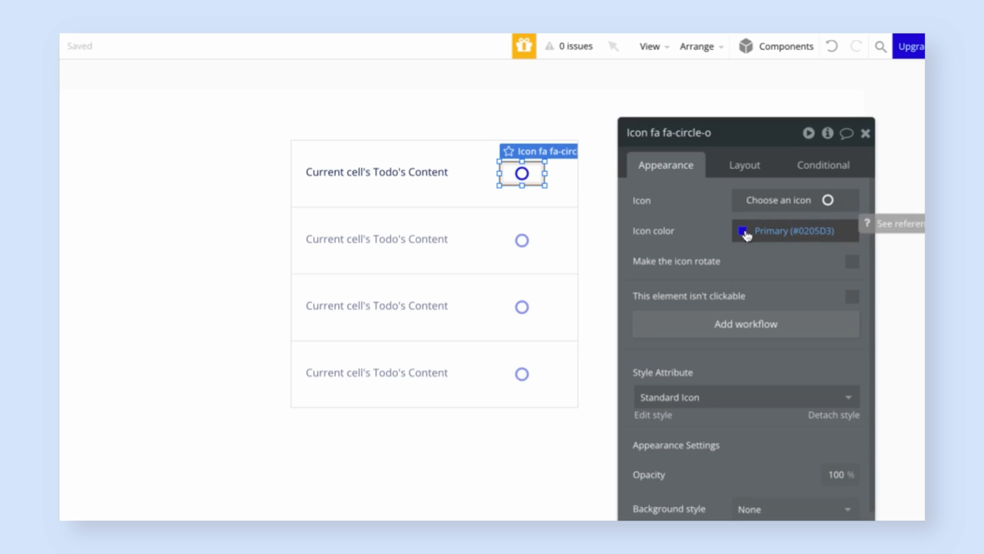
pyautogui.click(834, 433)
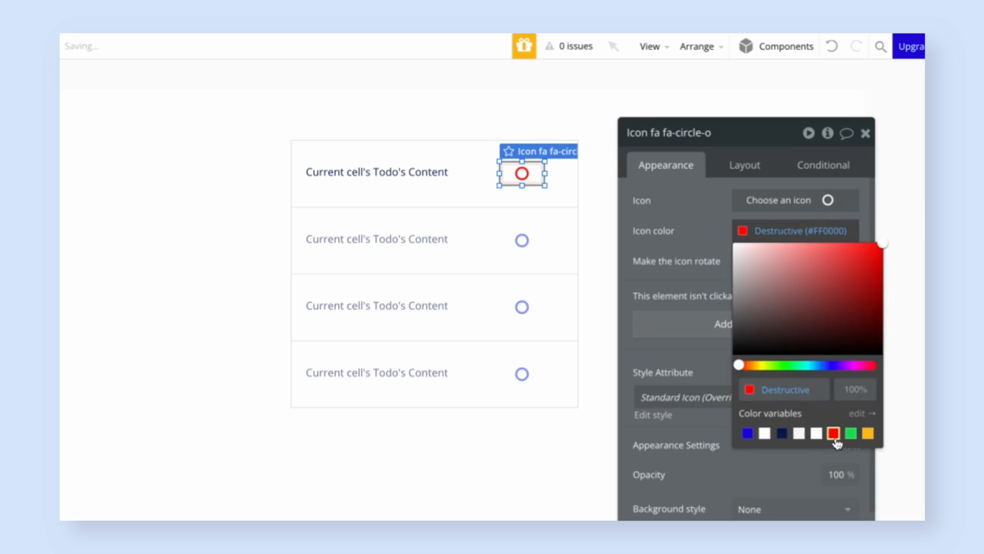
pyautogui.click(834, 433)
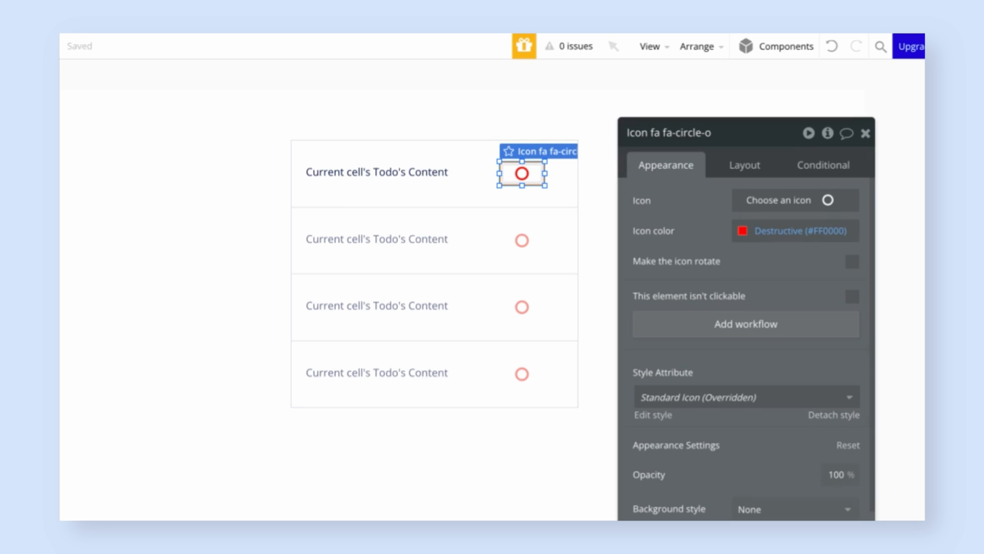
pyautogui.moveTo(841, 164)
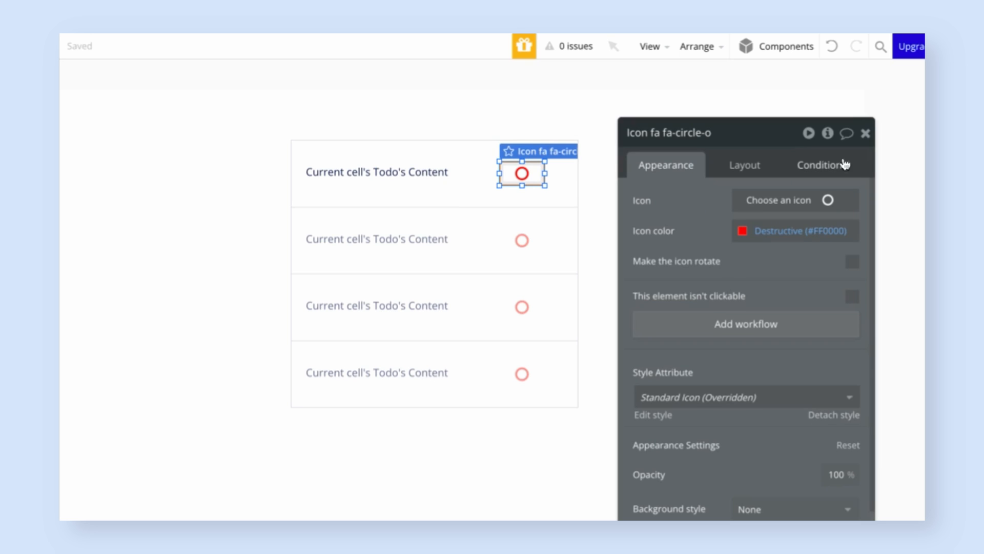
# Add a condition on the icon: when current cell's Todo's Done? is yes
pyautogui.click(823, 164)
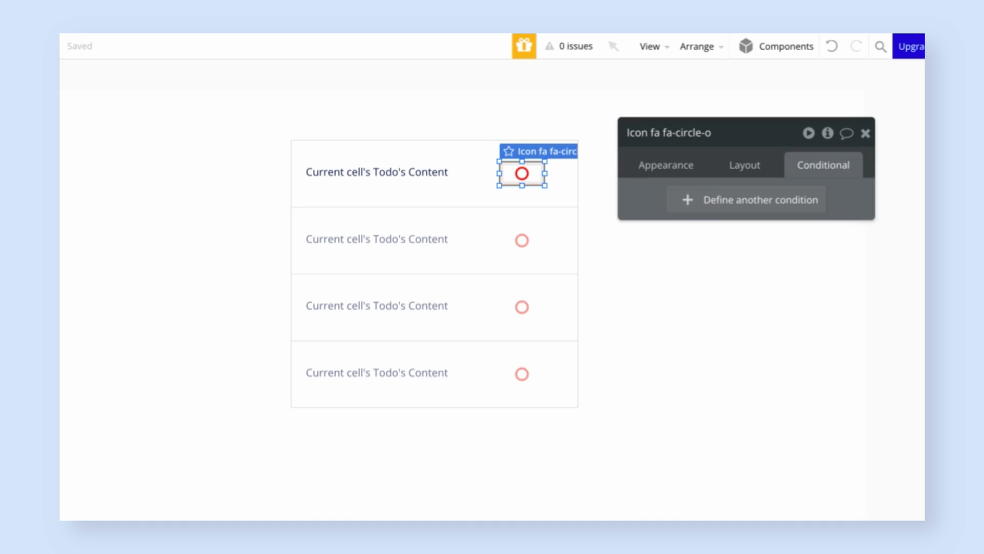
pyautogui.click(745, 200)
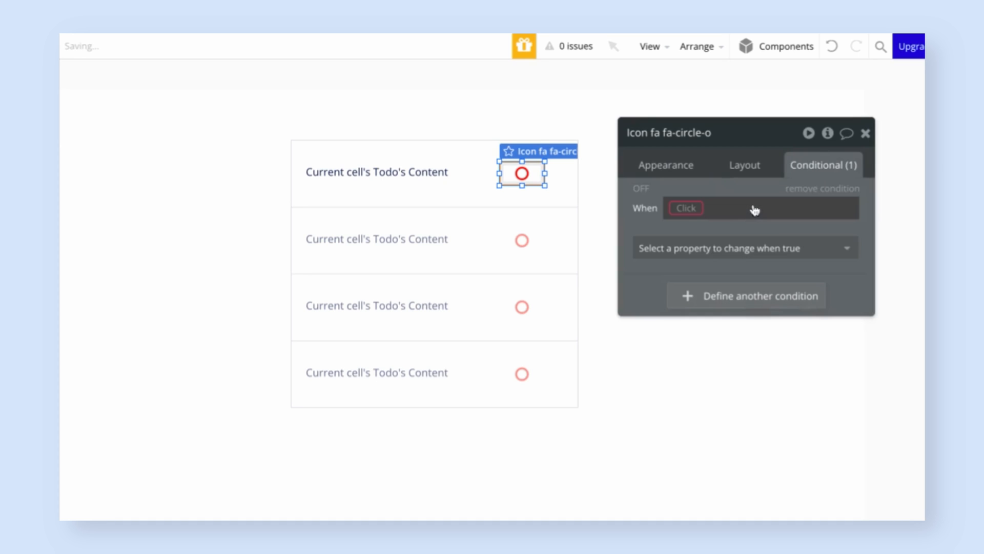
pyautogui.moveTo(684, 217)
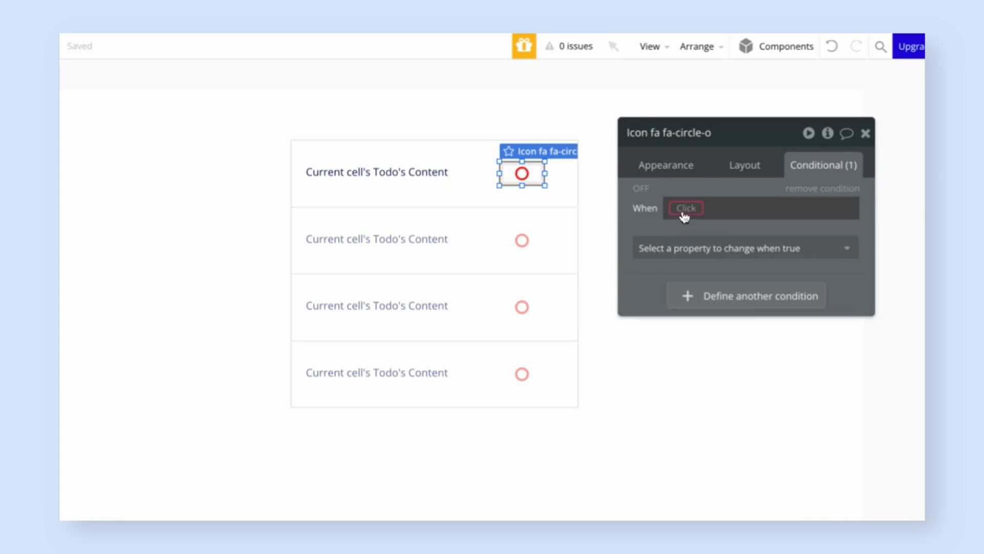
pyautogui.click(686, 208)
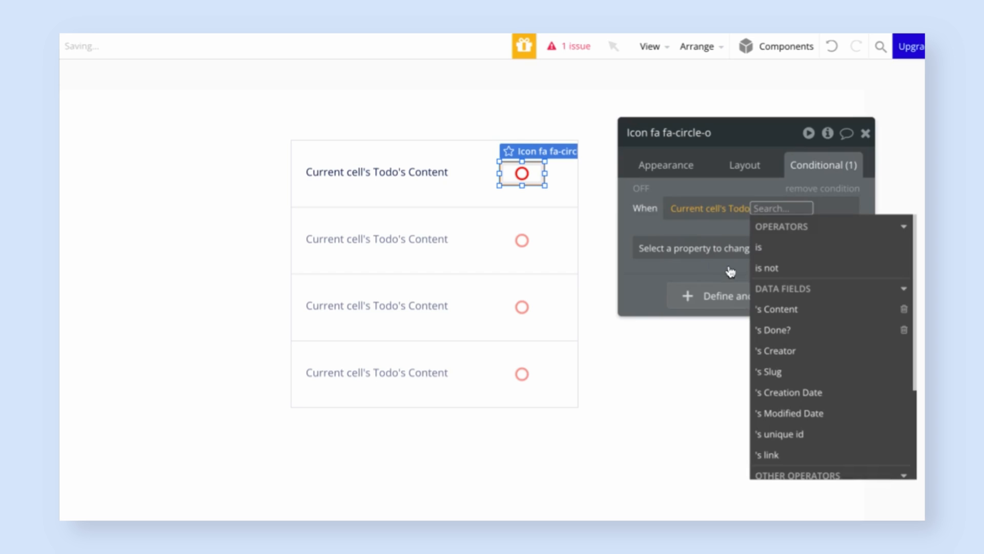
pyautogui.click(773, 329)
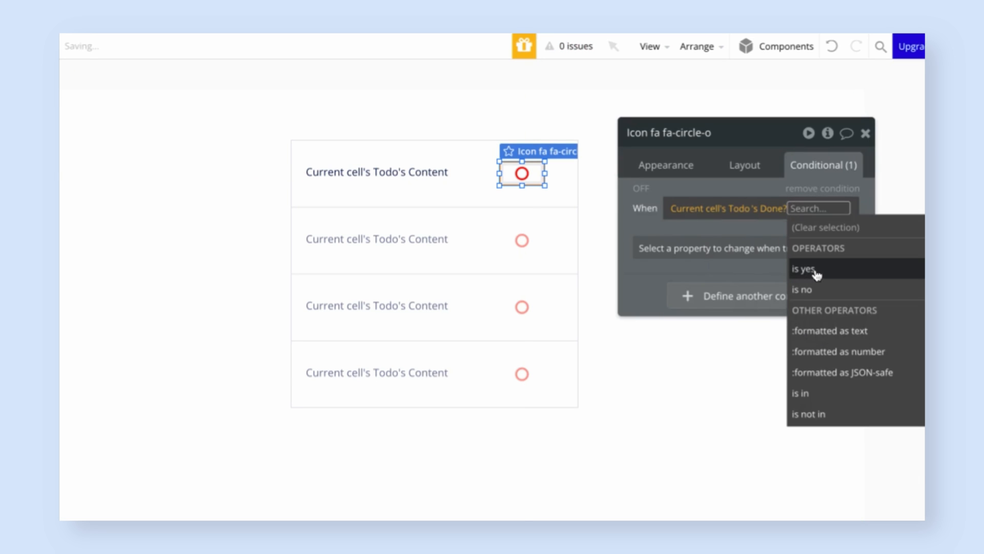
pyautogui.click(802, 268)
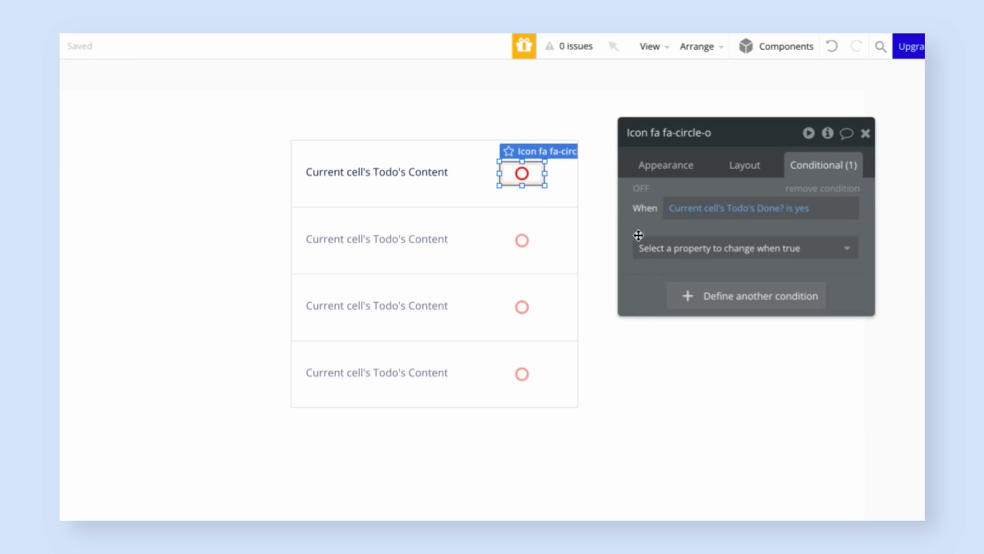
# Under that condition show the check-circle icon in the green Success colour
pyautogui.click(744, 247)
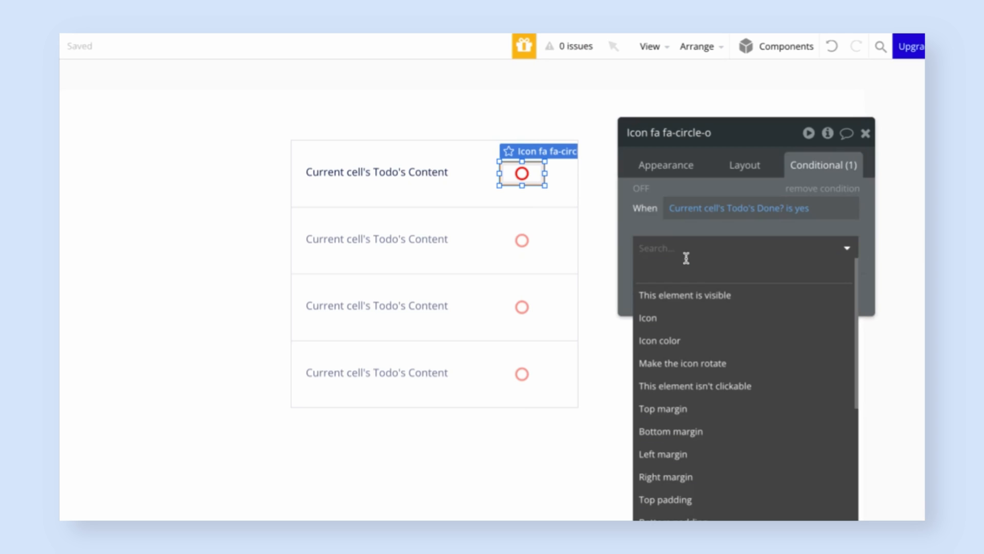
pyautogui.click(647, 318)
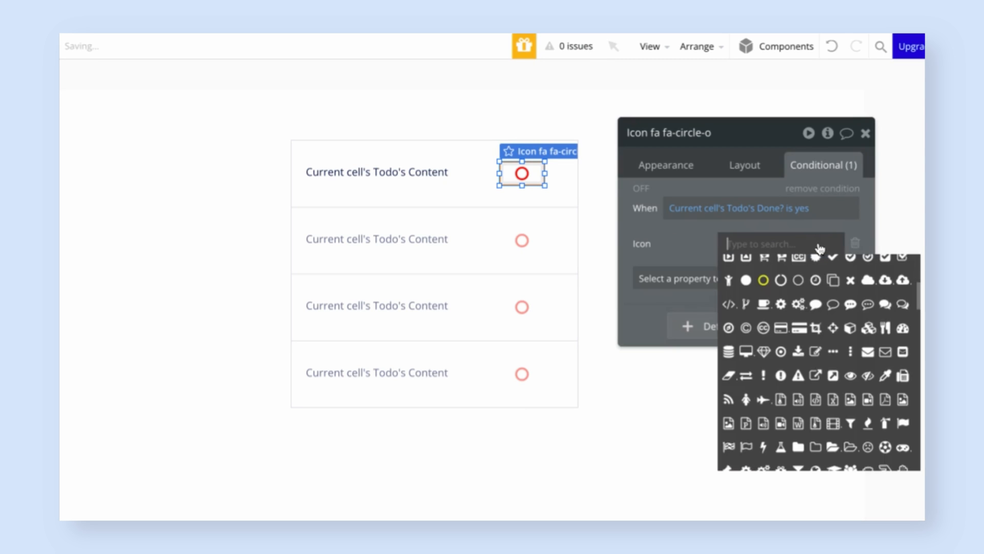
pyautogui.write('chec')
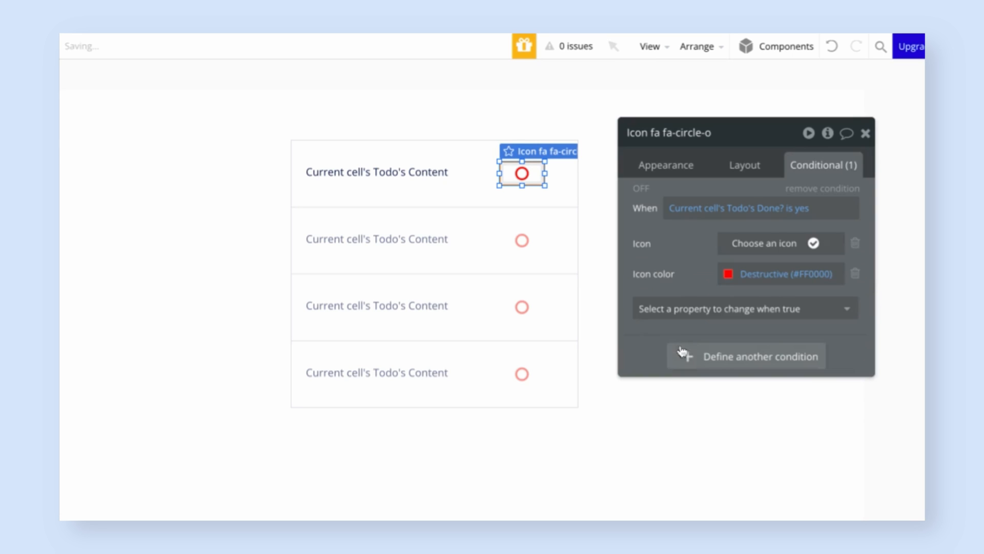
pyautogui.click(726, 274)
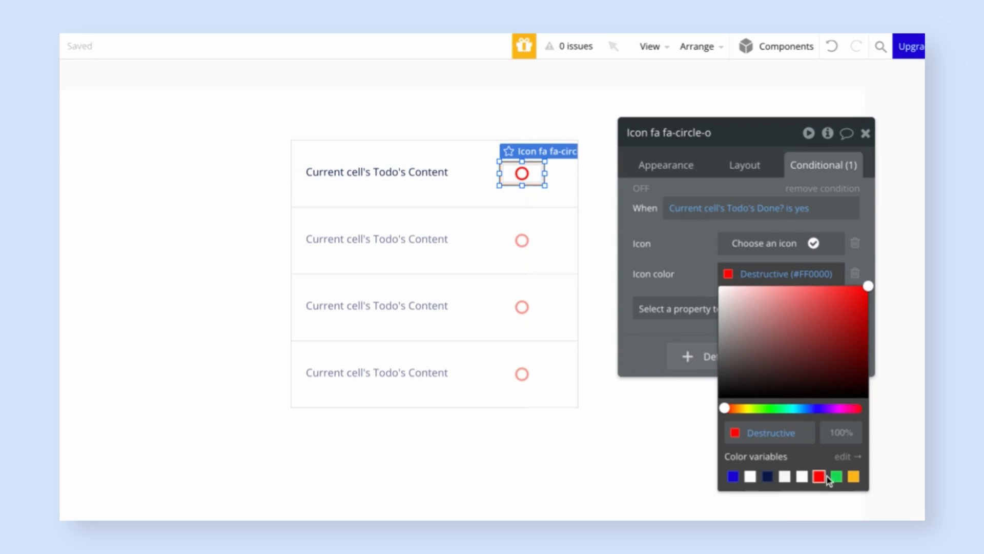
pyautogui.click(834, 476)
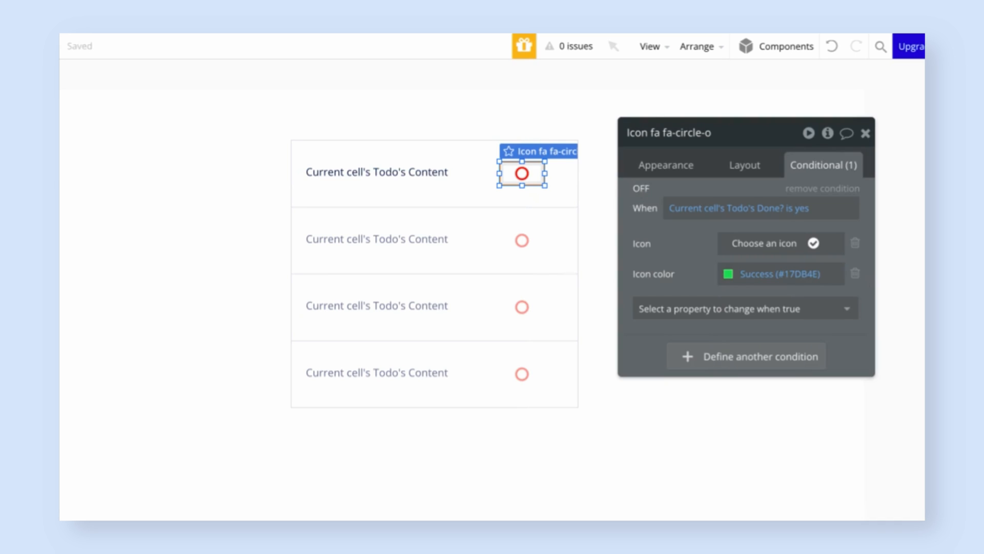
pyautogui.moveTo(474, 237)
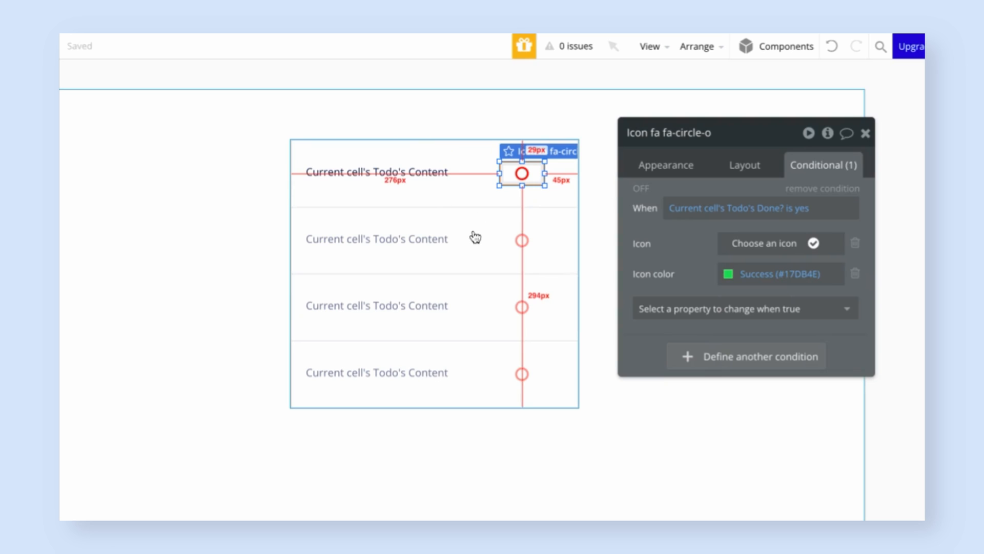
pyautogui.moveTo(492, 364)
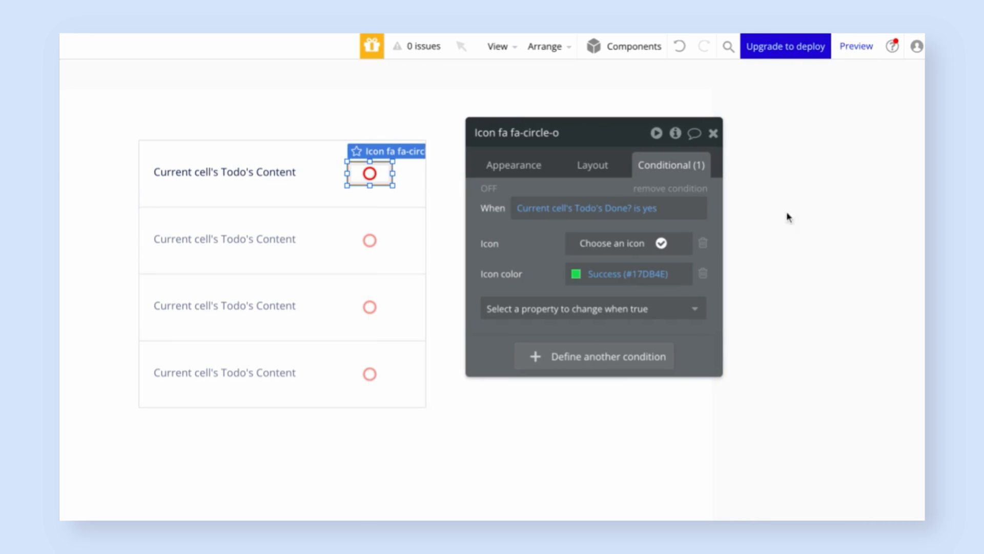
pyautogui.click(855, 46)
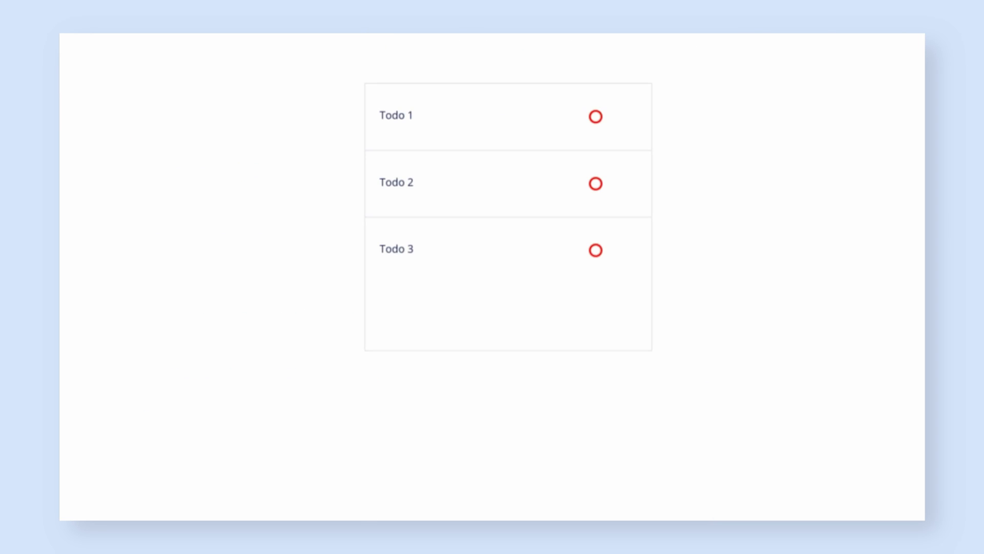
pyautogui.moveTo(449, 195)
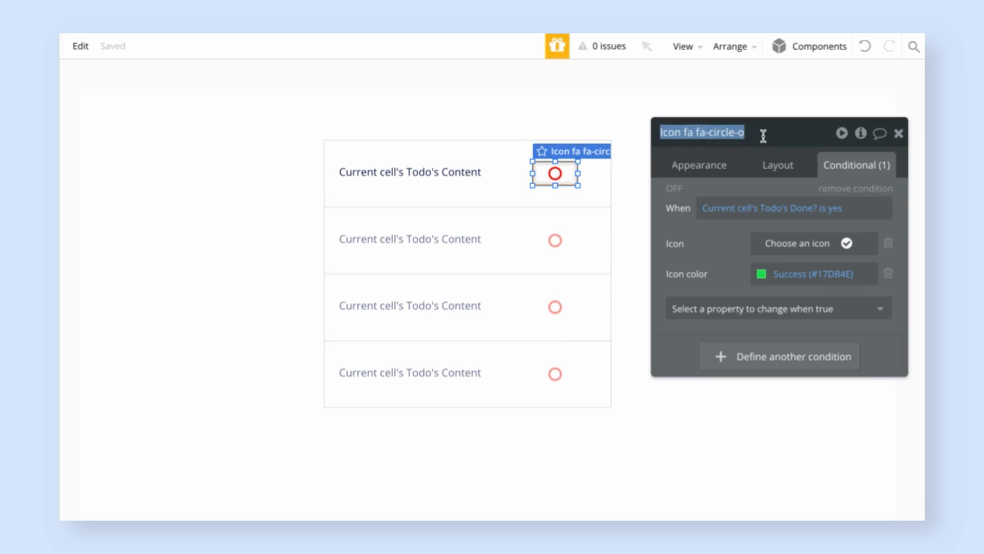
# Rename the icon to Icon Done and add a click workflow for it
pyautogui.write('Icon Done')
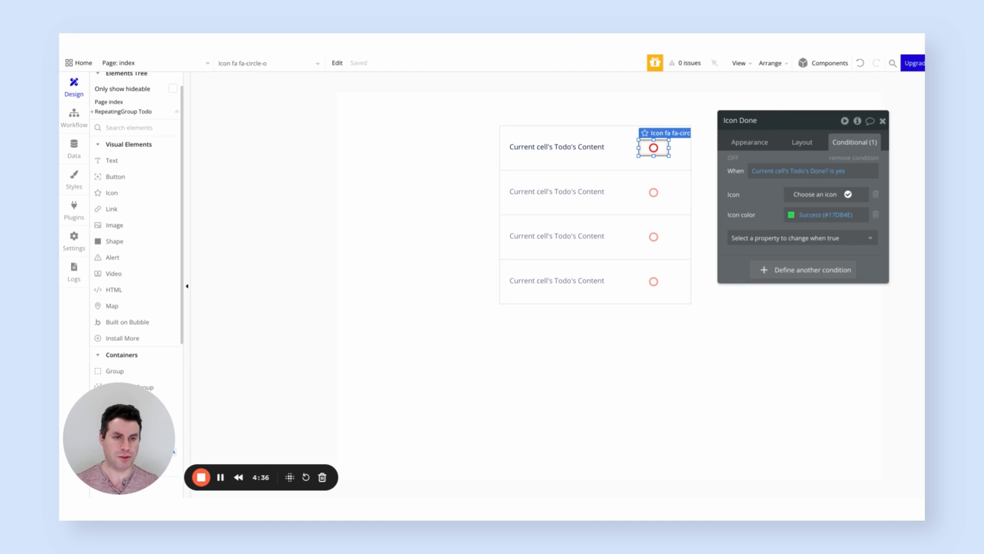
pyautogui.click(748, 142)
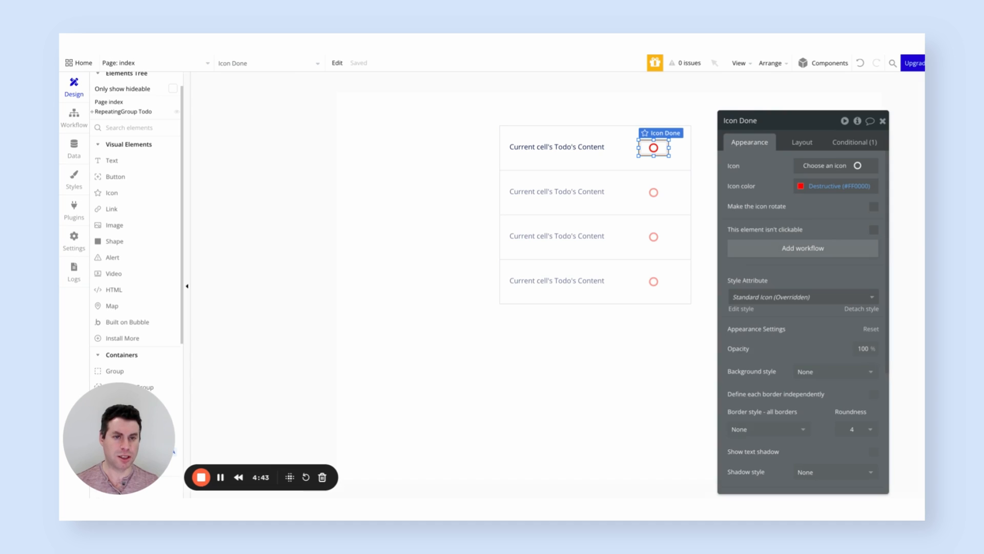
pyautogui.click(74, 118)
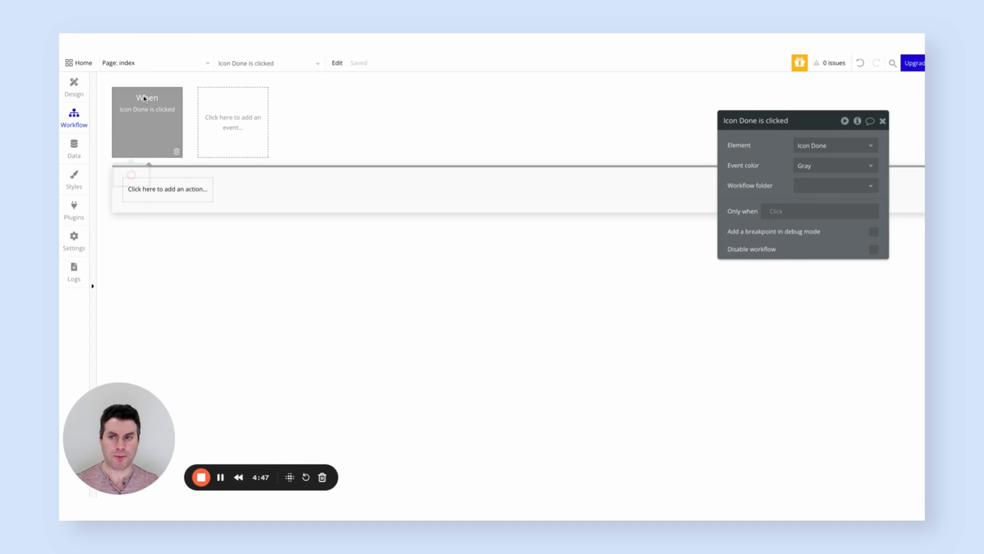
# Add a Make changes to thing action targeting the current cell's Todo
pyautogui.click(882, 121)
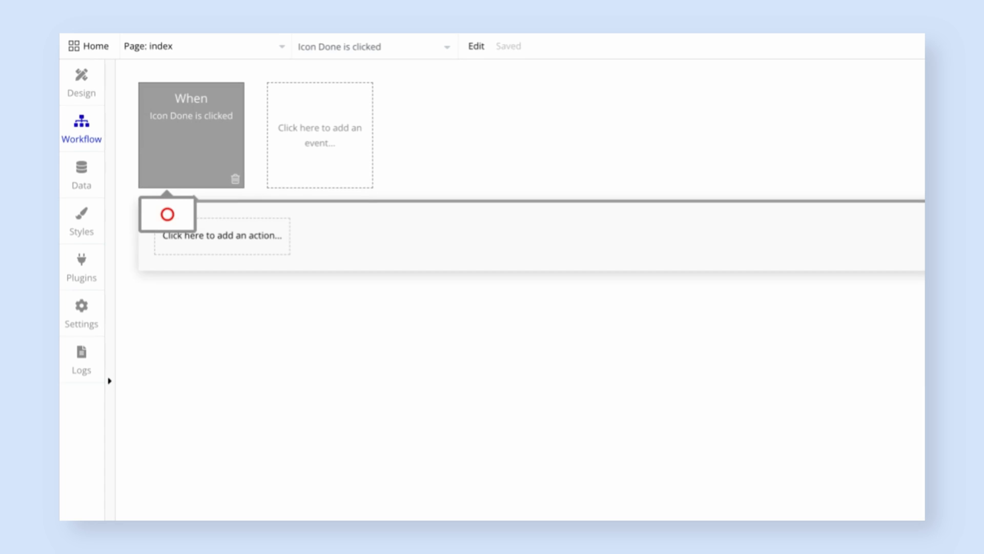
pyautogui.moveTo(224, 129)
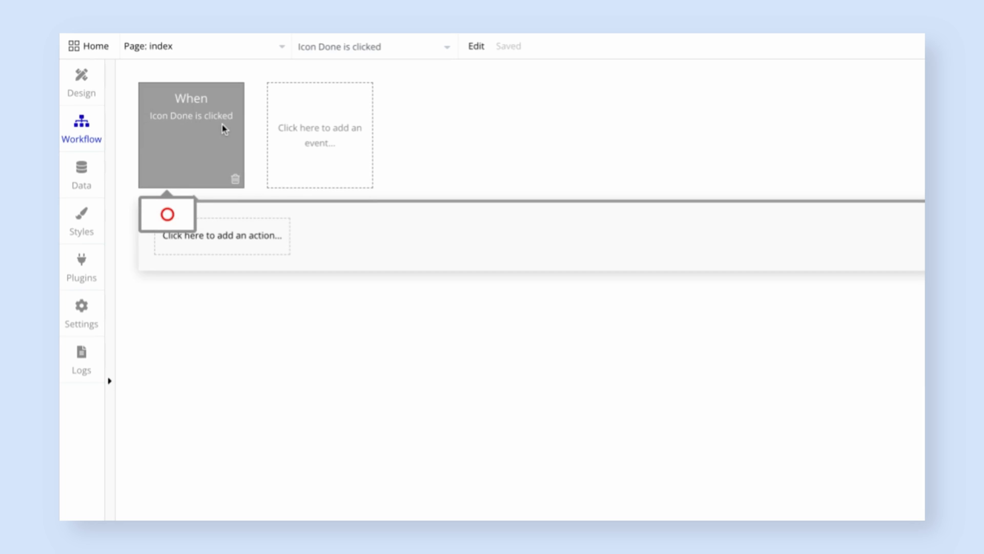
pyautogui.click(217, 235)
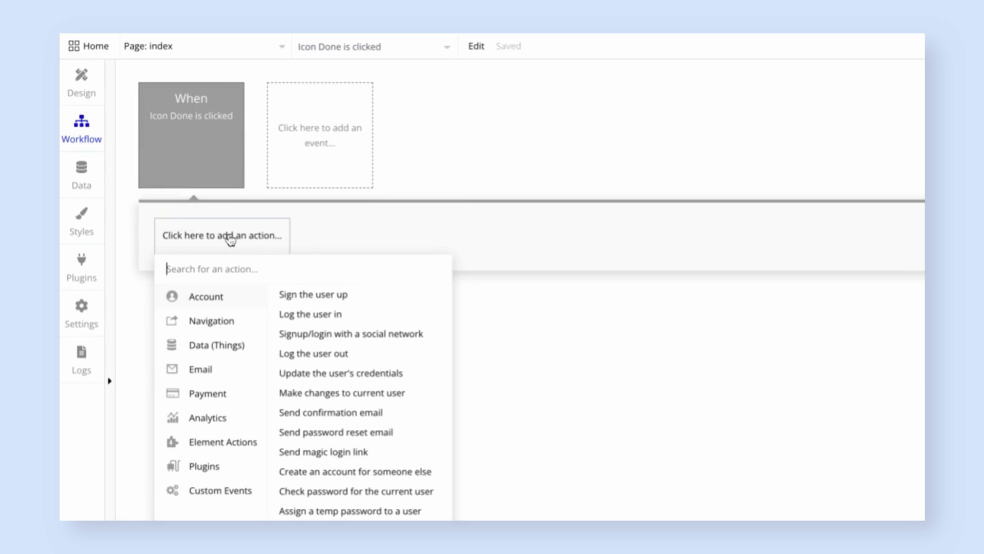
pyautogui.click(214, 345)
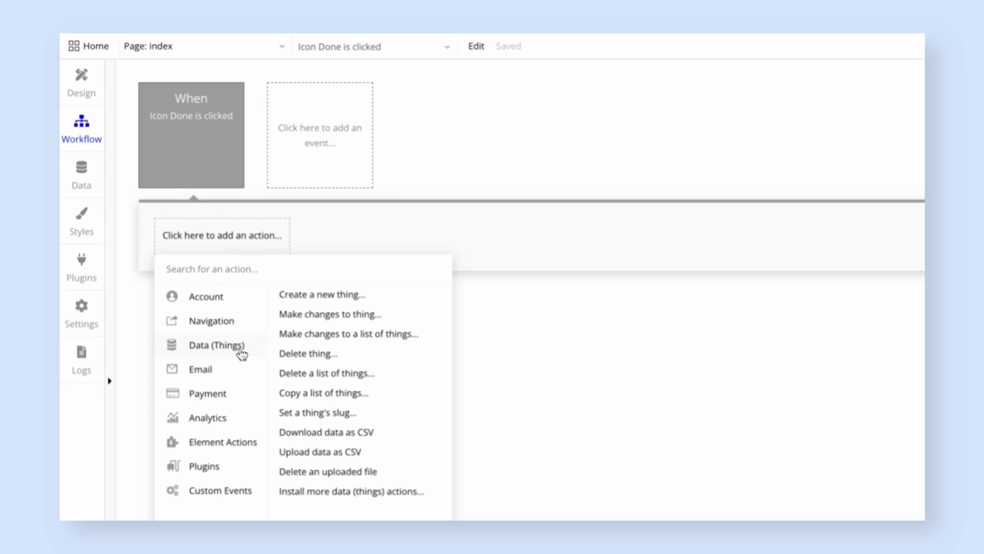
pyautogui.click(329, 313)
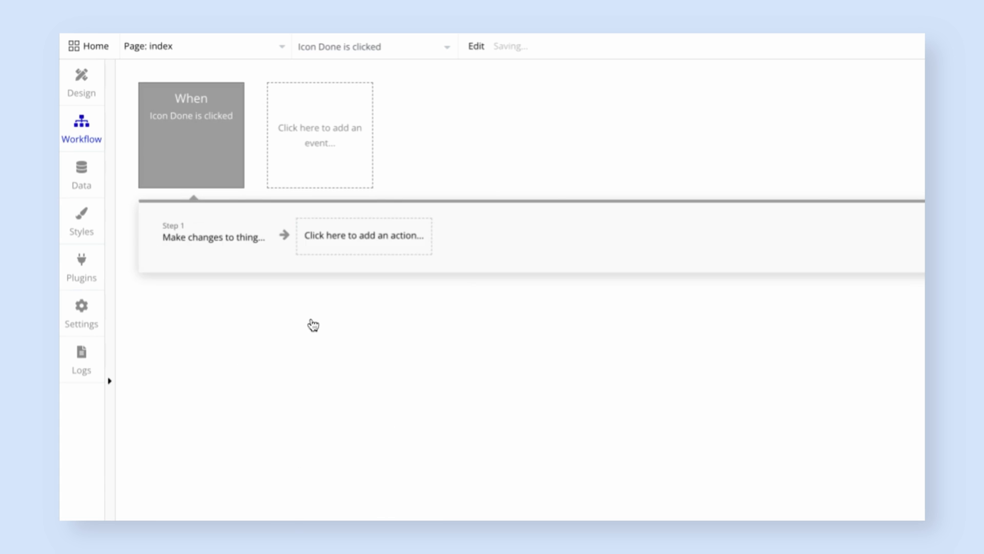
pyautogui.click(213, 236)
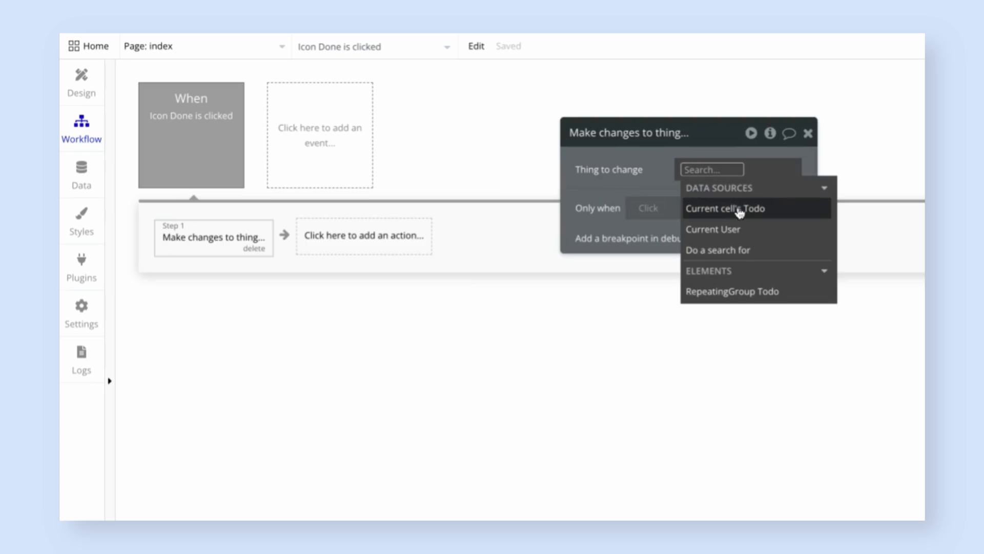
pyautogui.click(726, 208)
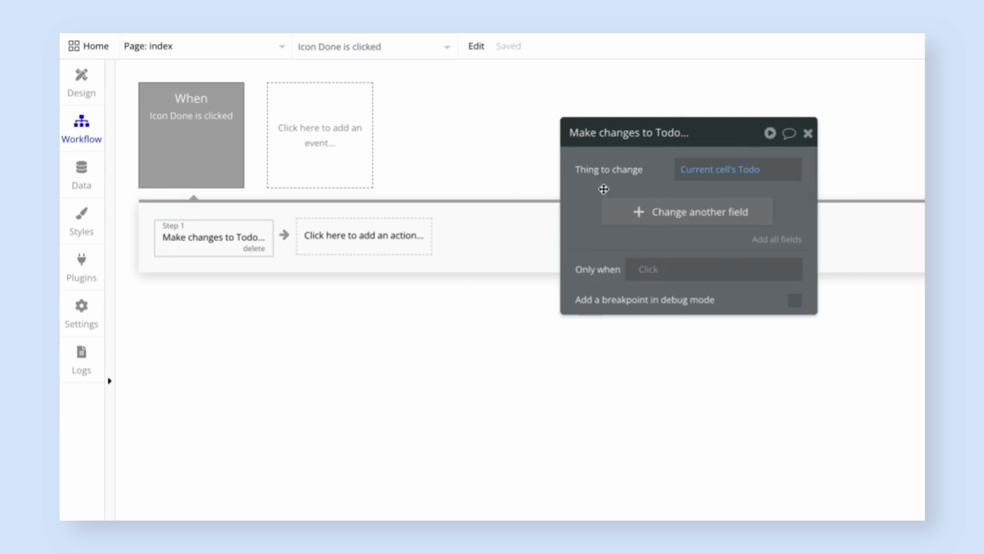
# Have the action set the Todo's Done? field to yes
pyautogui.click(686, 211)
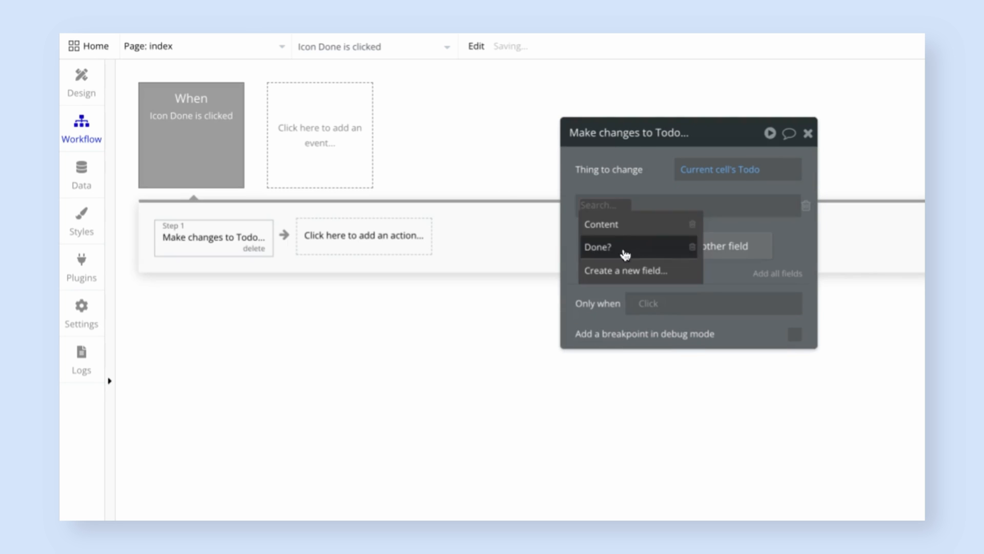
pyautogui.click(597, 246)
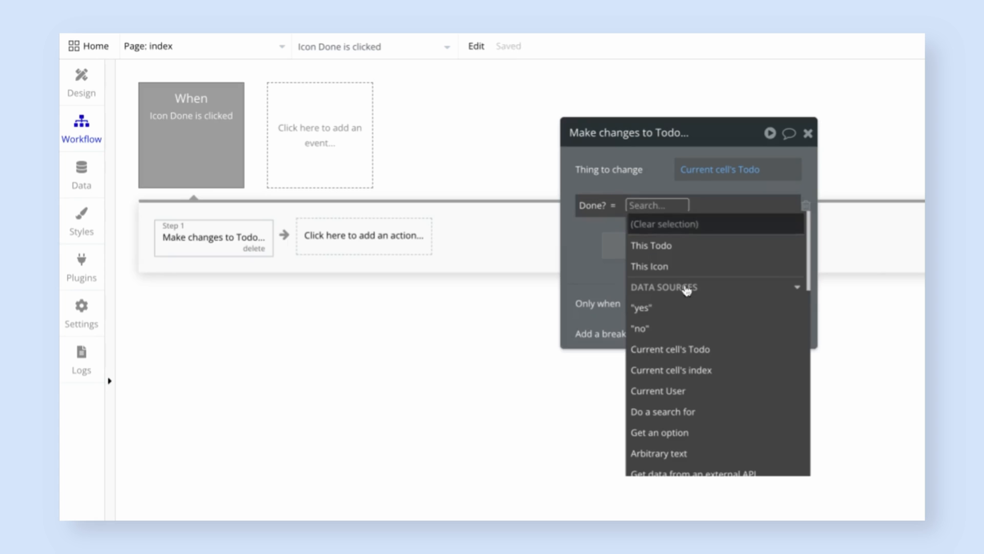
pyautogui.click(642, 308)
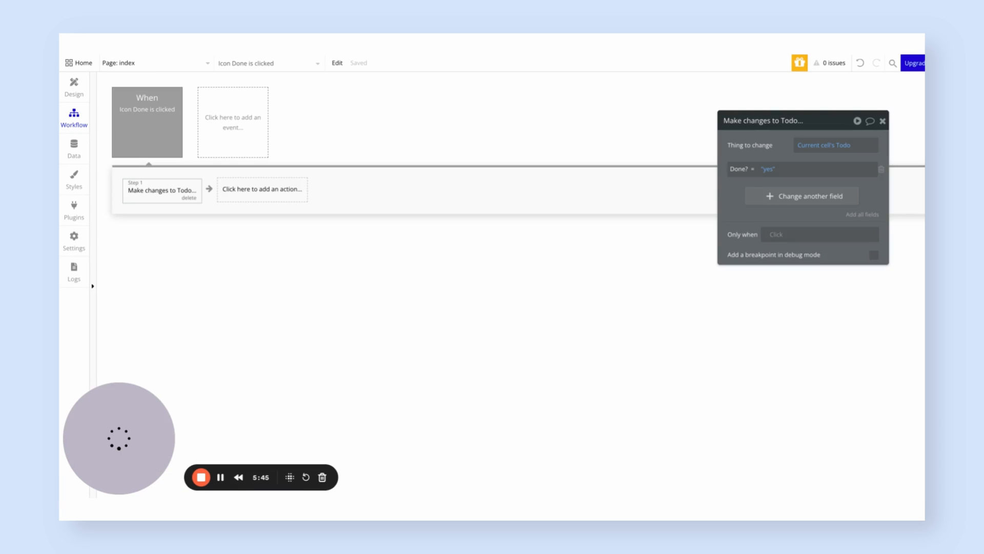
# Draw a header group across the page top with independently defined borders and a text element inside
pyautogui.click(74, 87)
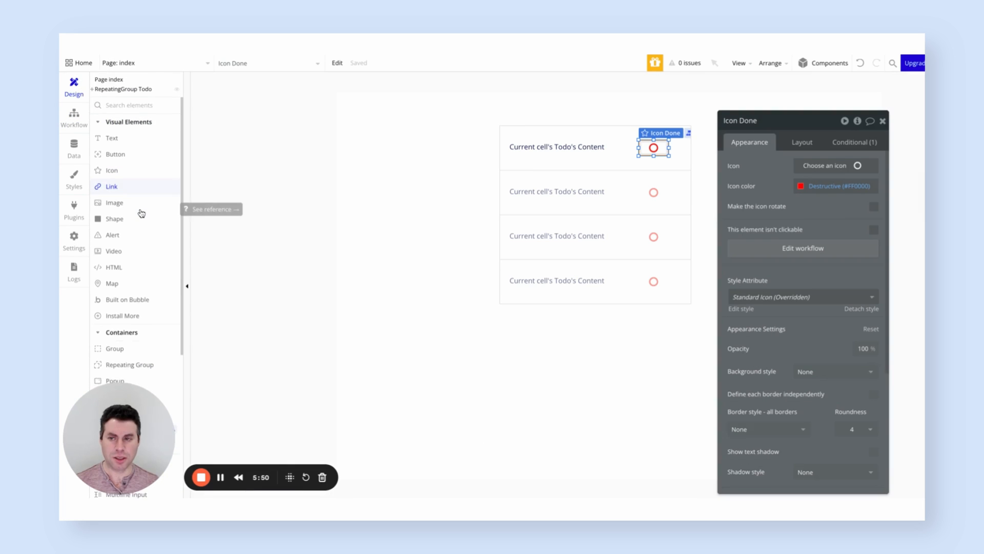
pyautogui.scroll(-3)
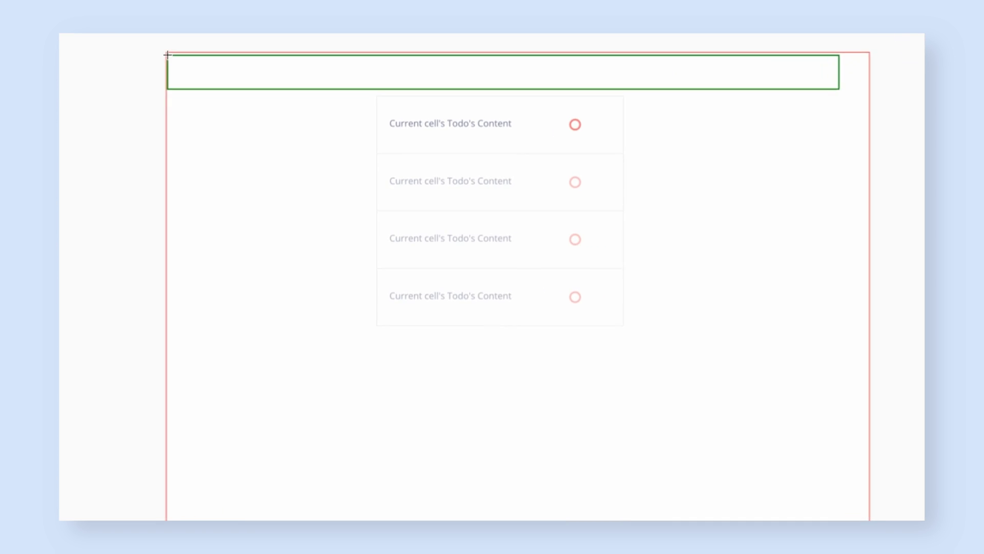
pyautogui.click(440, 75)
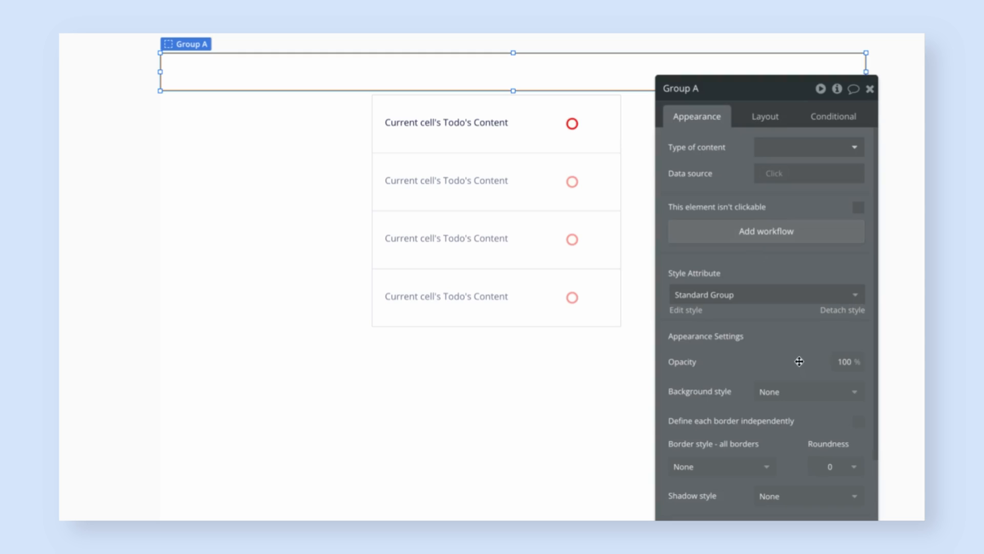
pyautogui.moveTo(791, 370)
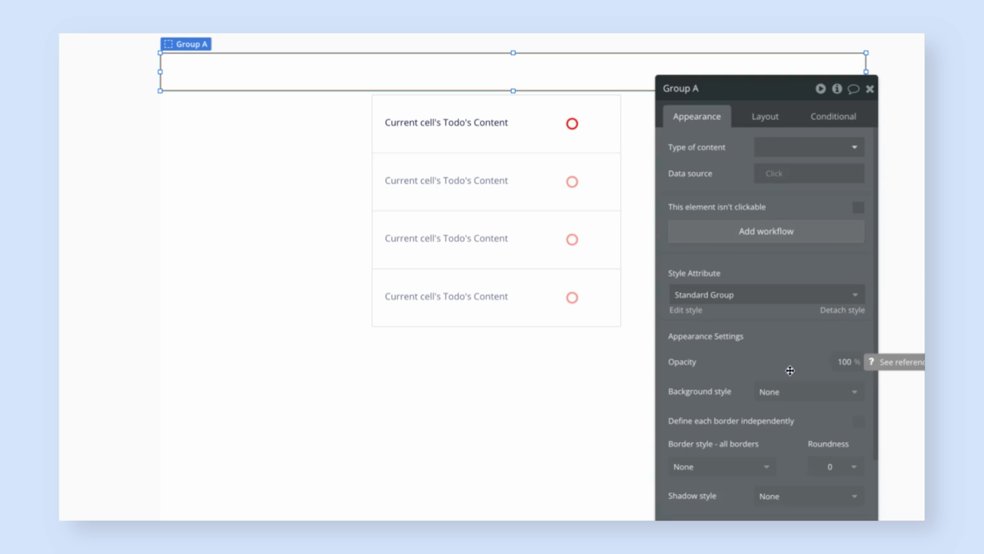
pyautogui.scroll(-3)
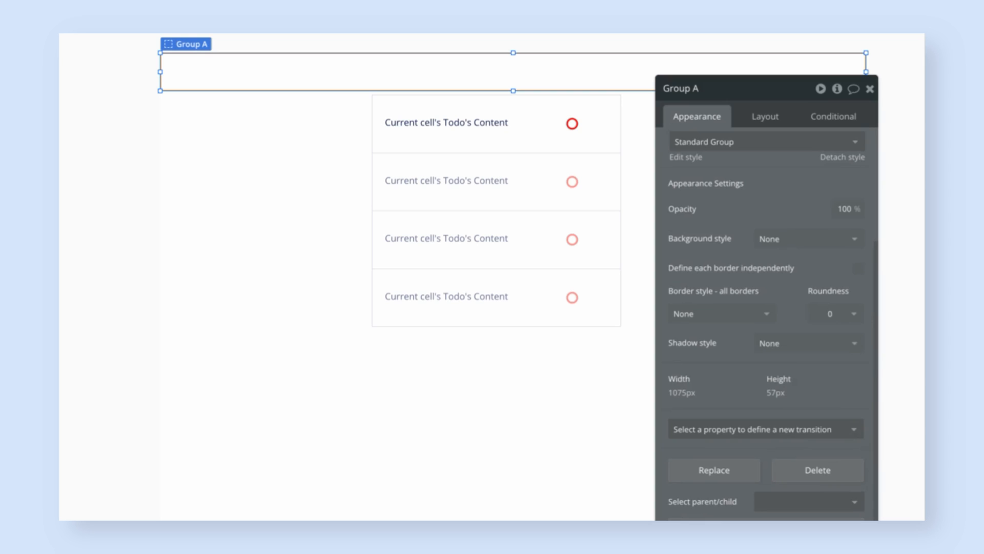
pyautogui.moveTo(838, 267)
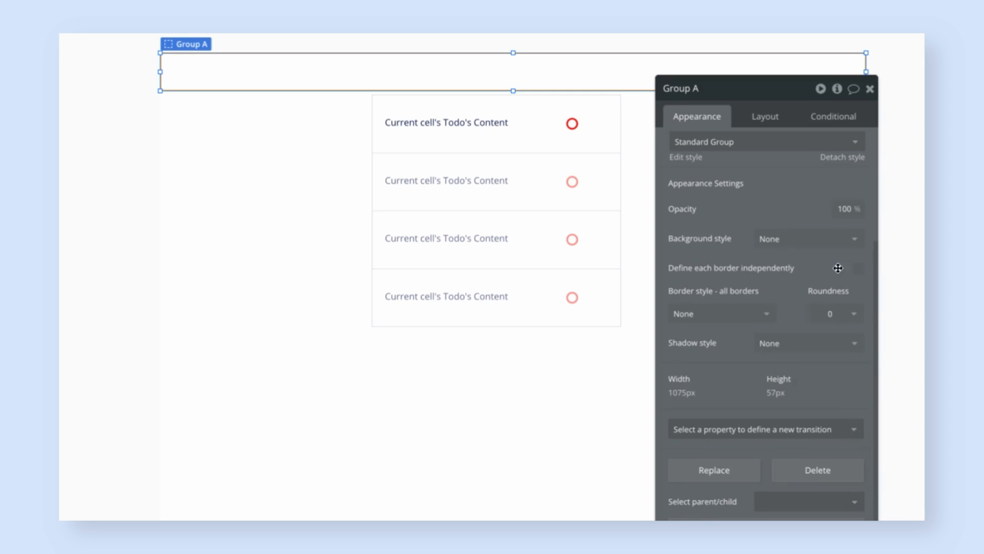
pyautogui.click(859, 268)
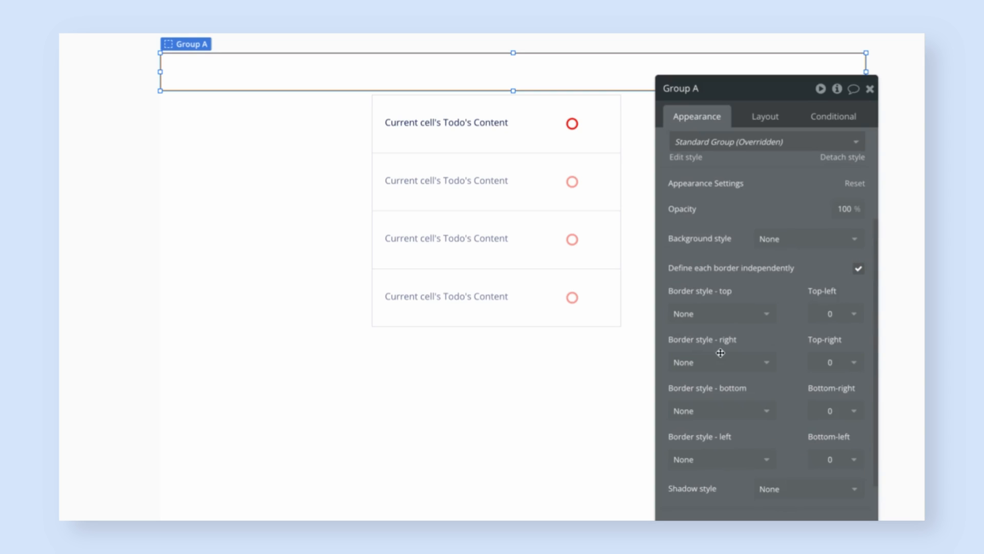
pyautogui.click(720, 410)
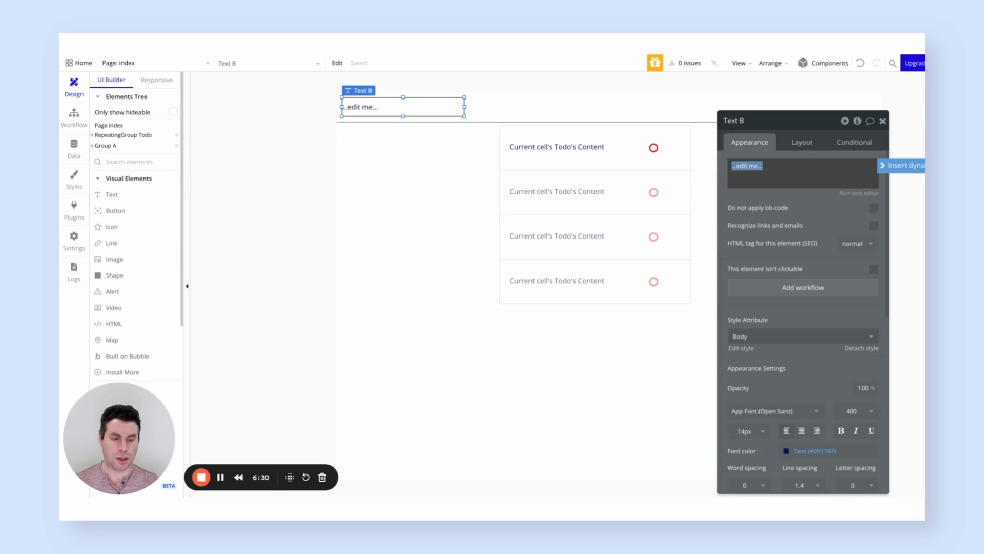
# Change the header text to 'Todo App' and give it the Heading 3 style
pyautogui.write('Todo Ap')
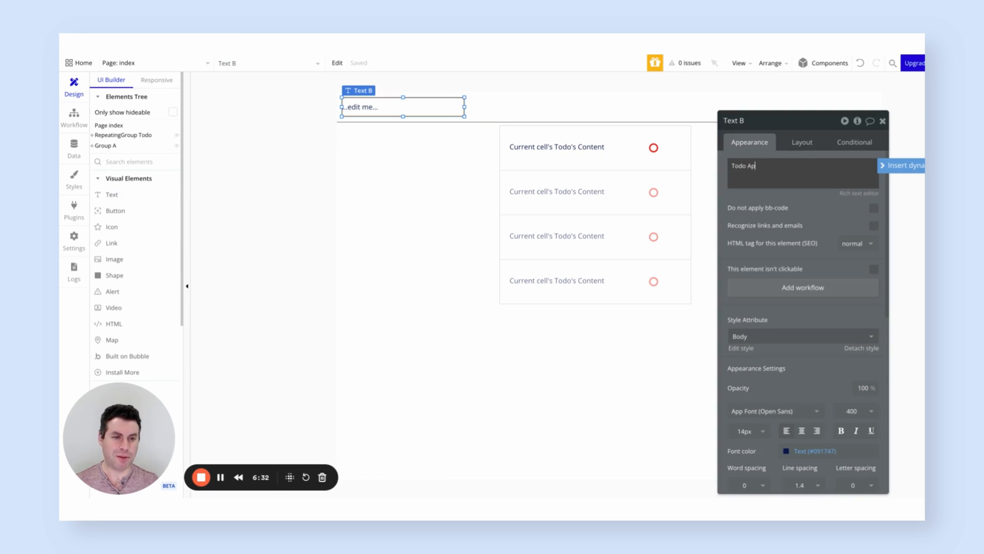
pyautogui.write('p')
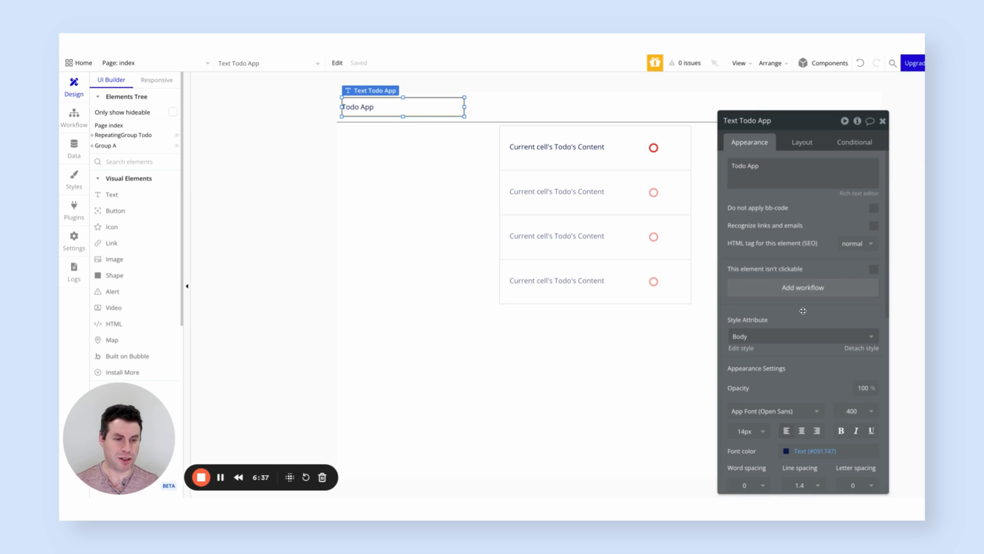
pyautogui.click(802, 336)
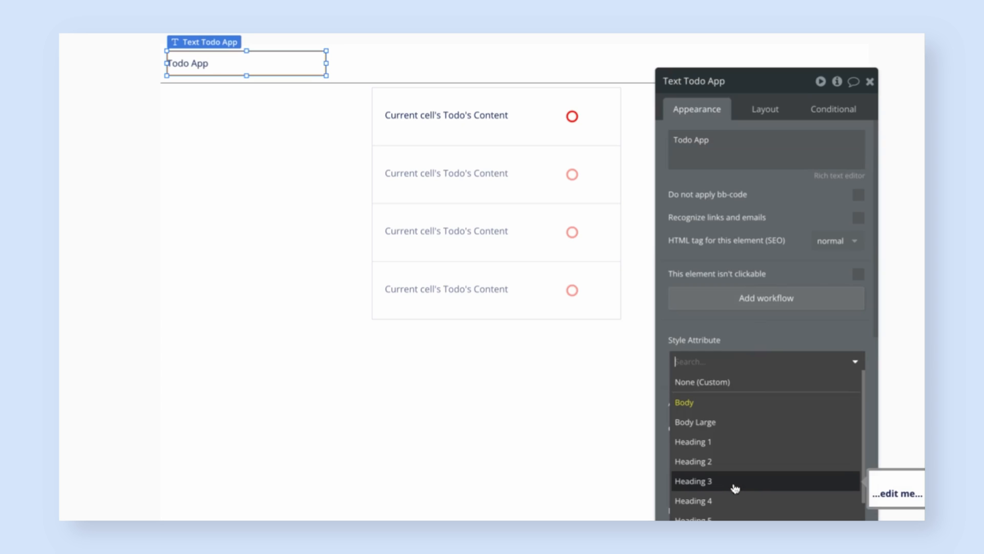
pyautogui.click(694, 479)
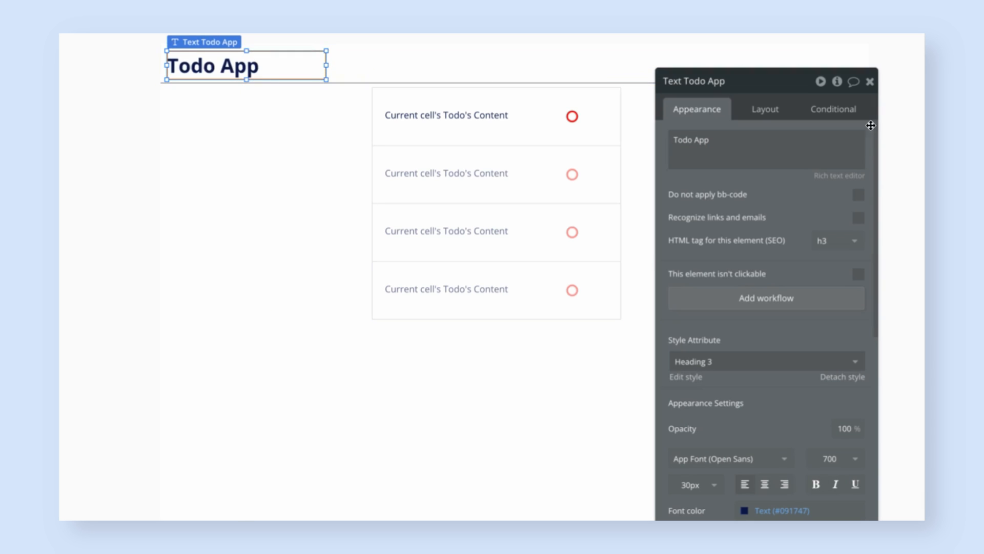
pyautogui.click(871, 81)
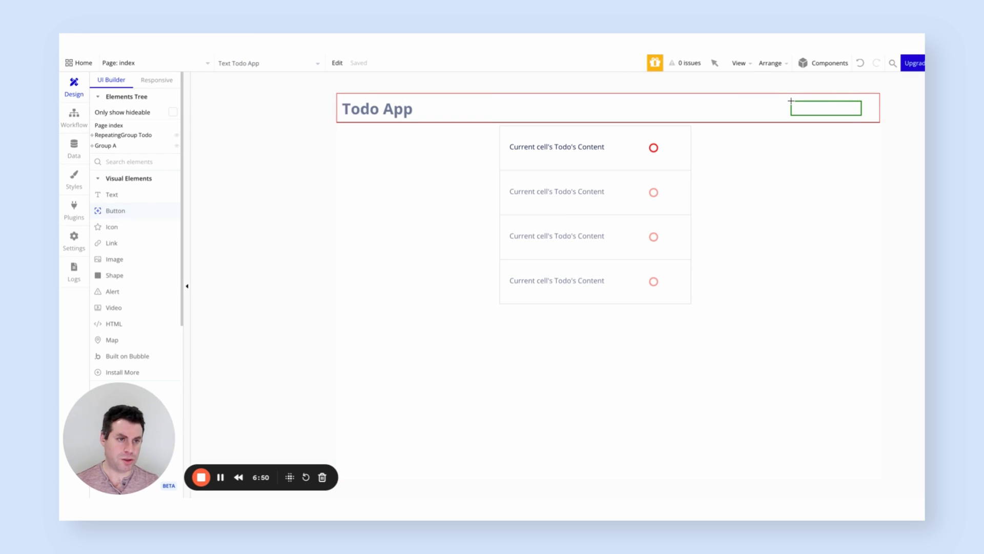
# Place a button at the right of the header and start labelling it 'New Todo'
pyautogui.click(826, 108)
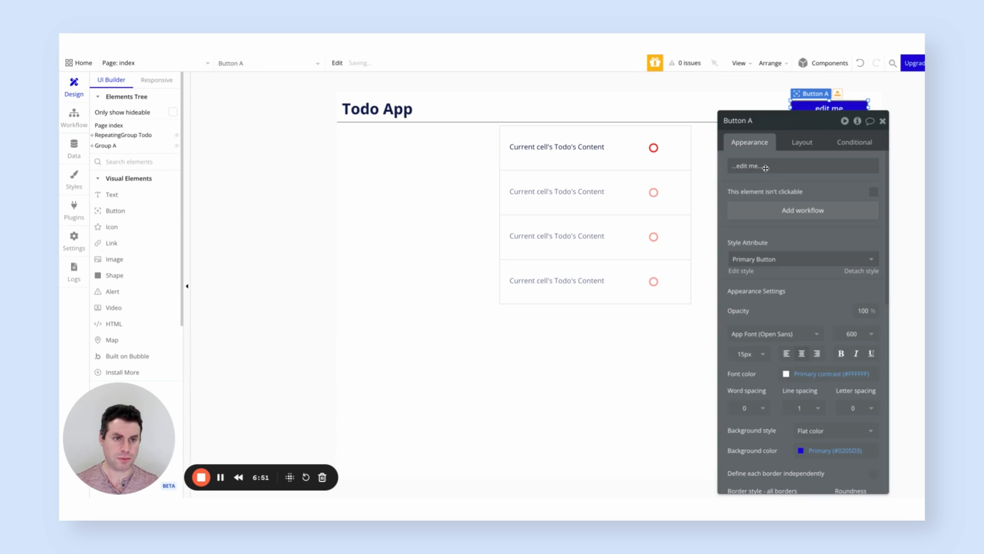
pyautogui.write('New')
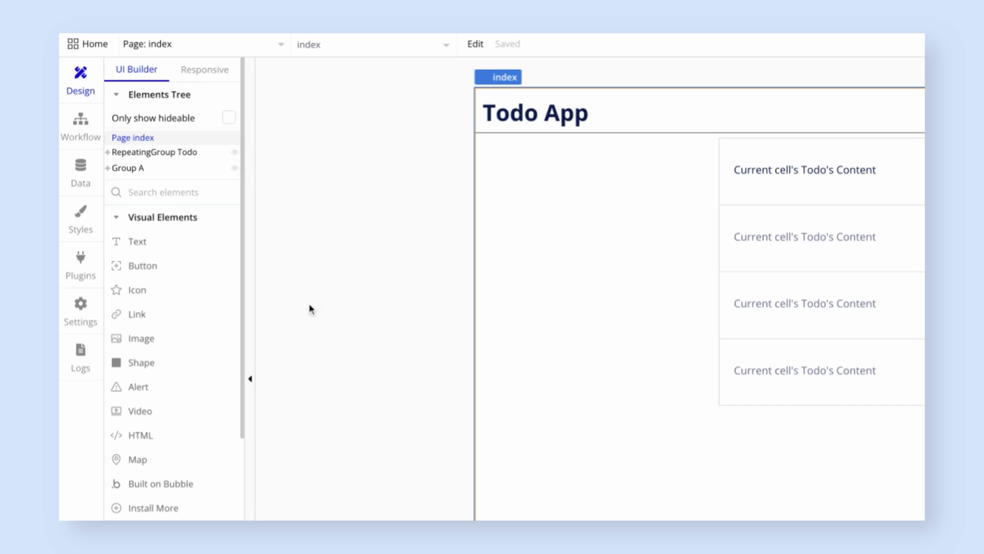
# Give the popup's multiline input the placeholder 'Write the text of the todo here!'
pyautogui.scroll(-3)
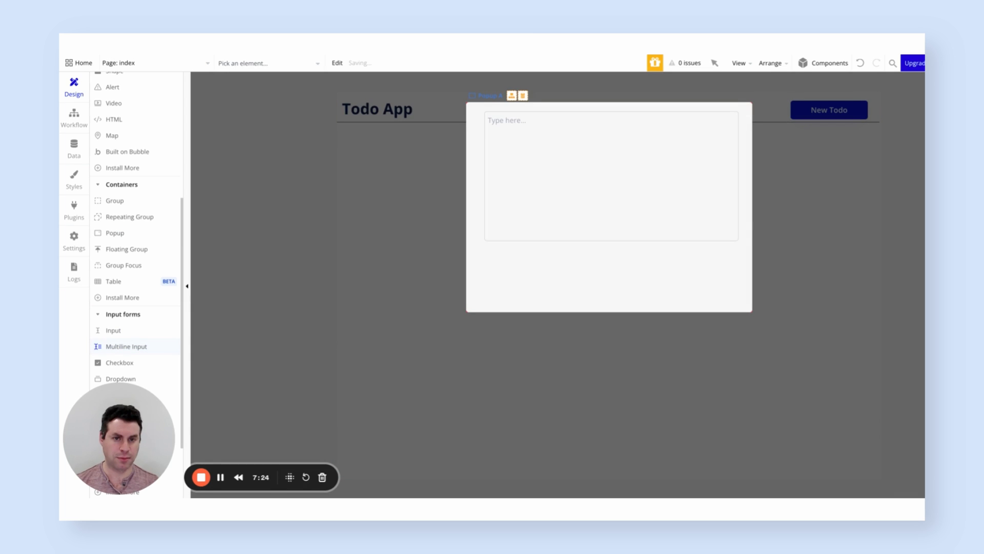
pyautogui.click(609, 176)
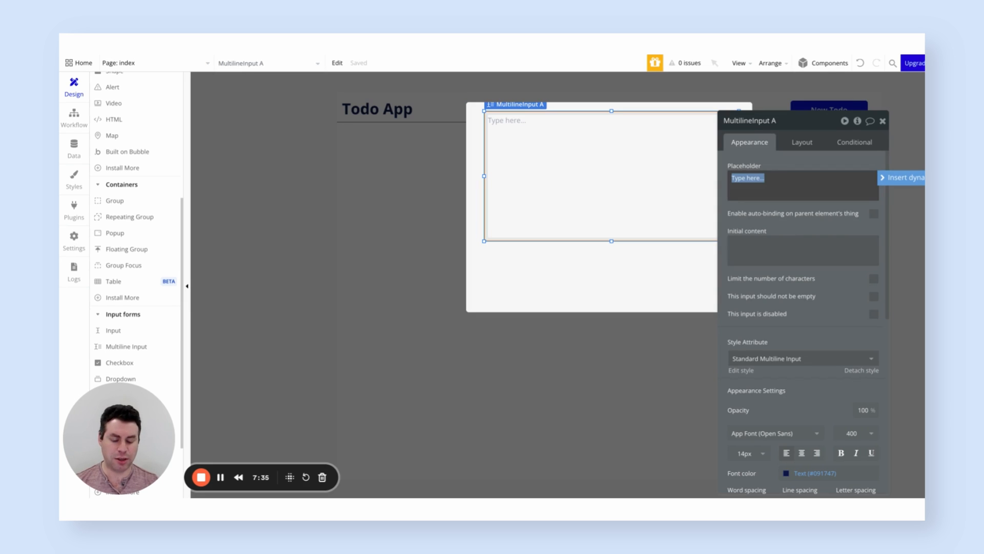
pyautogui.write('Write the te')
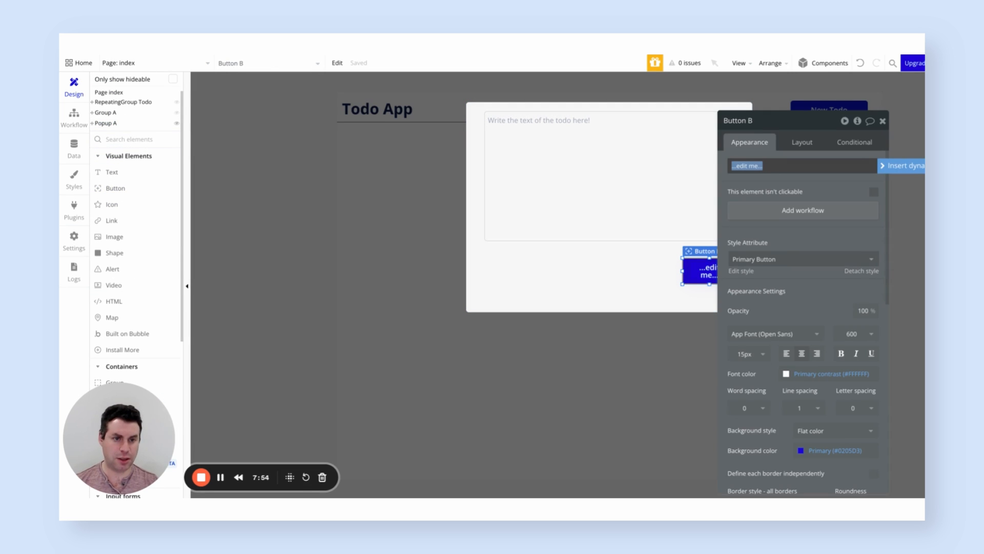
# Add a button to the popup and label it 'Add Todo'
pyautogui.write('Save')
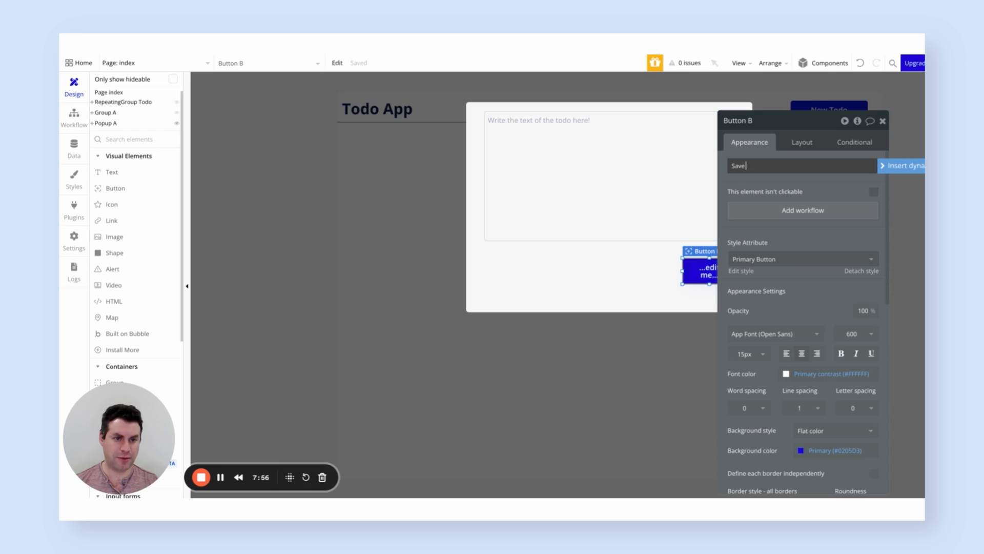
pyautogui.write('Add To')
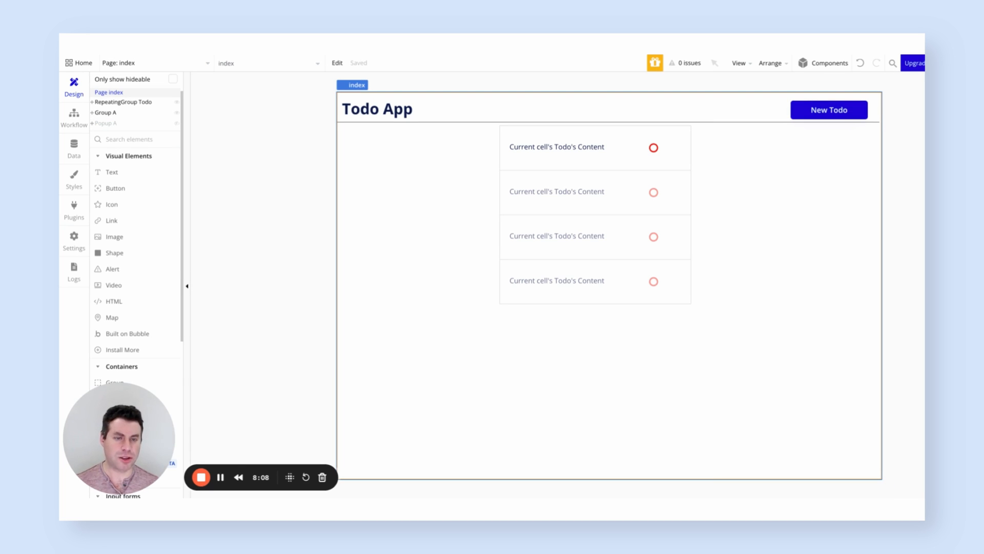
# Start a click workflow from the New Todo button
pyautogui.click(829, 110)
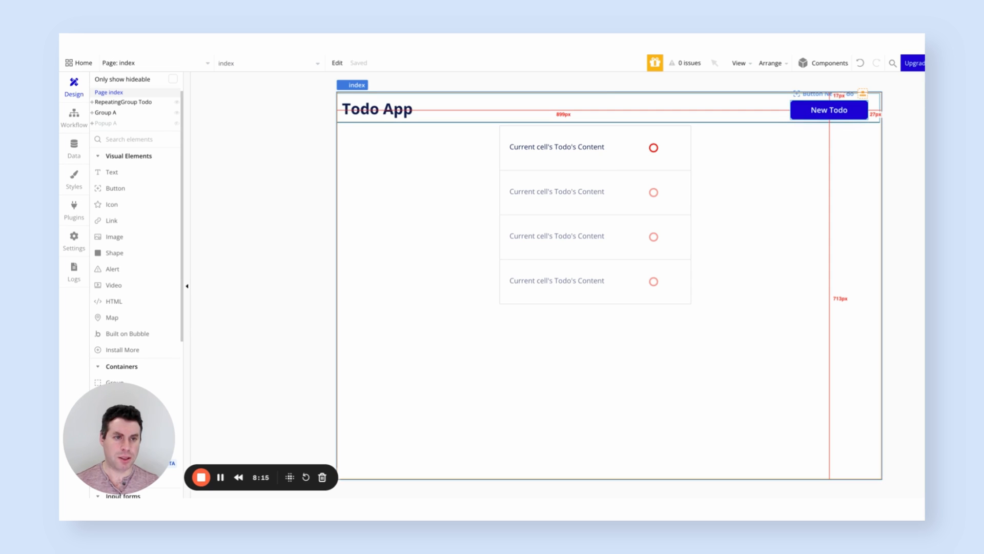
pyautogui.click(828, 110)
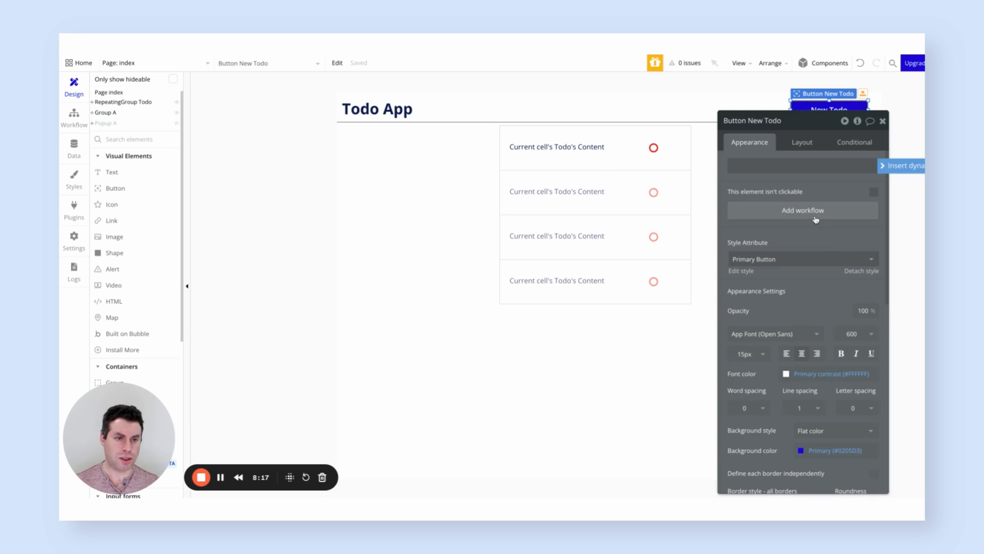
pyautogui.click(74, 118)
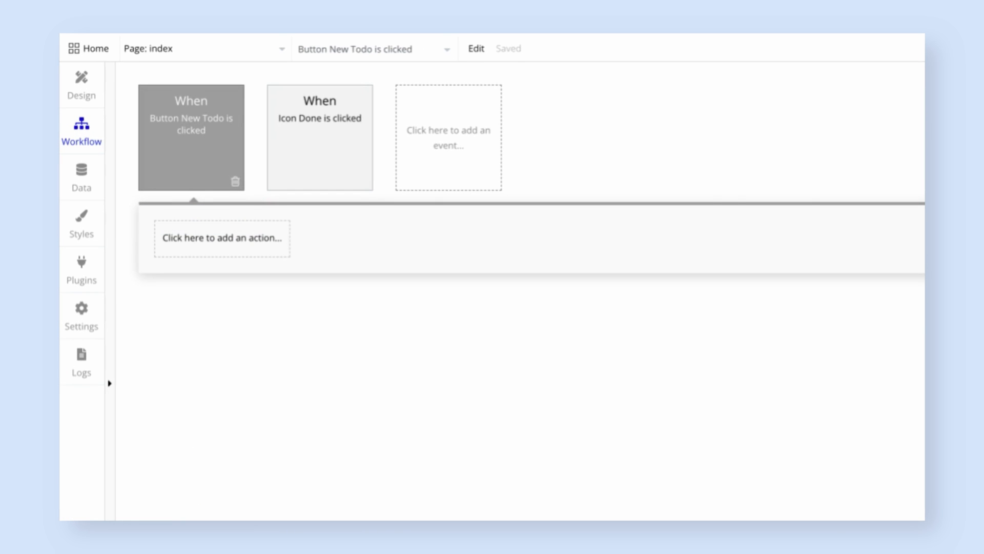
pyautogui.click(221, 238)
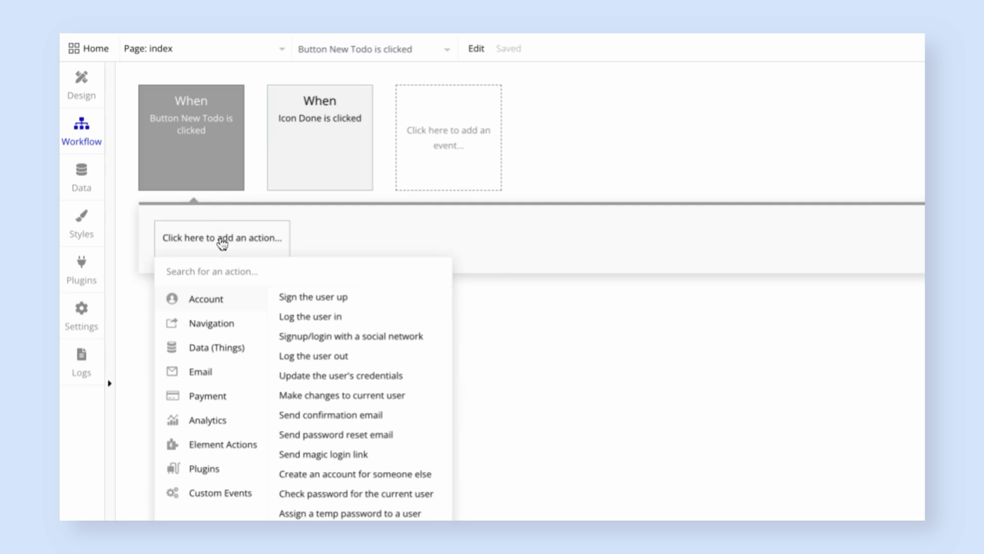
# Add a Show an element action with Popup A as its element
pyautogui.write('show')
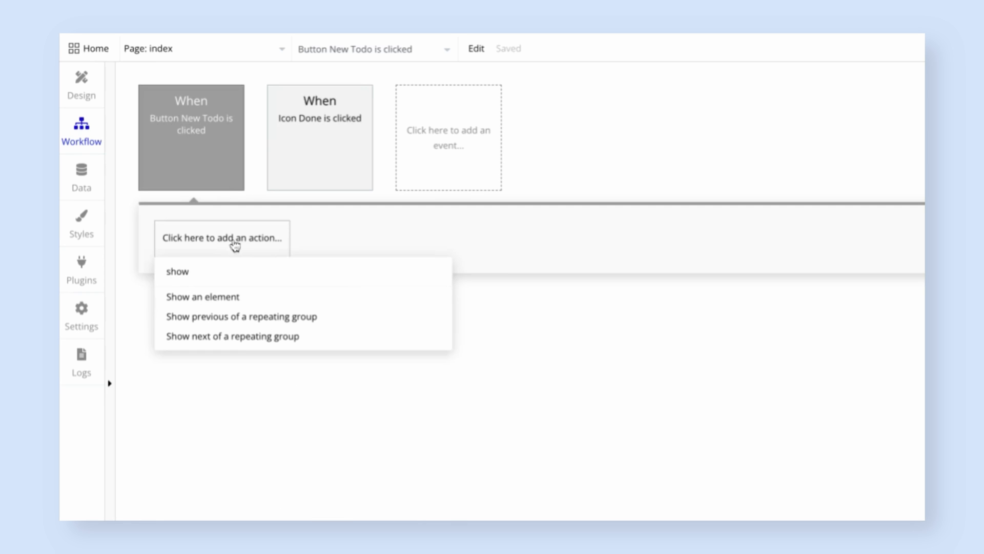
pyautogui.click(202, 297)
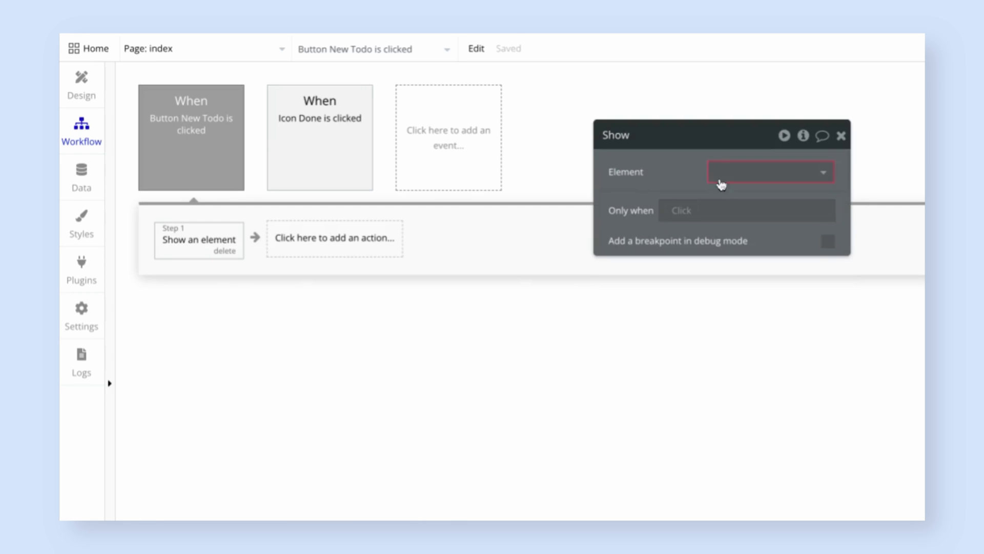
pyautogui.click(768, 171)
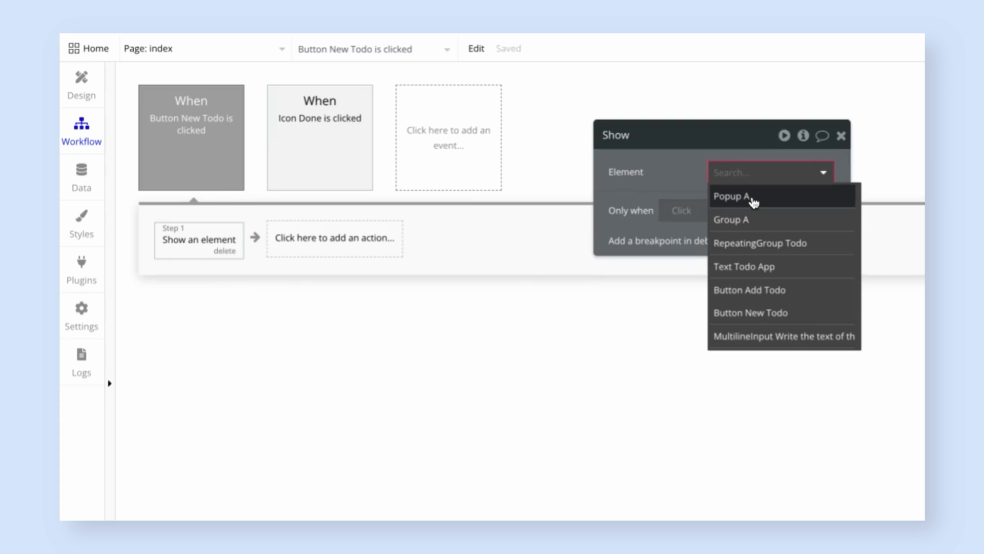
pyautogui.click(731, 196)
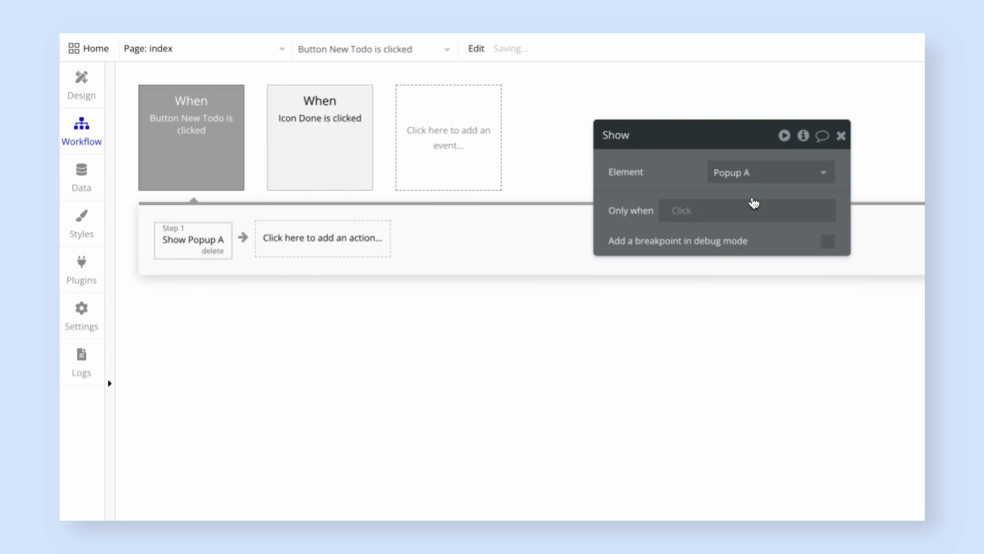
pyautogui.moveTo(81, 85)
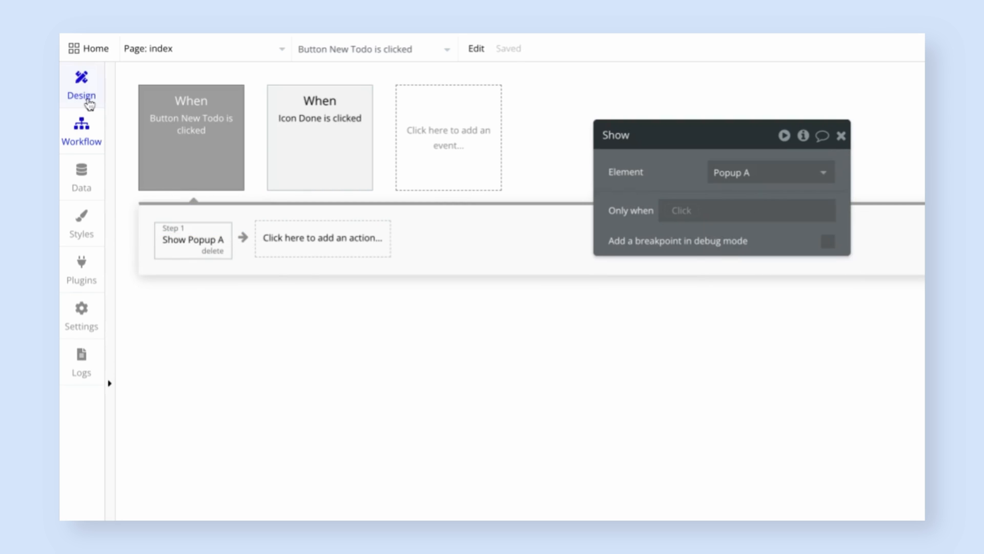
# Return to the design, bring up Popup A and start a click workflow from Add Todo
pyautogui.click(73, 82)
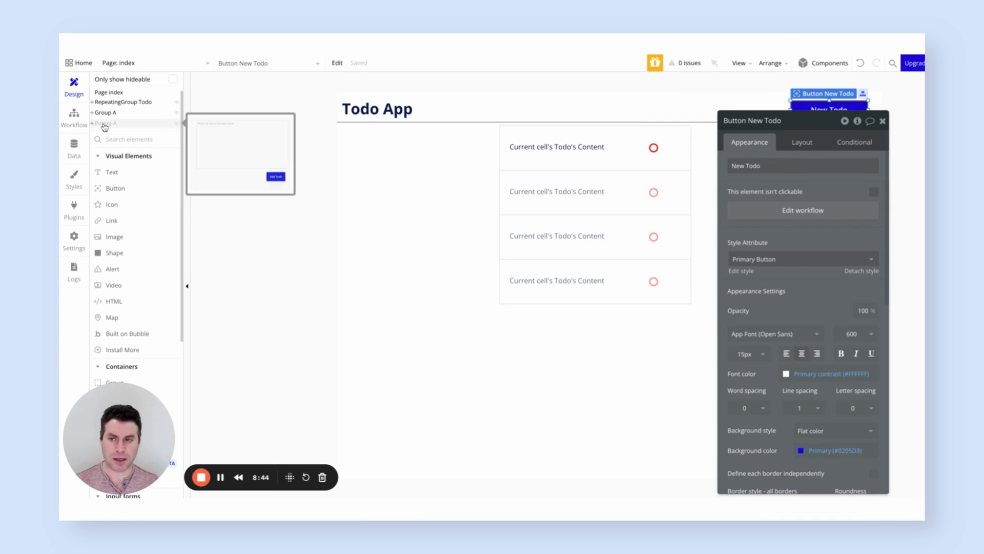
pyautogui.click(106, 123)
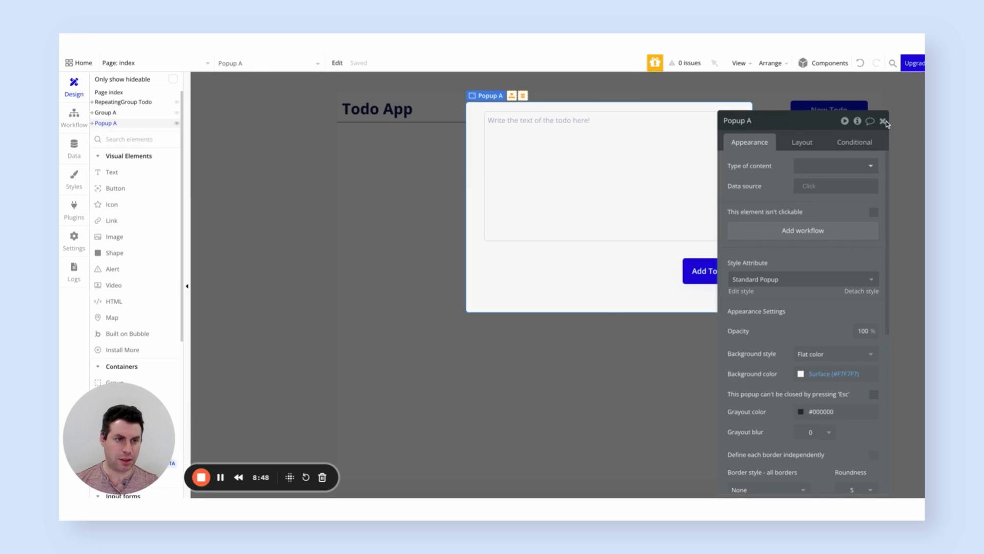
pyautogui.click(885, 121)
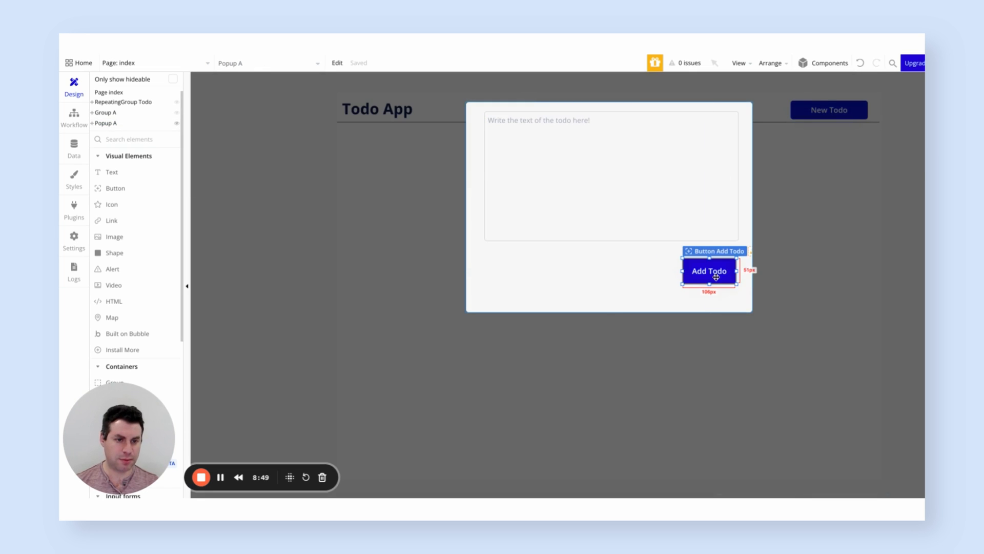
pyautogui.click(74, 118)
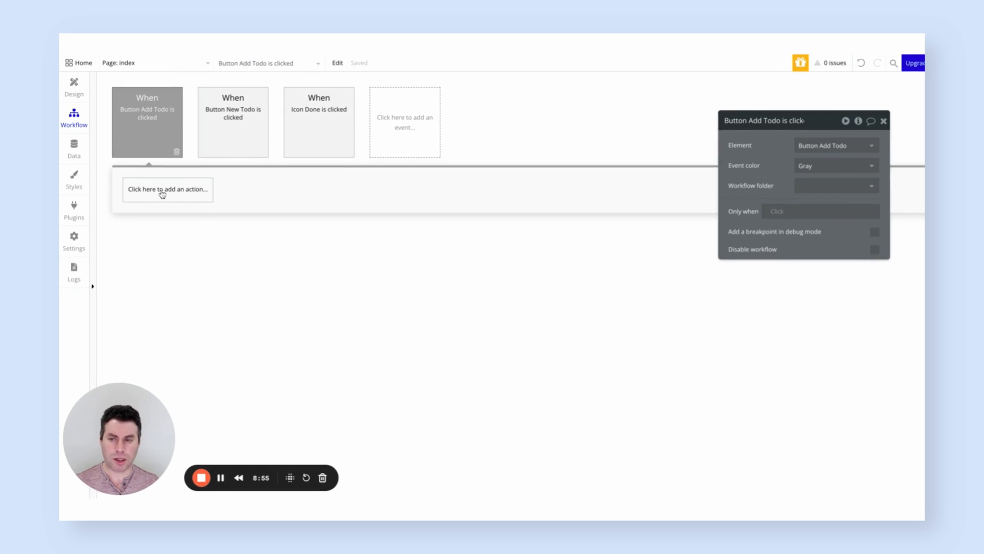
# Add a Data (Things) Create a new thing action with Type set to Todo
pyautogui.click(168, 189)
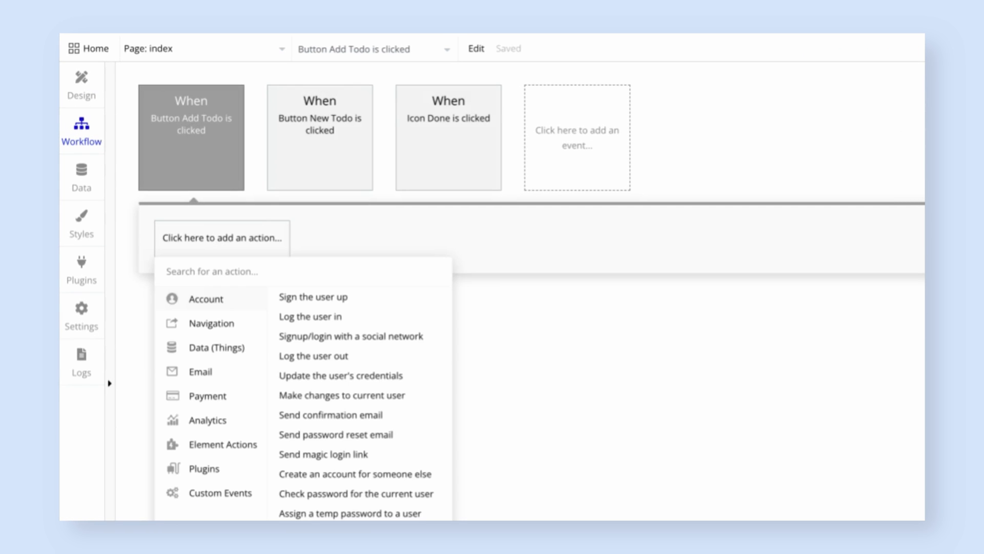
pyautogui.click(217, 348)
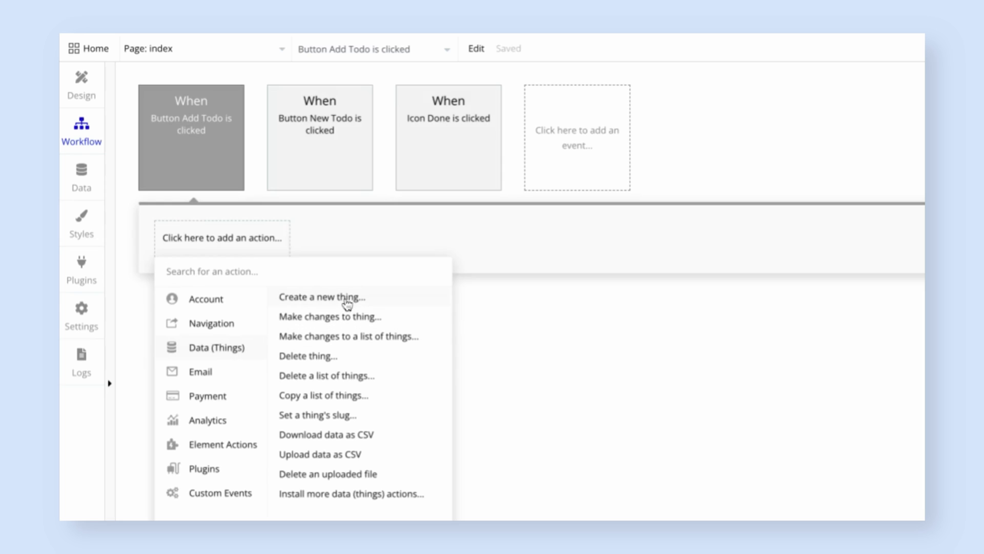
pyautogui.click(321, 296)
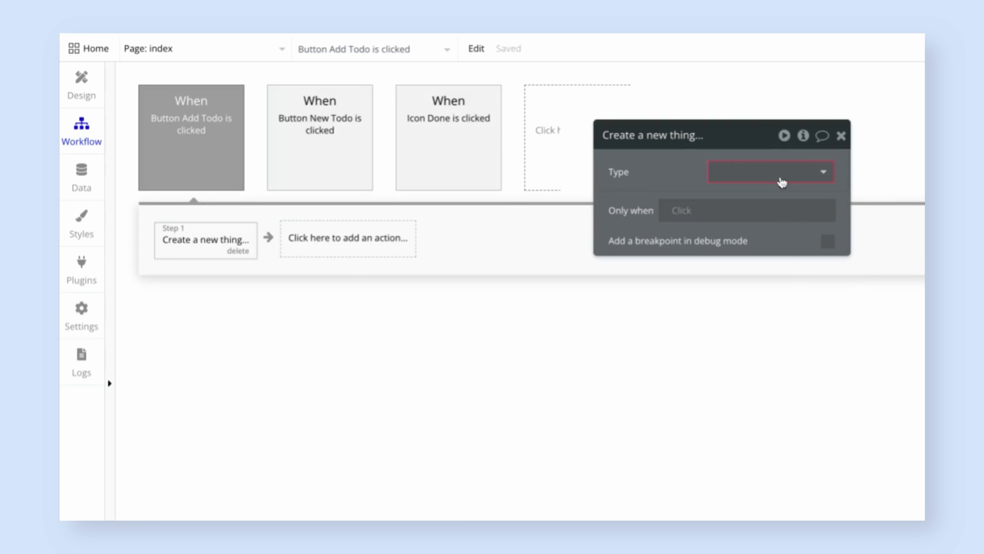
pyautogui.click(769, 171)
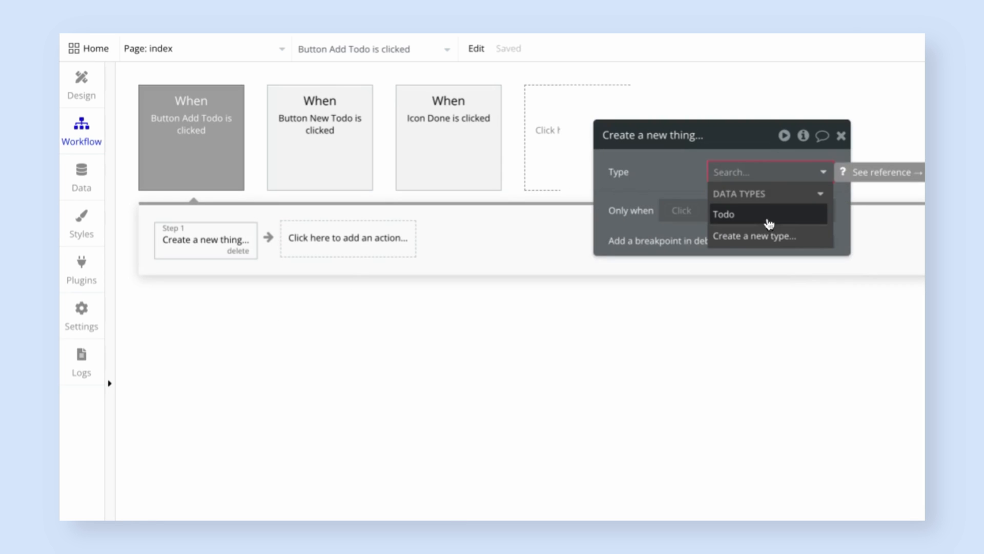
pyautogui.click(724, 214)
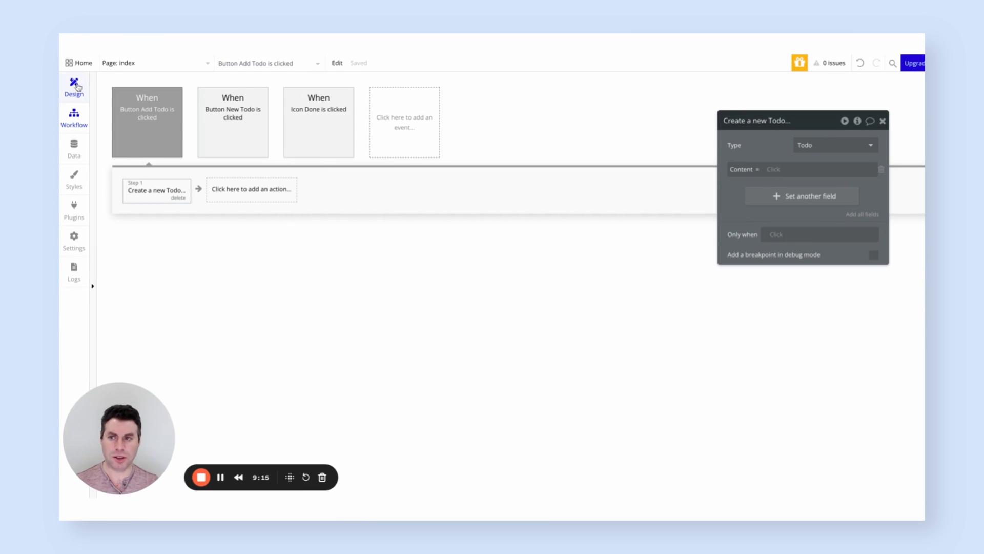
# Rename the popup's multiline input to 'Input Todo Content'
pyautogui.click(74, 86)
pyautogui.write('Input To')
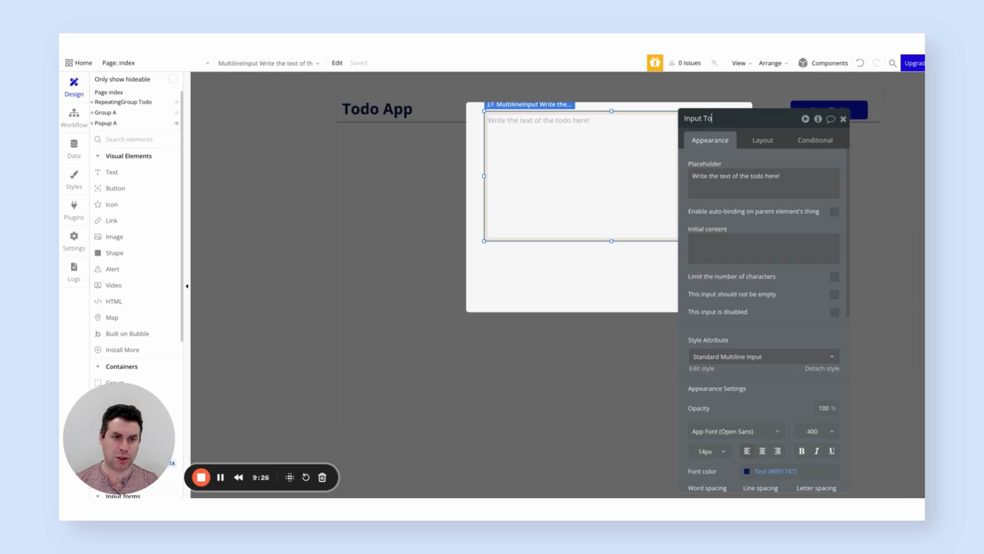
pyautogui.write('do Content')
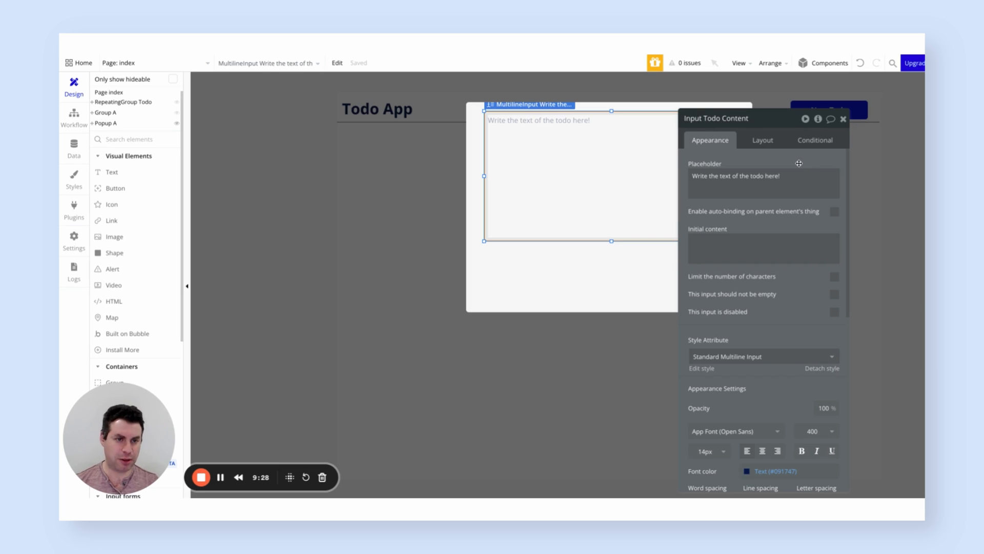
# Set the created Todo's Content to Input Todo Content's value
pyautogui.click(73, 117)
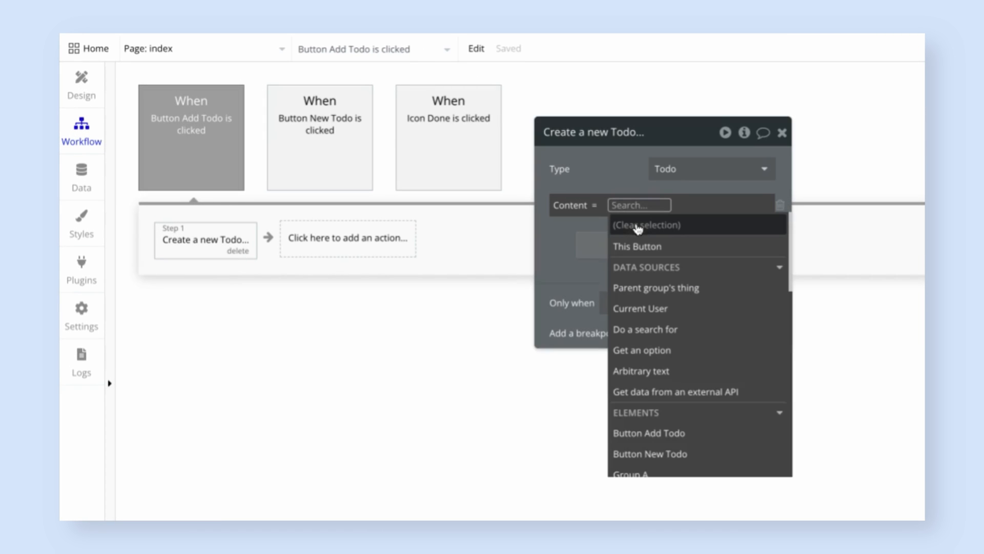
pyautogui.write('inpu')
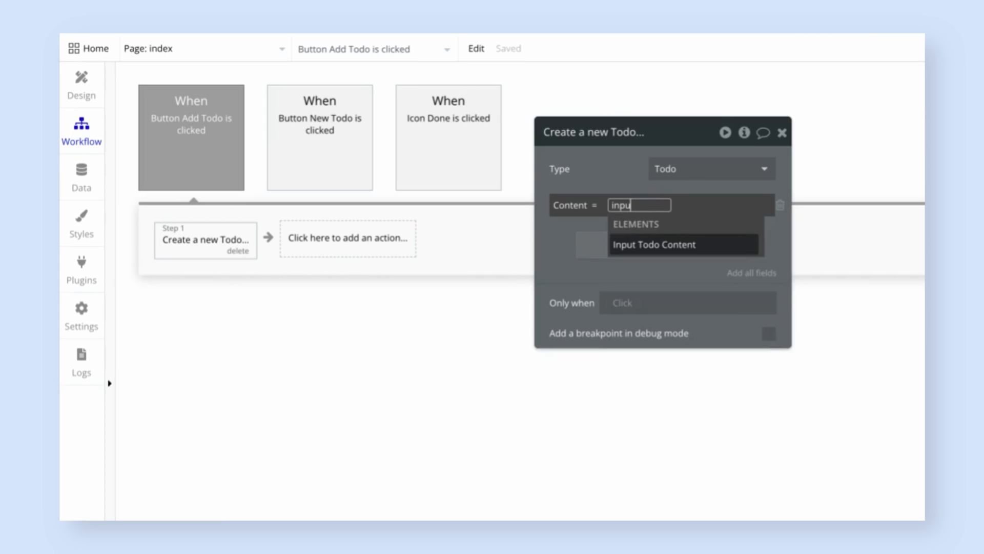
pyautogui.click(653, 244)
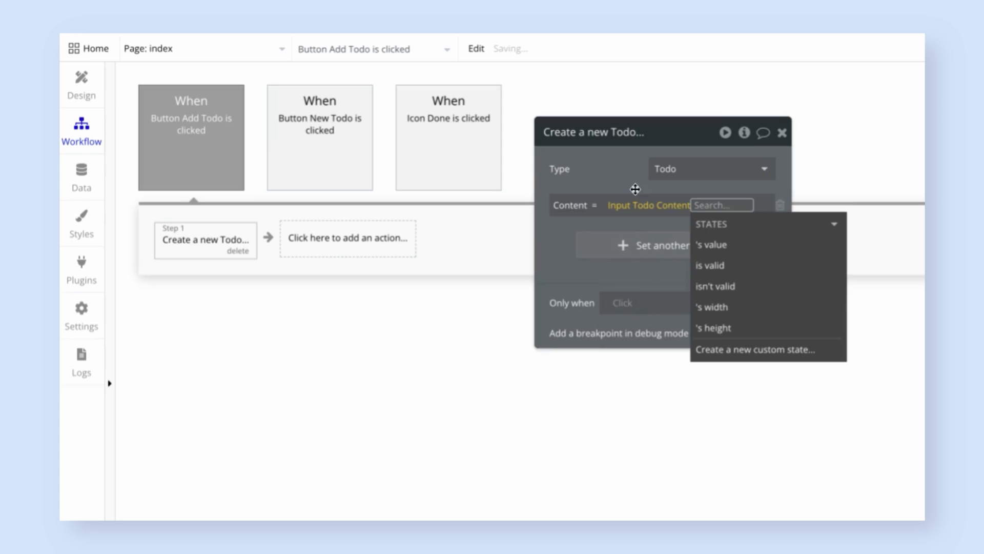
pyautogui.moveTo(744, 250)
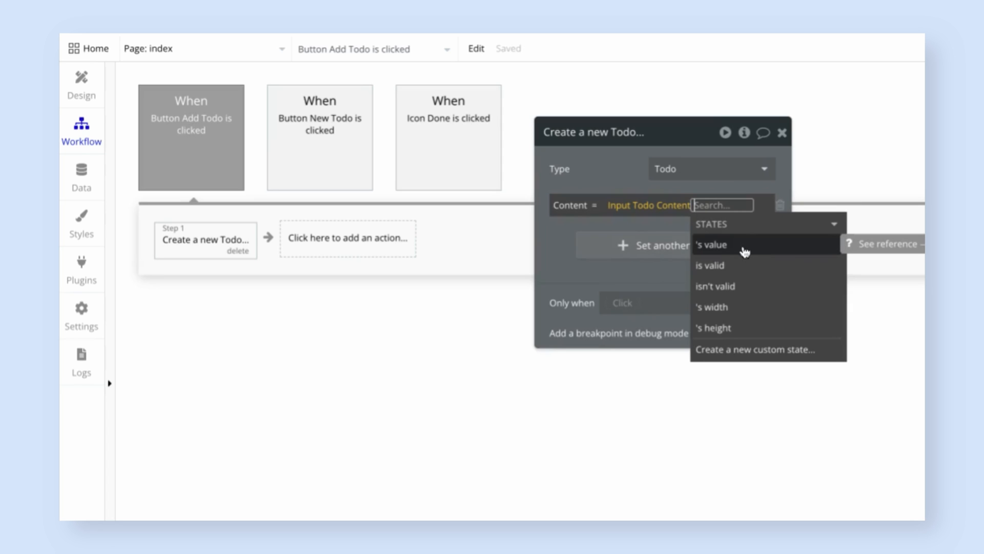
pyautogui.click(709, 244)
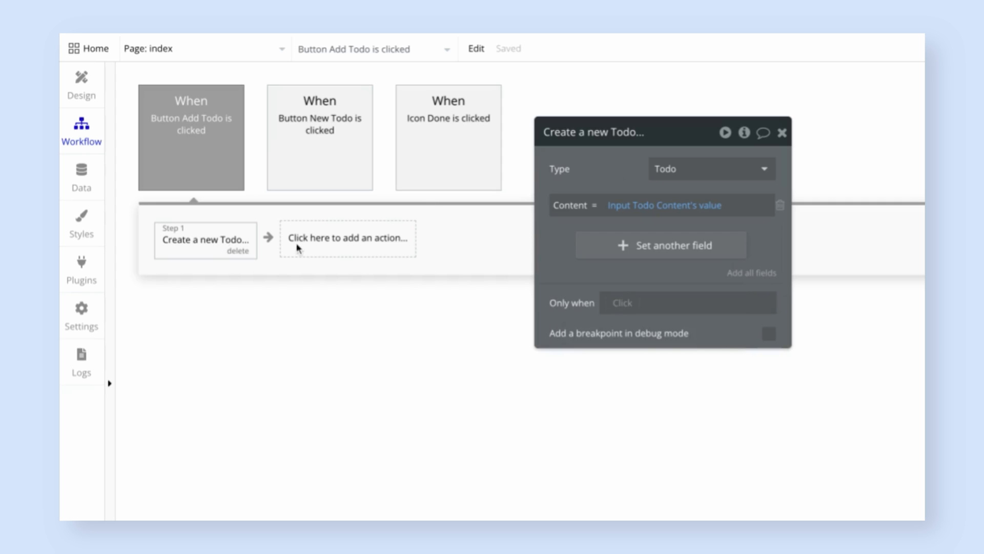
# Add Reset relevant inputs and Hide Popup A actions after the create step
pyautogui.click(346, 236)
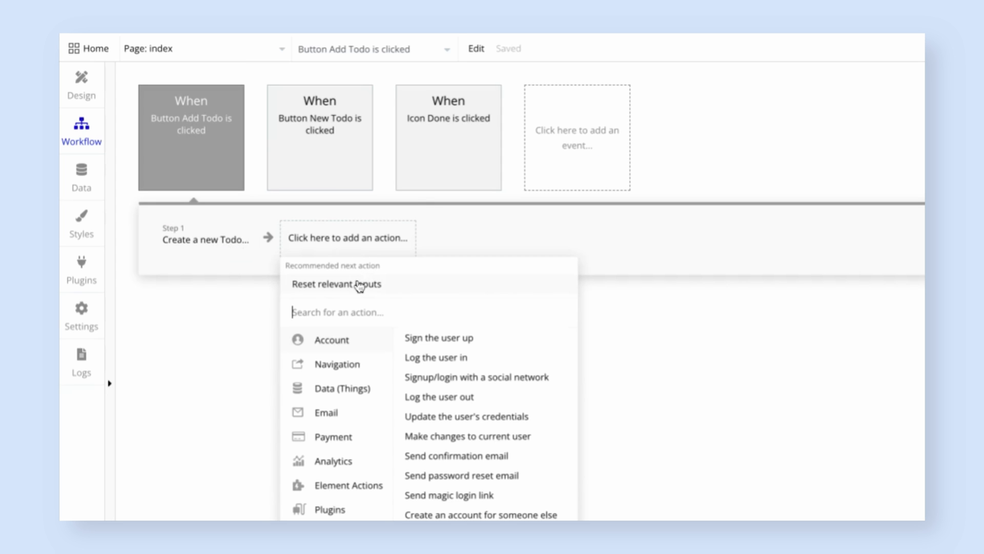
pyautogui.click(337, 284)
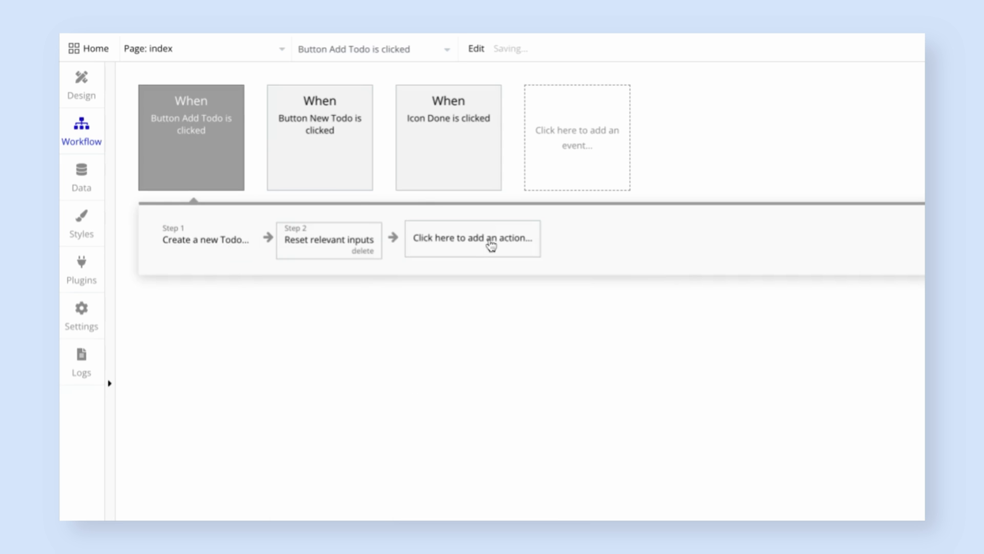
pyautogui.click(472, 239)
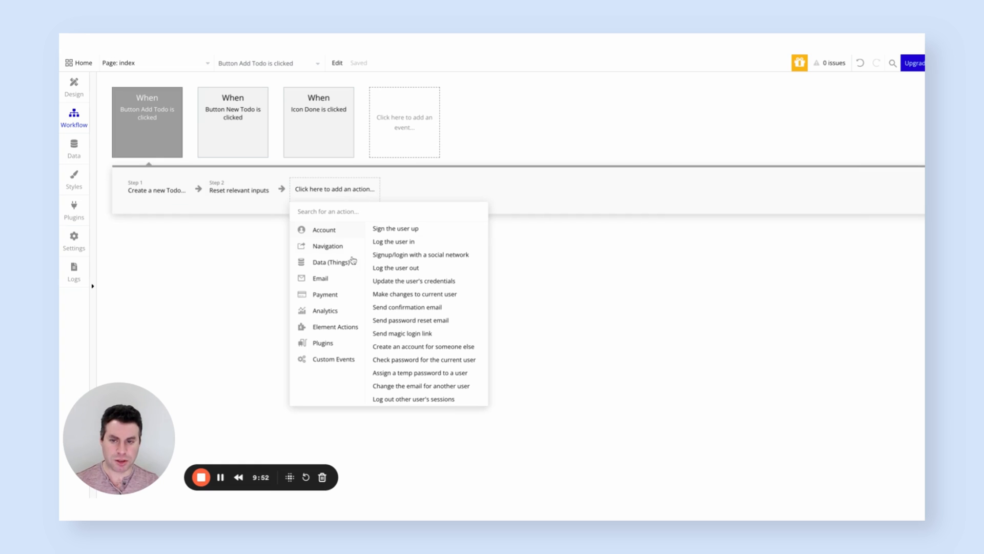
pyautogui.write('hide')
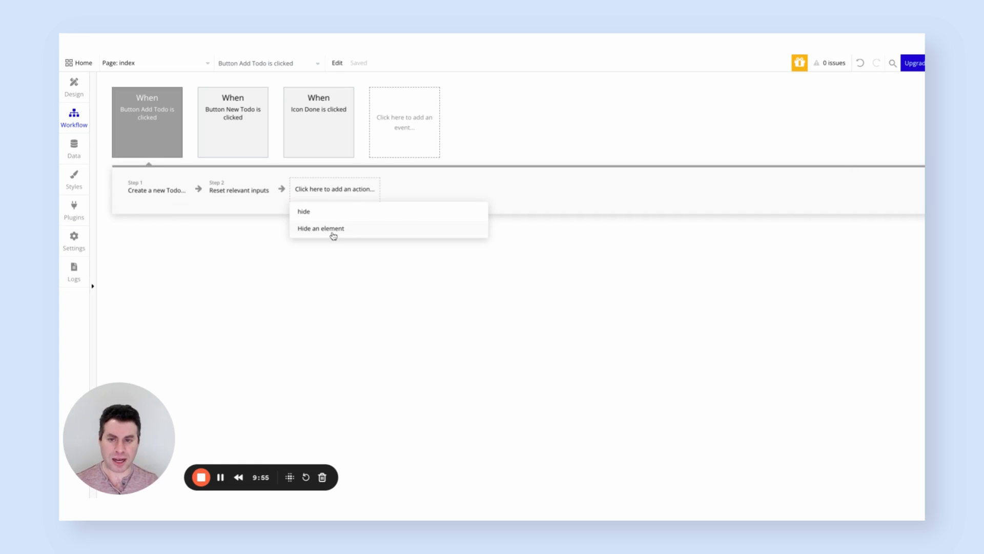
pyautogui.click(320, 227)
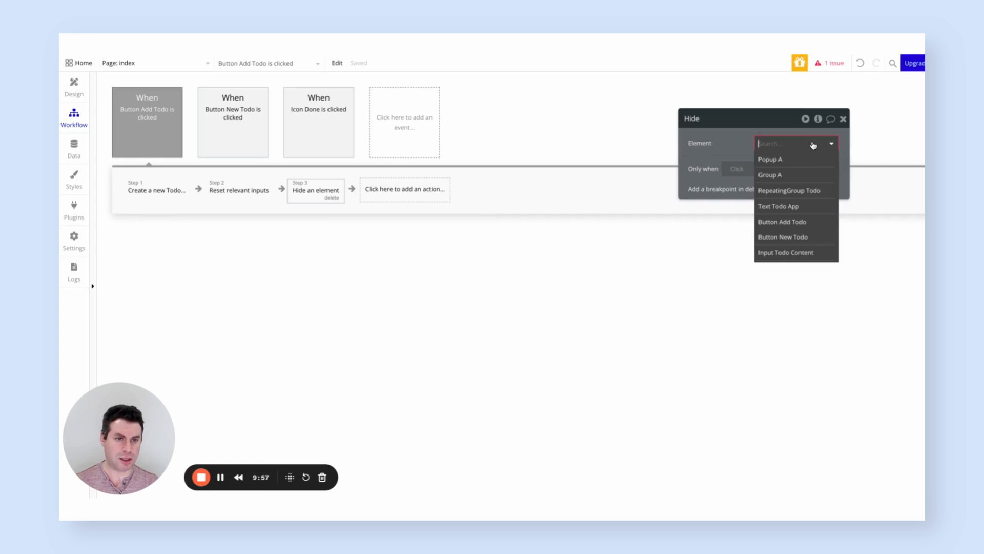
pyautogui.click(770, 158)
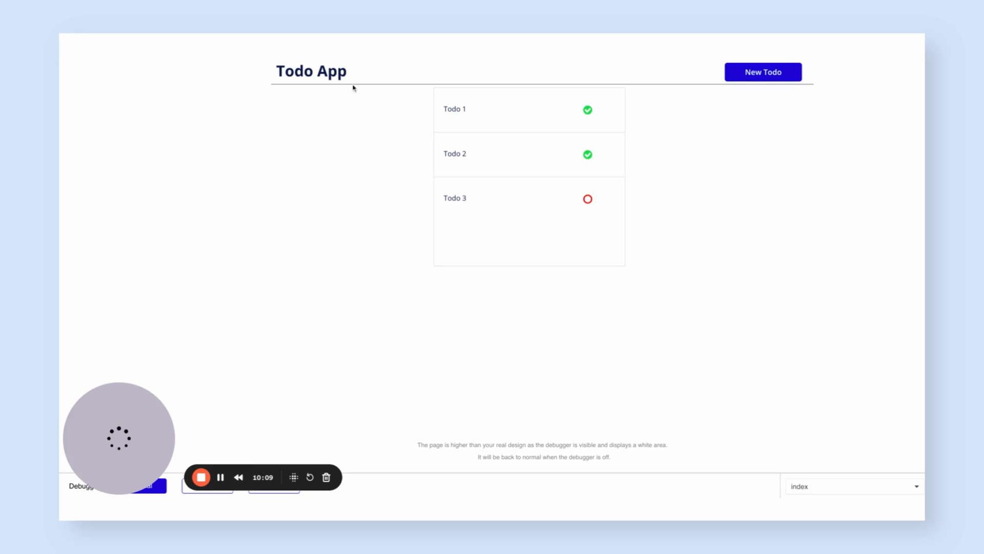
# In preview, add the todo 'Take out the trash!' through the New Todo popup
pyautogui.click(763, 72)
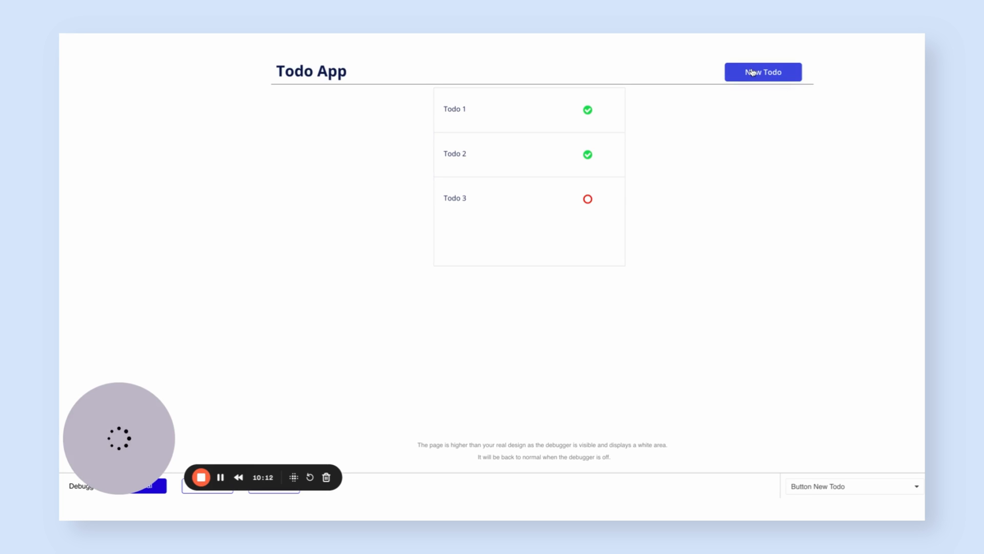
pyautogui.click(762, 71)
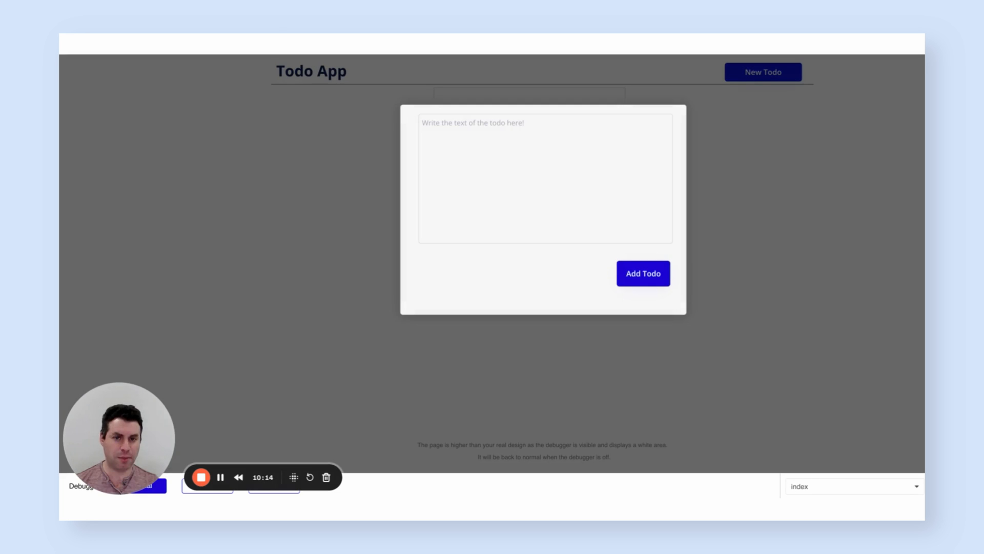
pyautogui.click(544, 178)
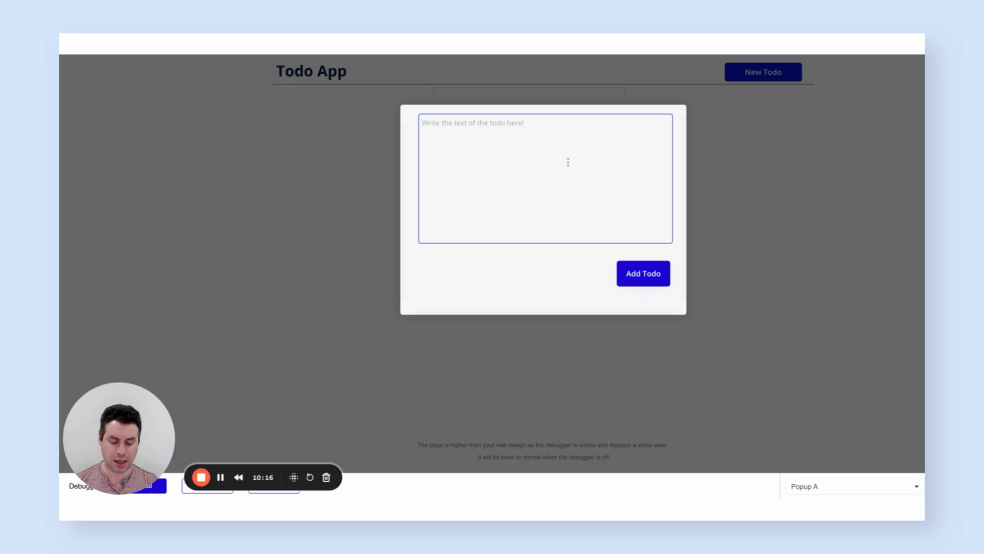
pyautogui.write('Take out the tra')
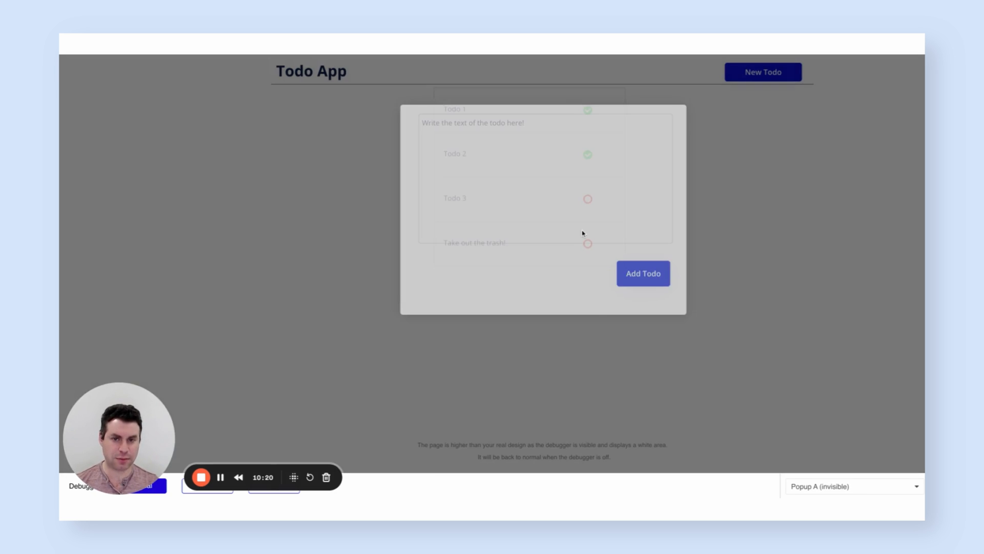
# Add a second todo 'Clean the laundry!' through the popup
pyautogui.click(543, 178)
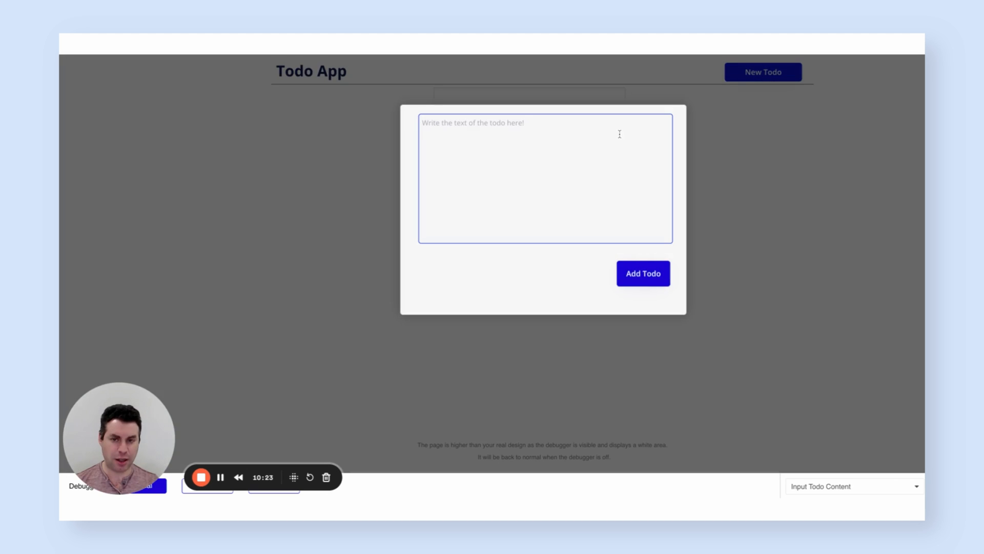
pyautogui.write('Clean the lau')
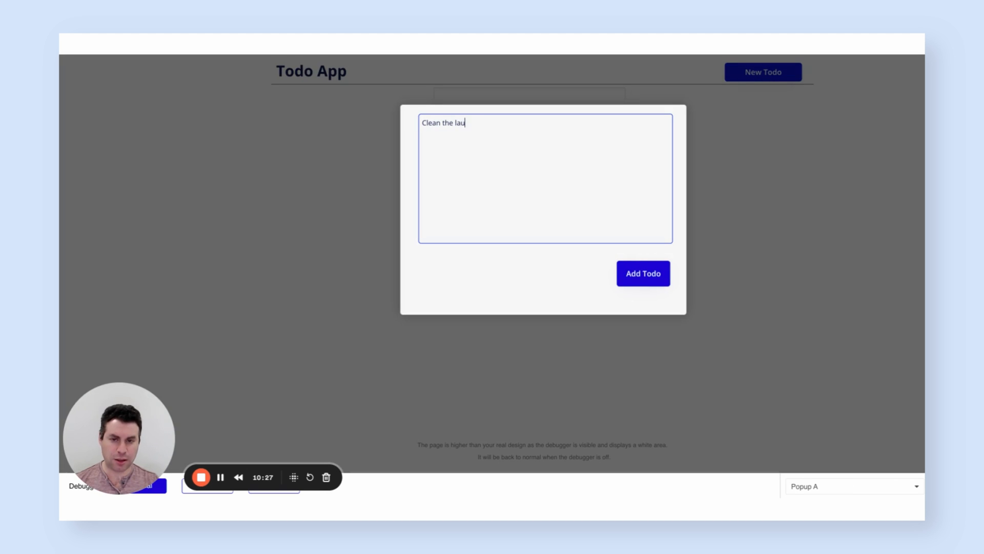
pyautogui.write('ndry!')
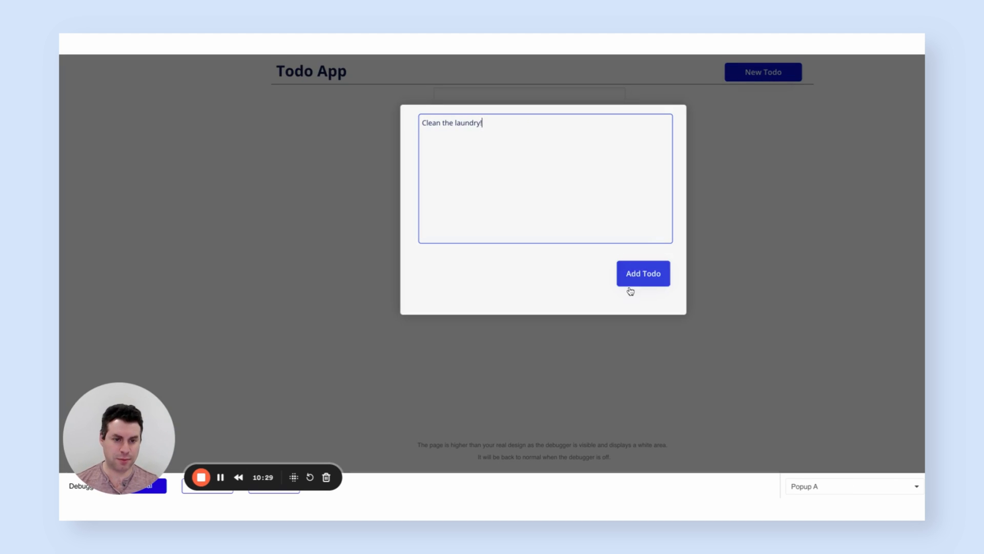
pyautogui.click(641, 273)
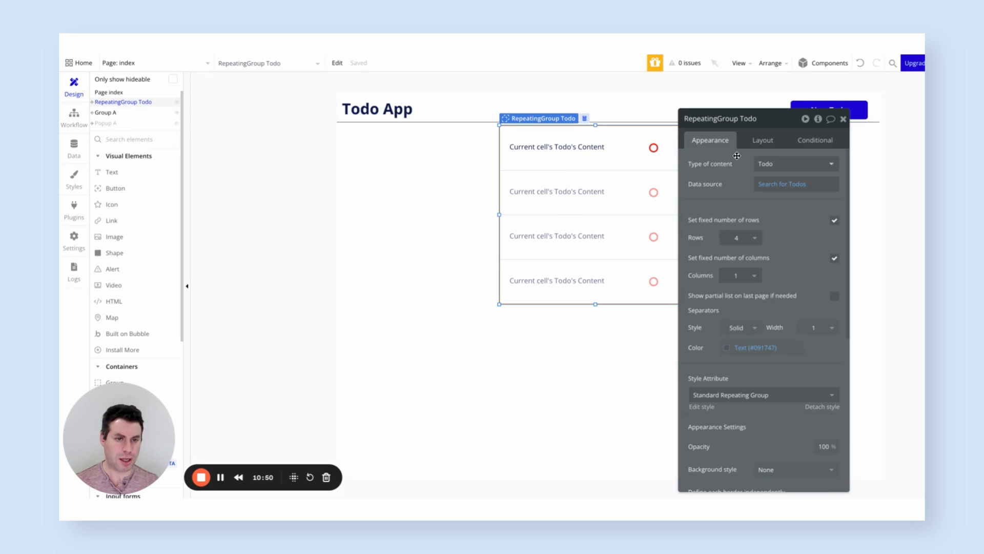
pyautogui.moveTo(793, 221)
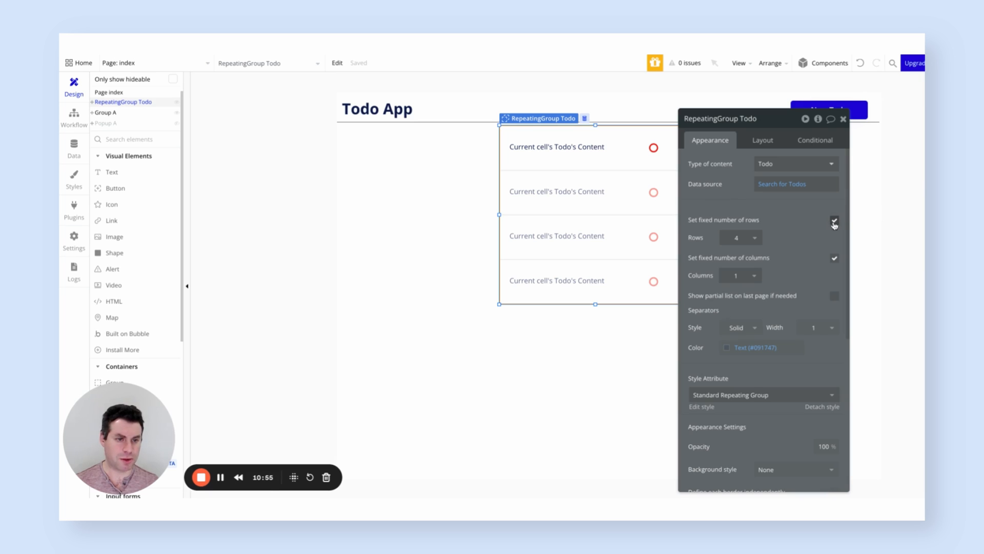
# Uncheck fixed rows on RepeatingGroup Todo, set min row height 50, tidy text and icon
pyautogui.click(835, 221)
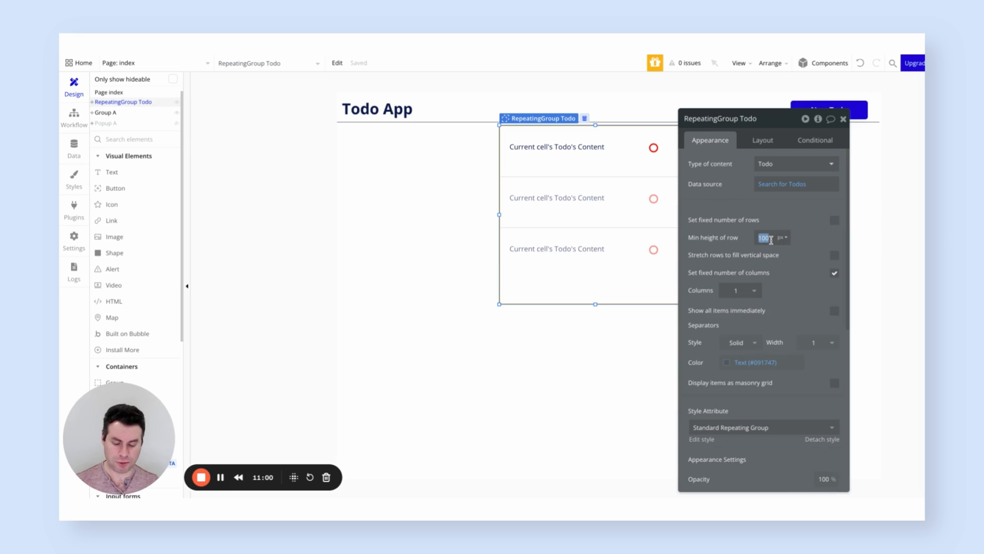
pyautogui.write('50')
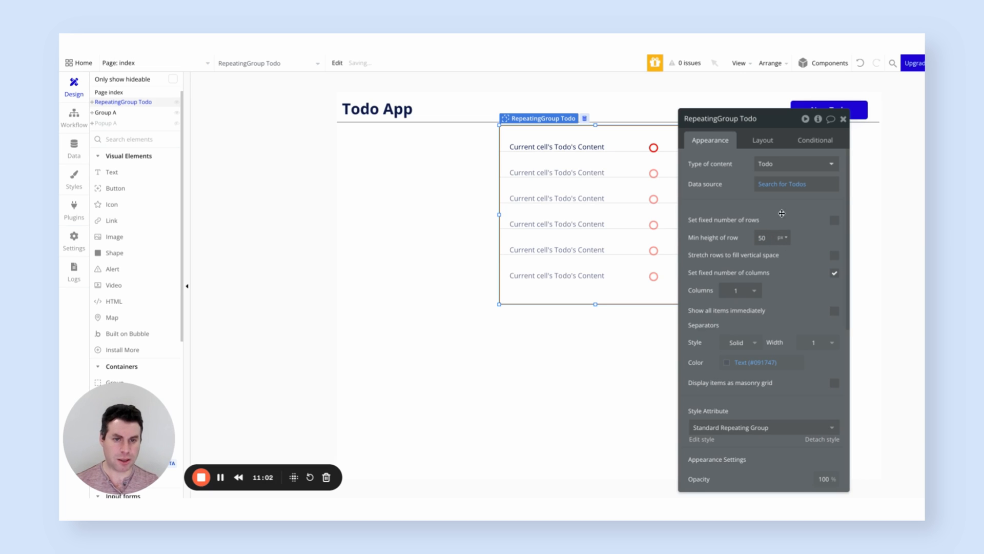
pyautogui.click(555, 140)
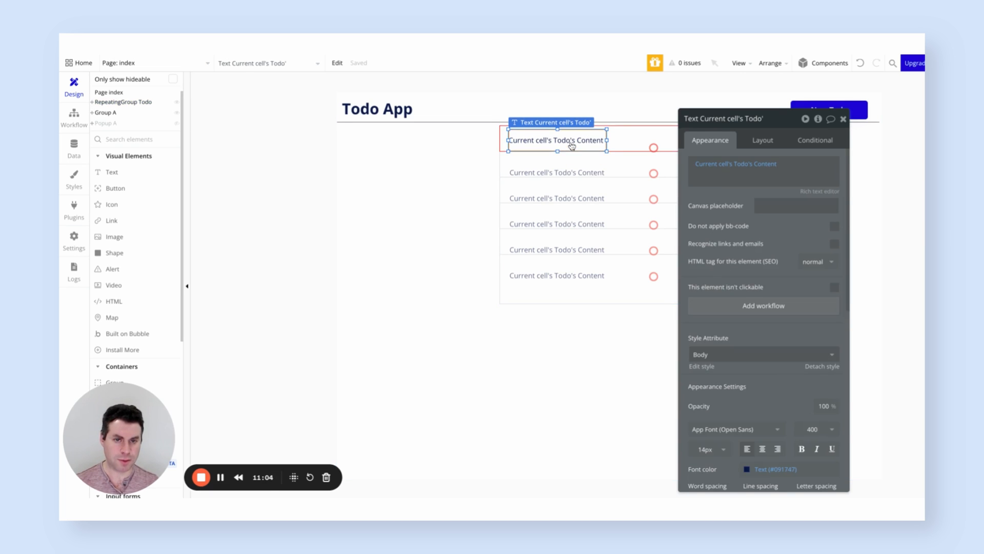
pyautogui.click(653, 146)
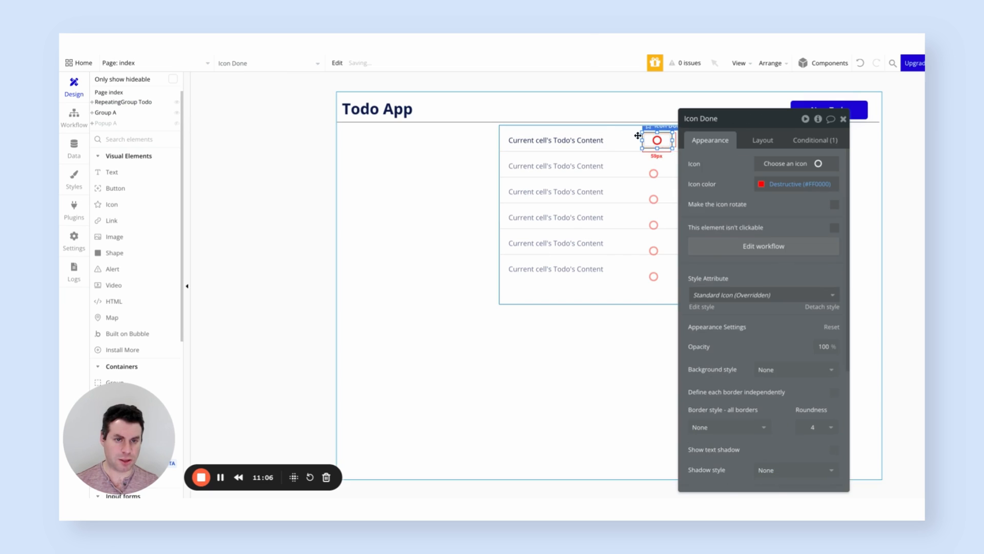
pyautogui.click(555, 139)
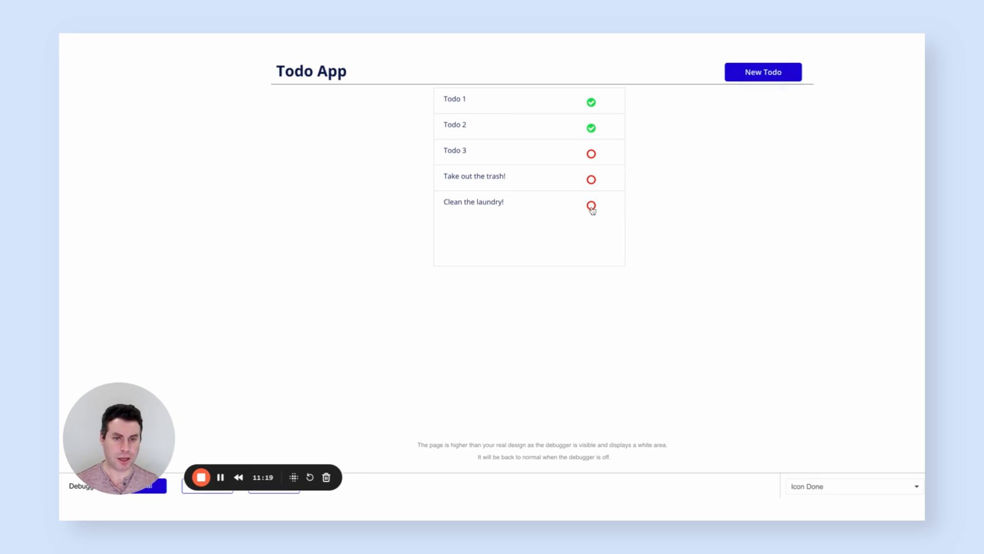
# In preview, mark 'Clean the laundry!' done by clicking its red circle
pyautogui.click(590, 205)
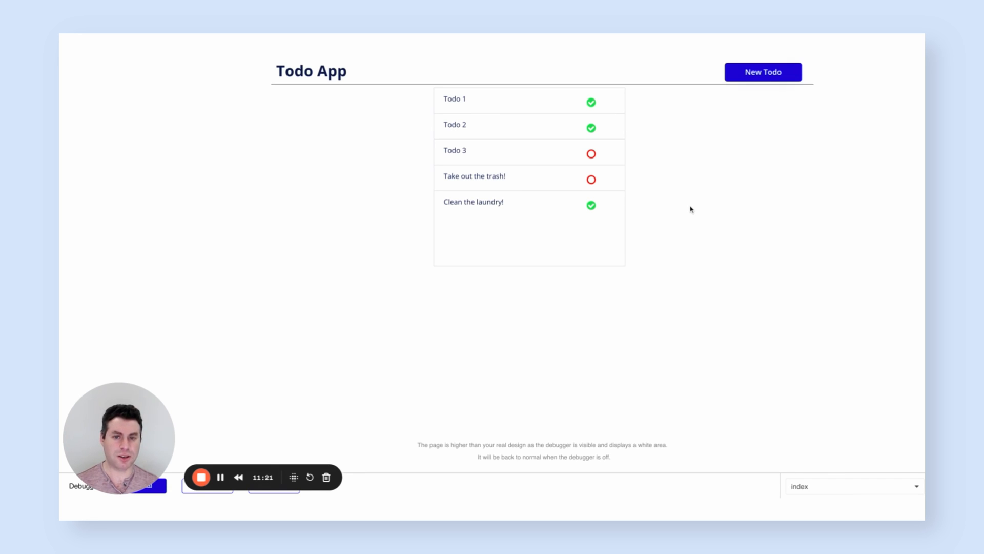